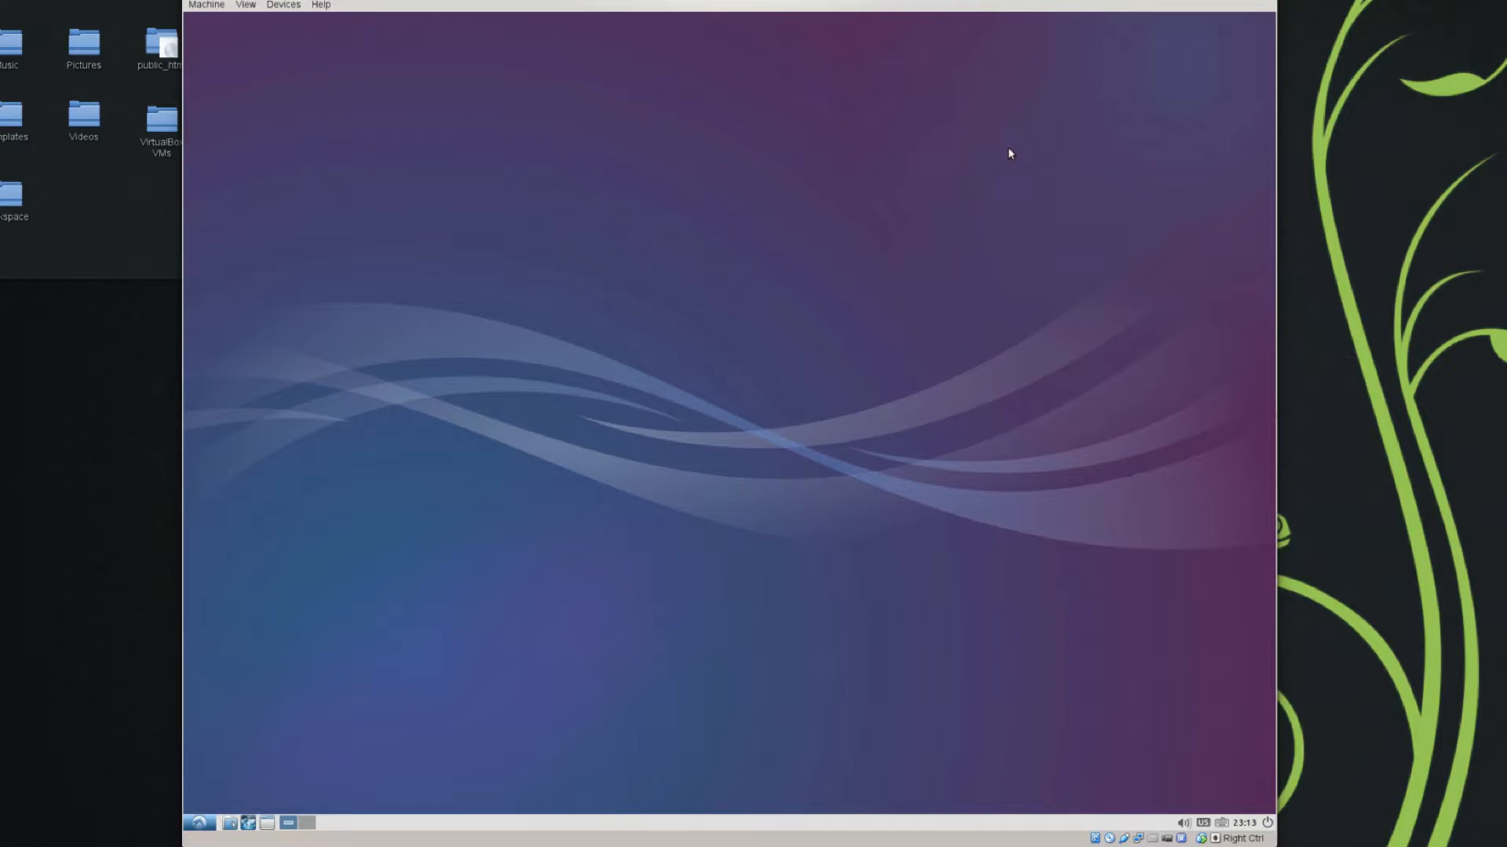
{"action": "mouse_move", "coordinate": [972, 157]}
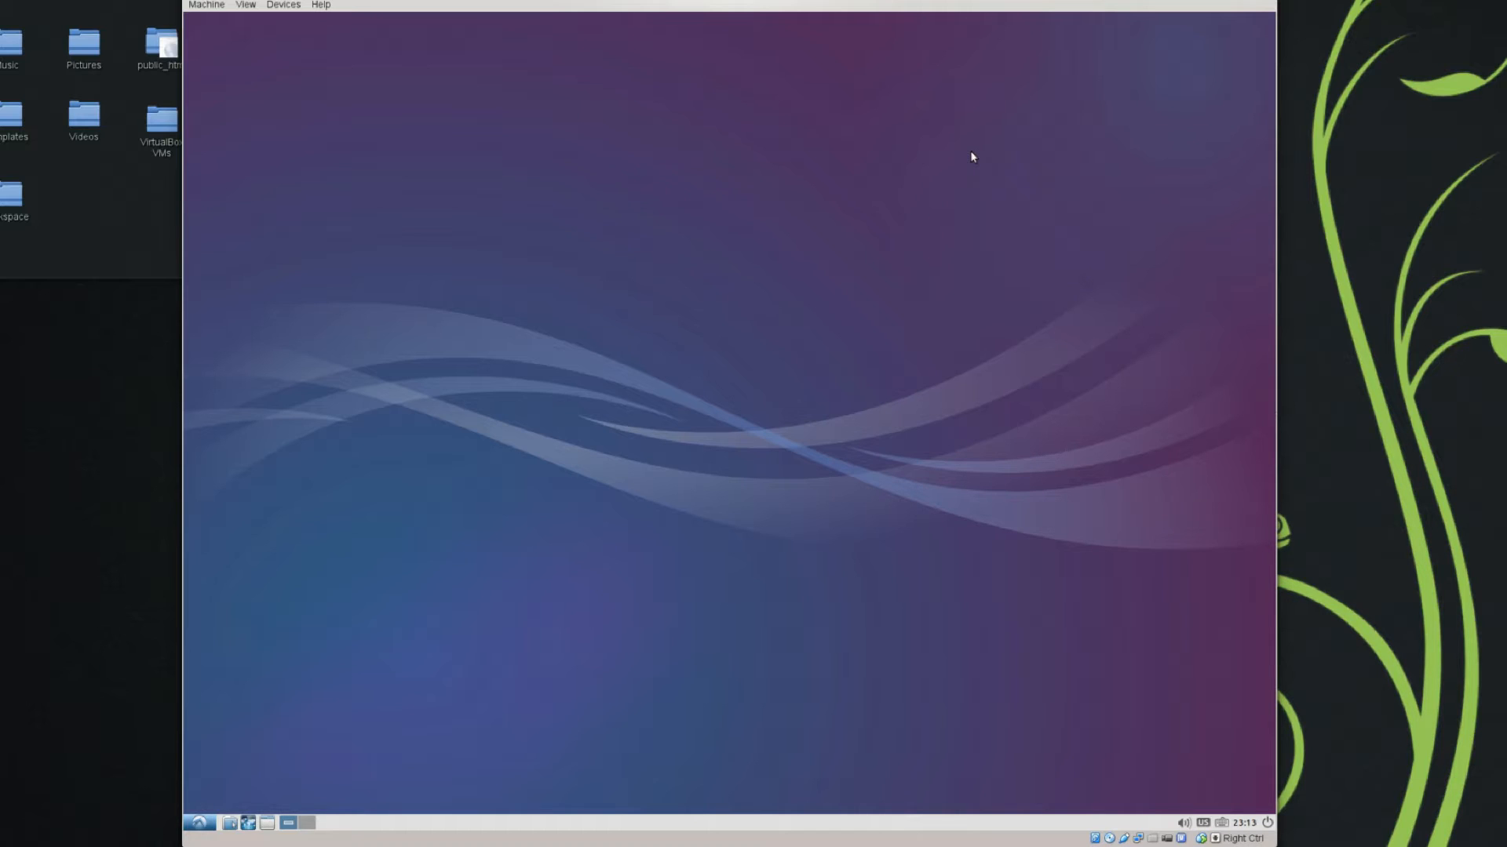
{"action": "mouse_move", "coordinate": [894, 204]}
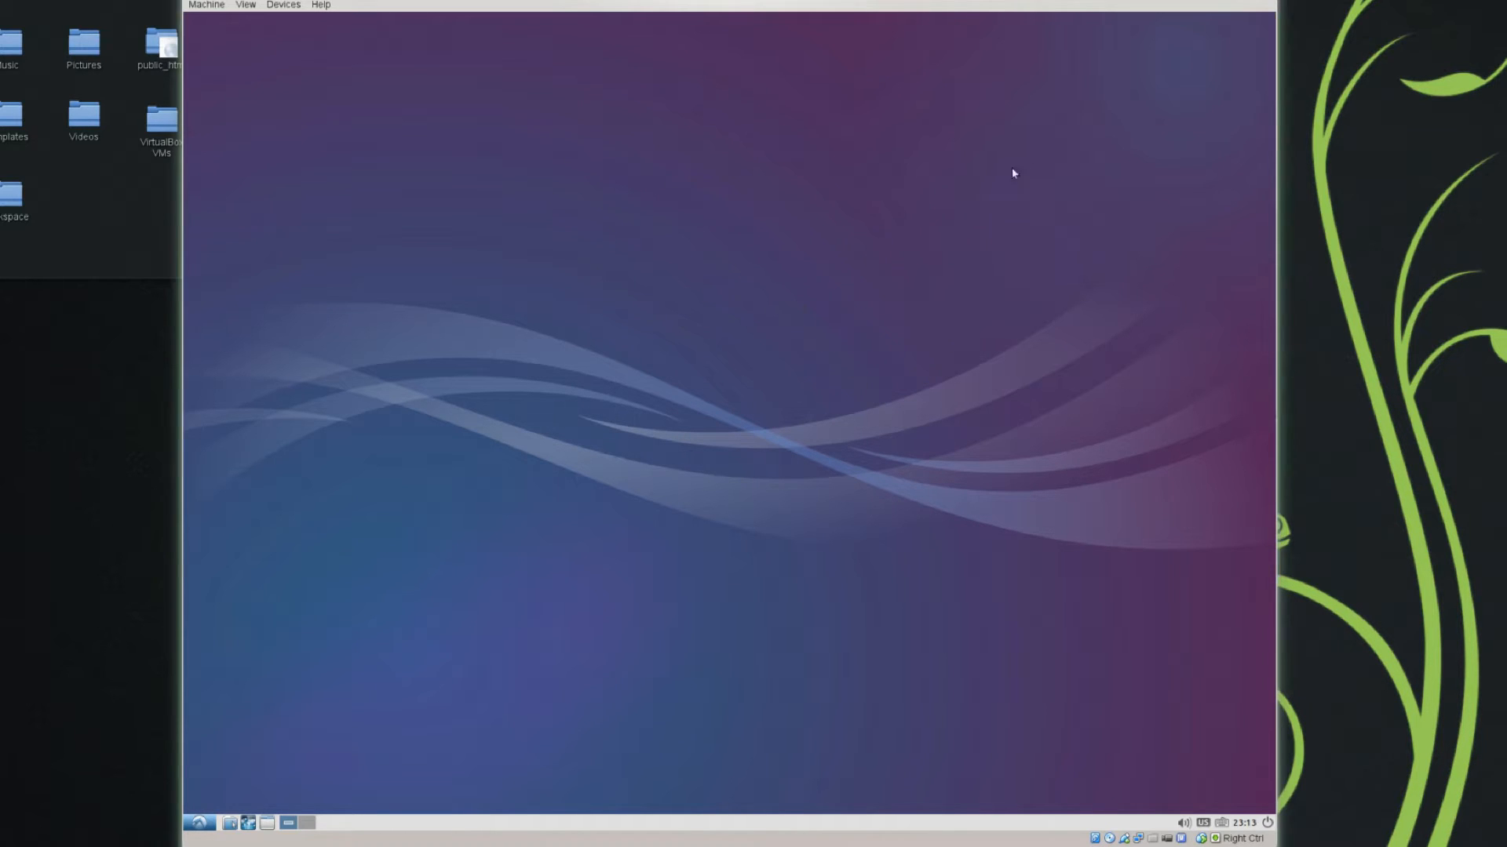
{"action": "mouse_move", "coordinate": [1057, 98]}
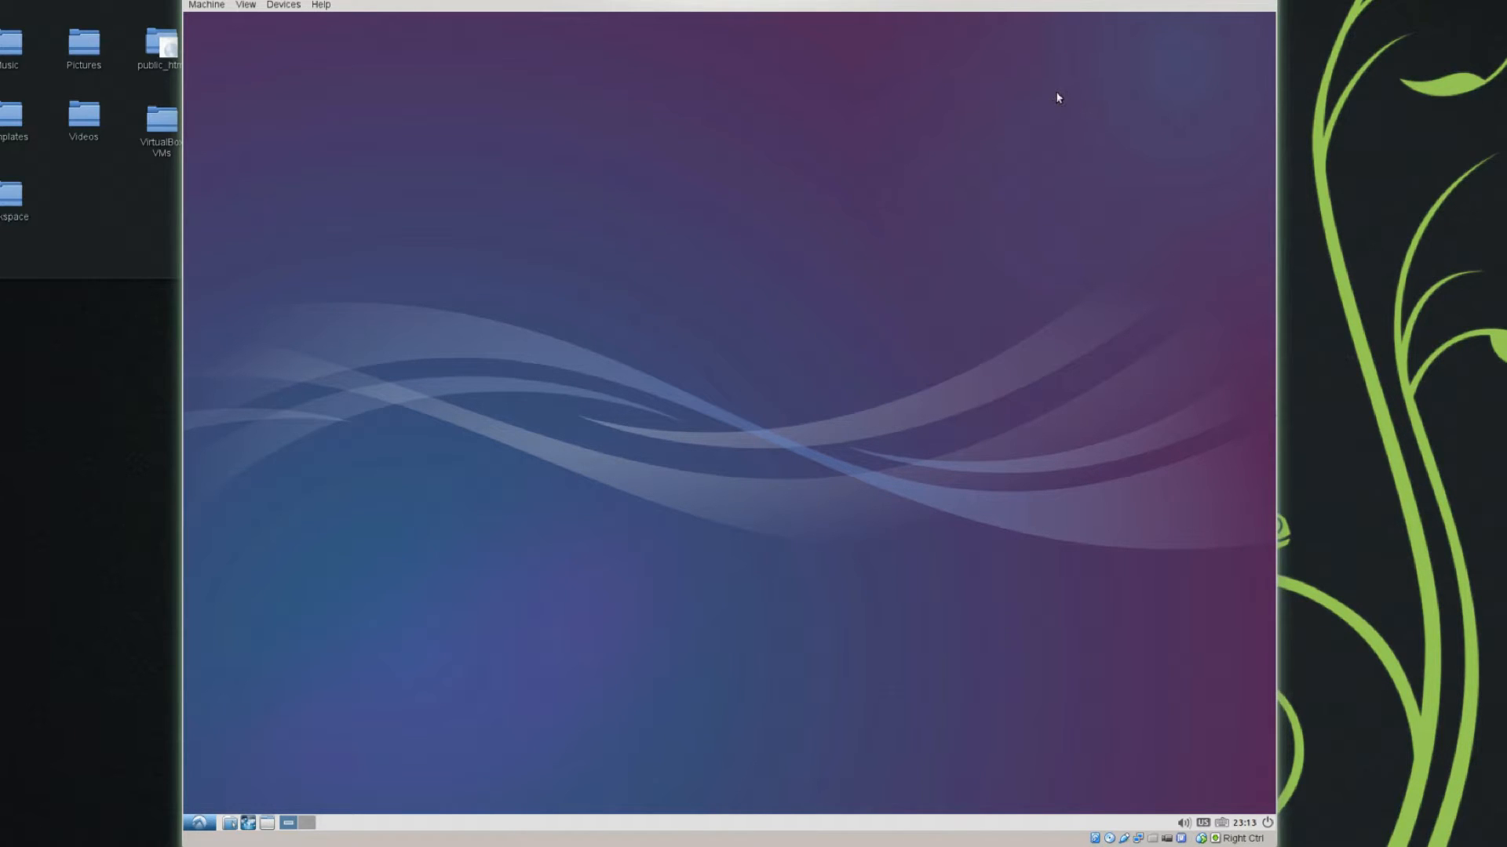
{"action": "mouse_move", "coordinate": [876, 160]}
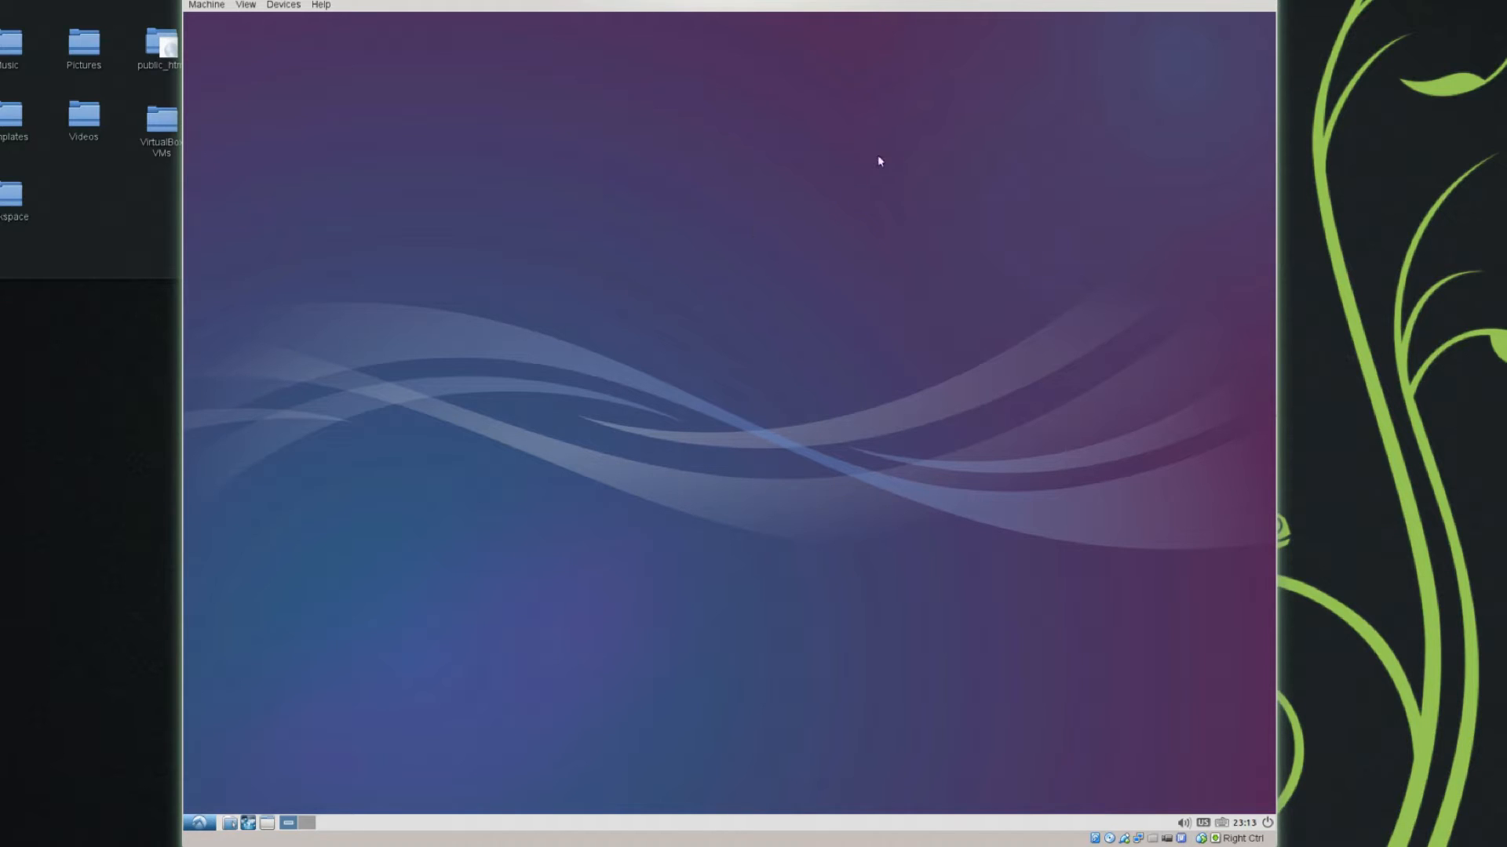
{"action": "mouse_move", "coordinate": [787, 318]}
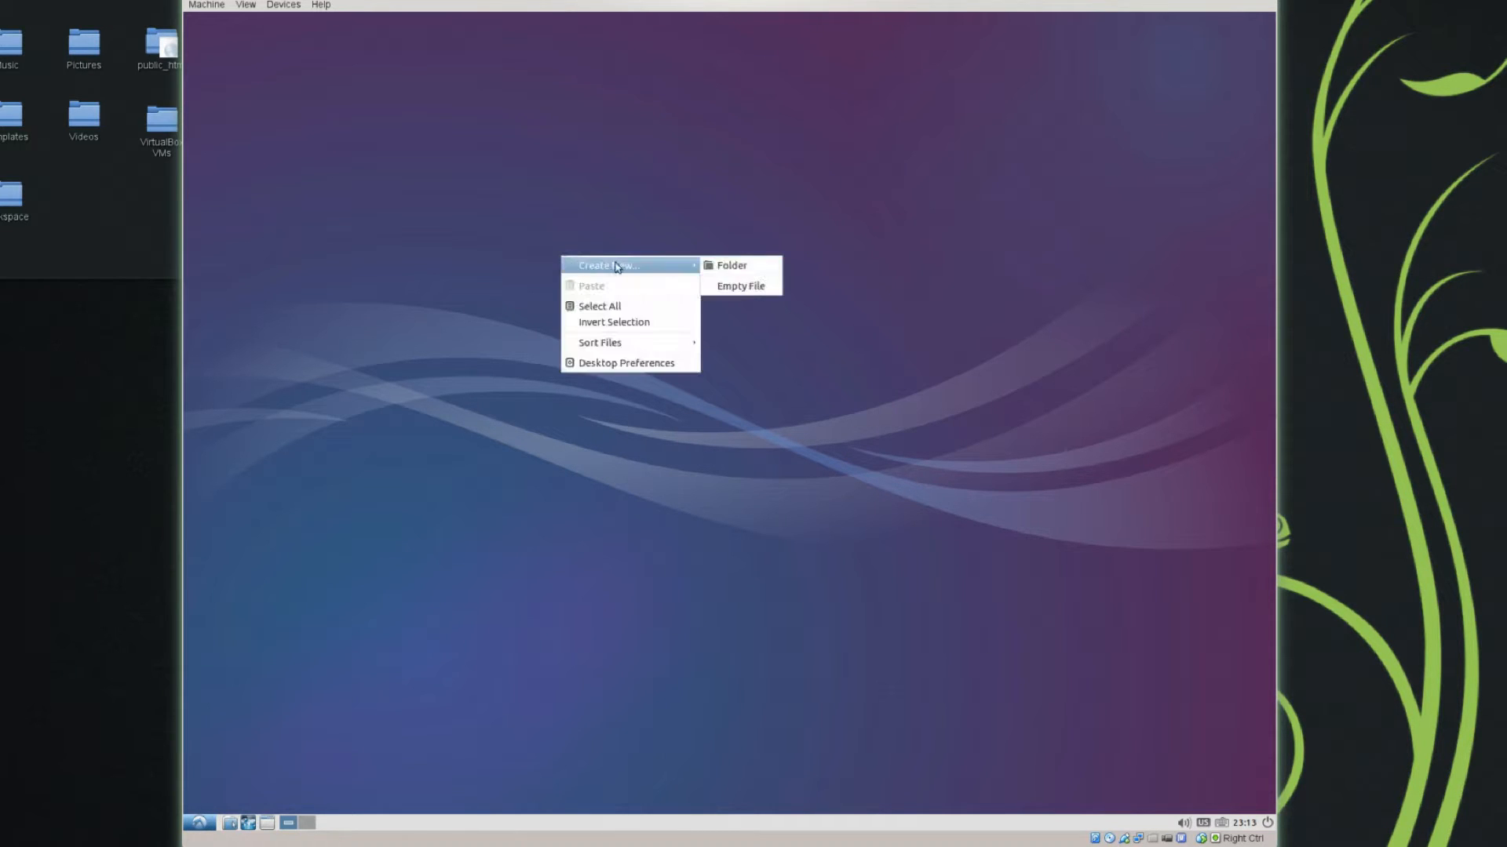
Create a folder named New on the desktop and bring up its item options
{"action": "left_click", "coordinate": [730, 265]}
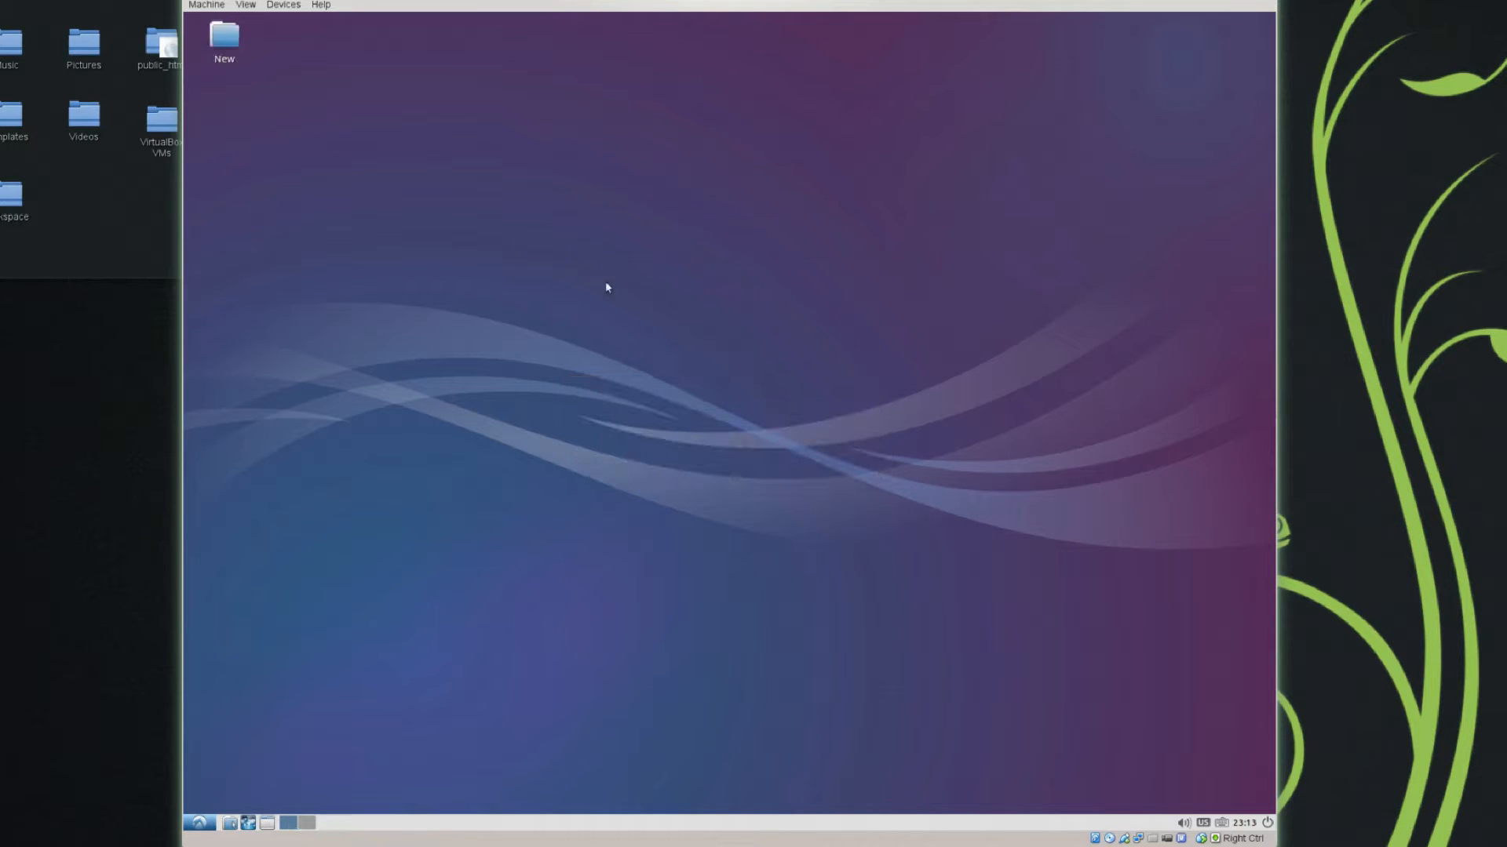
{"action": "right_click", "coordinate": [223, 35]}
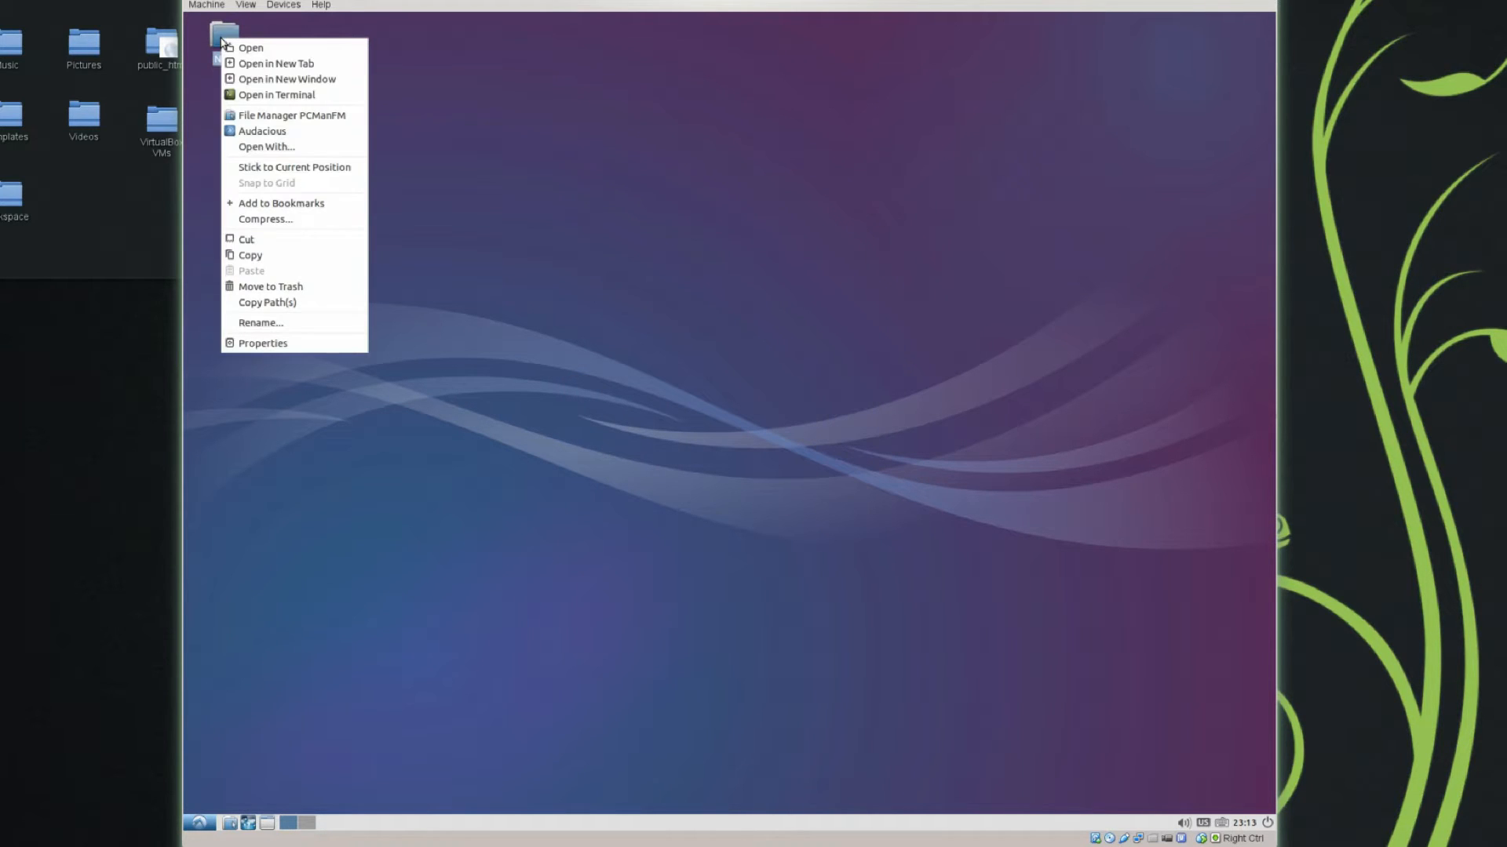
{"action": "mouse_move", "coordinate": [292, 260]}
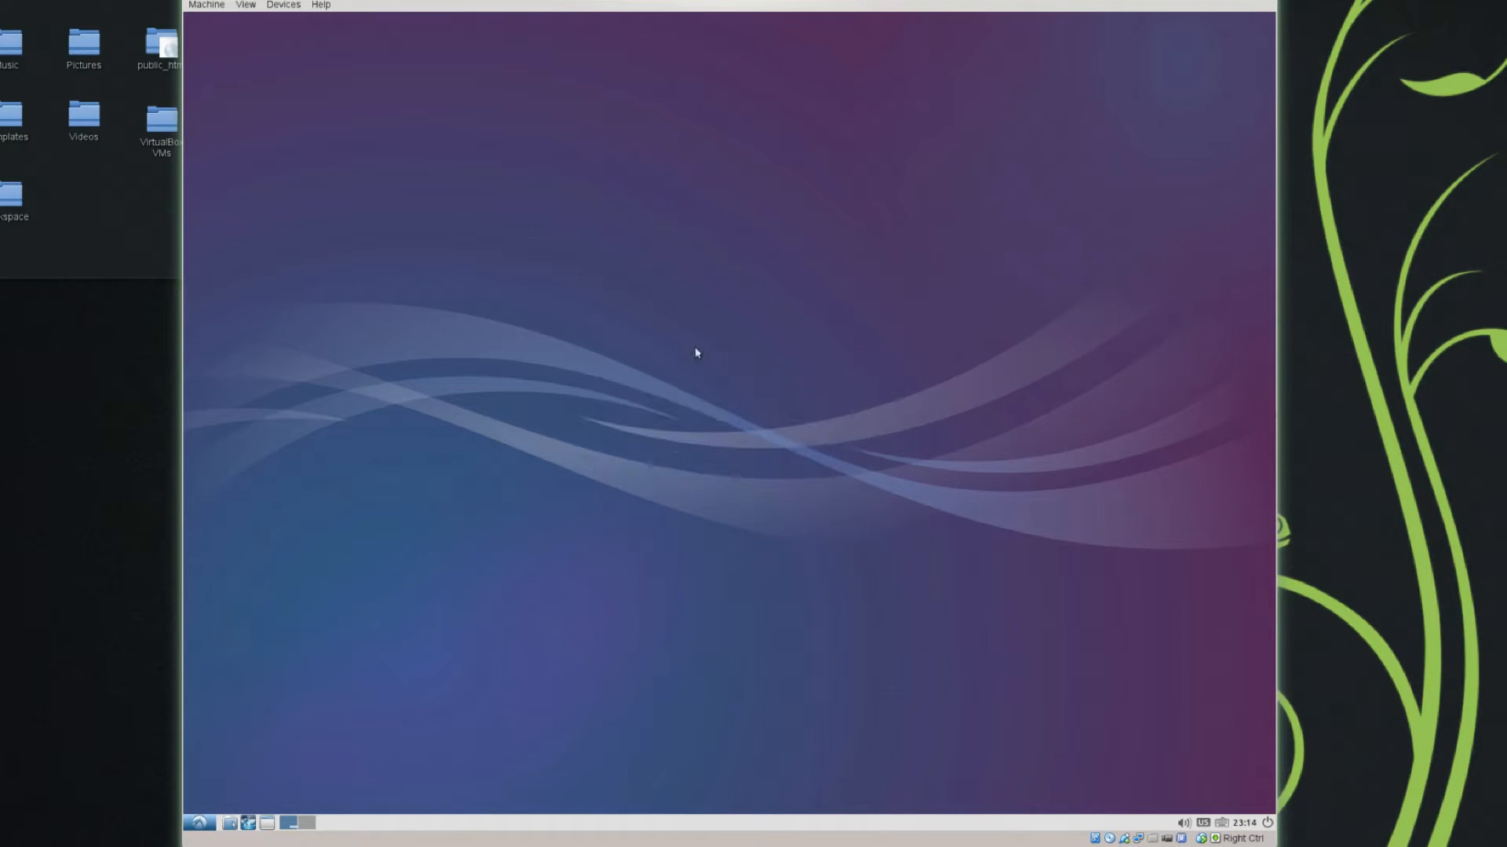
{"action": "mouse_move", "coordinate": [1035, 635]}
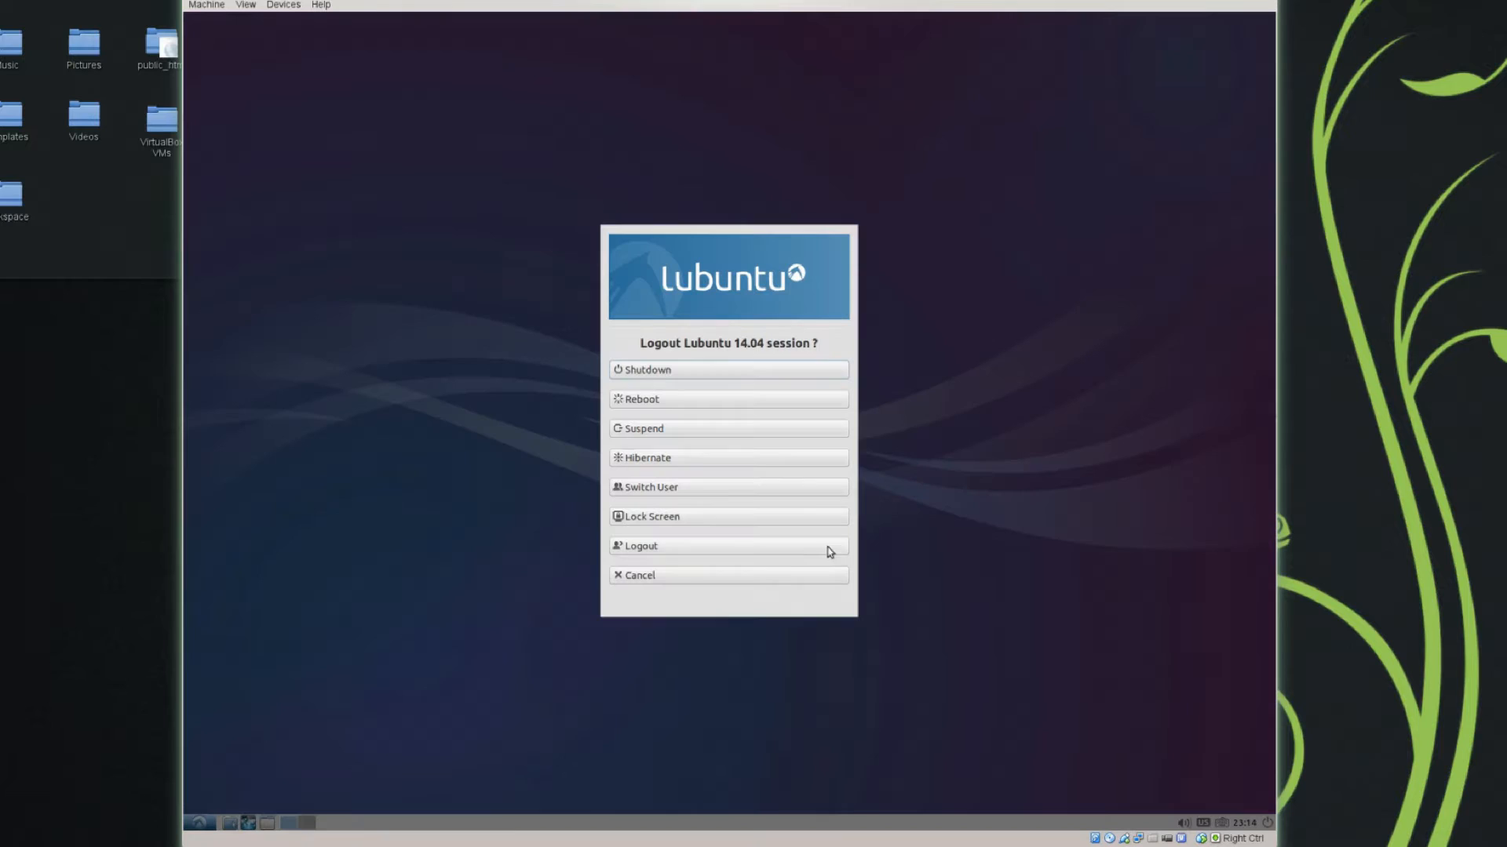
{"action": "mouse_move", "coordinate": [687, 374]}
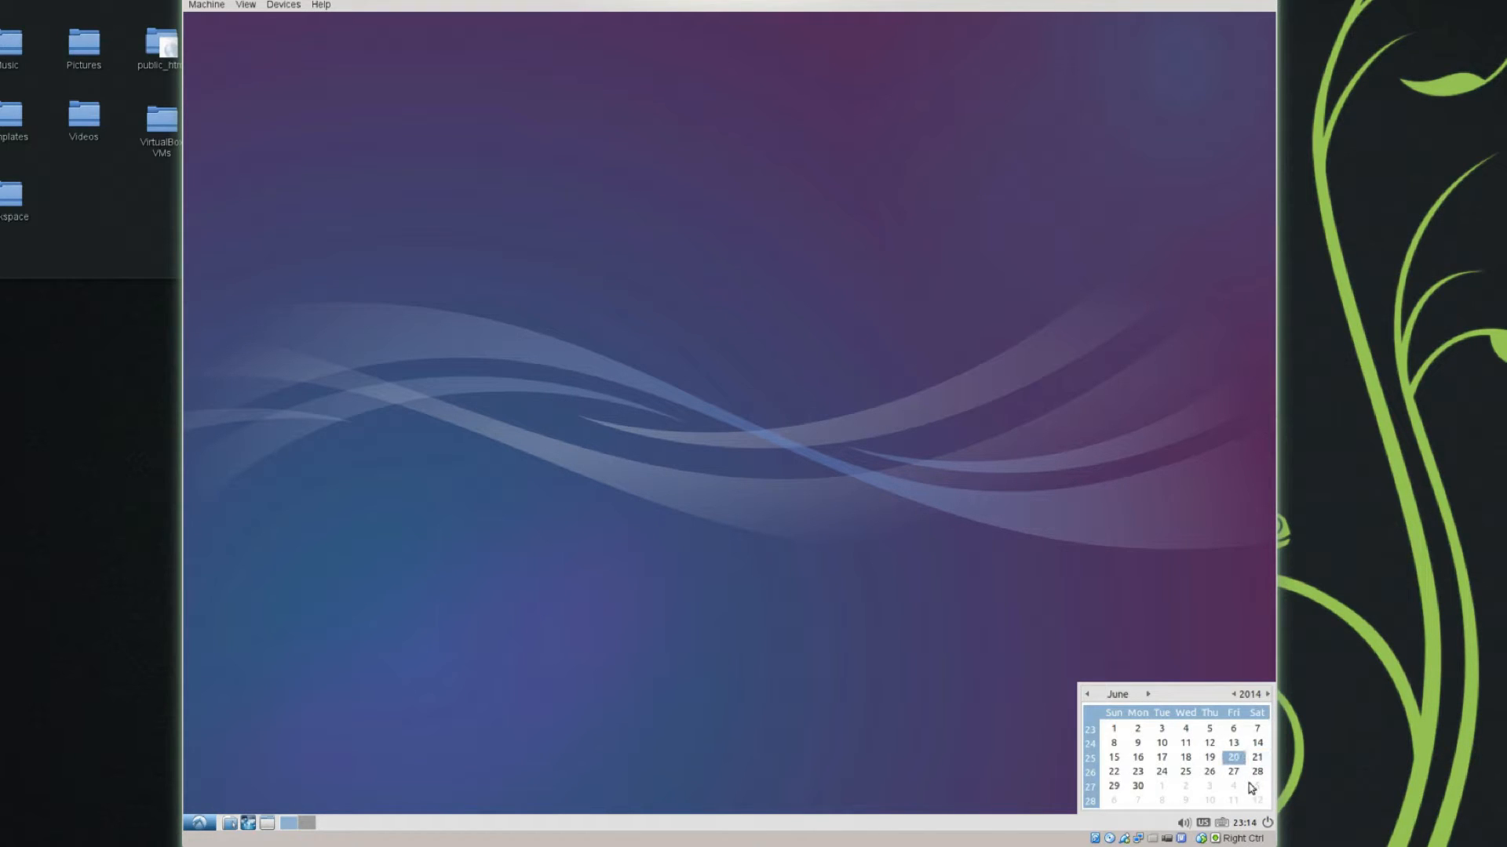
{"action": "mouse_move", "coordinate": [1204, 748]}
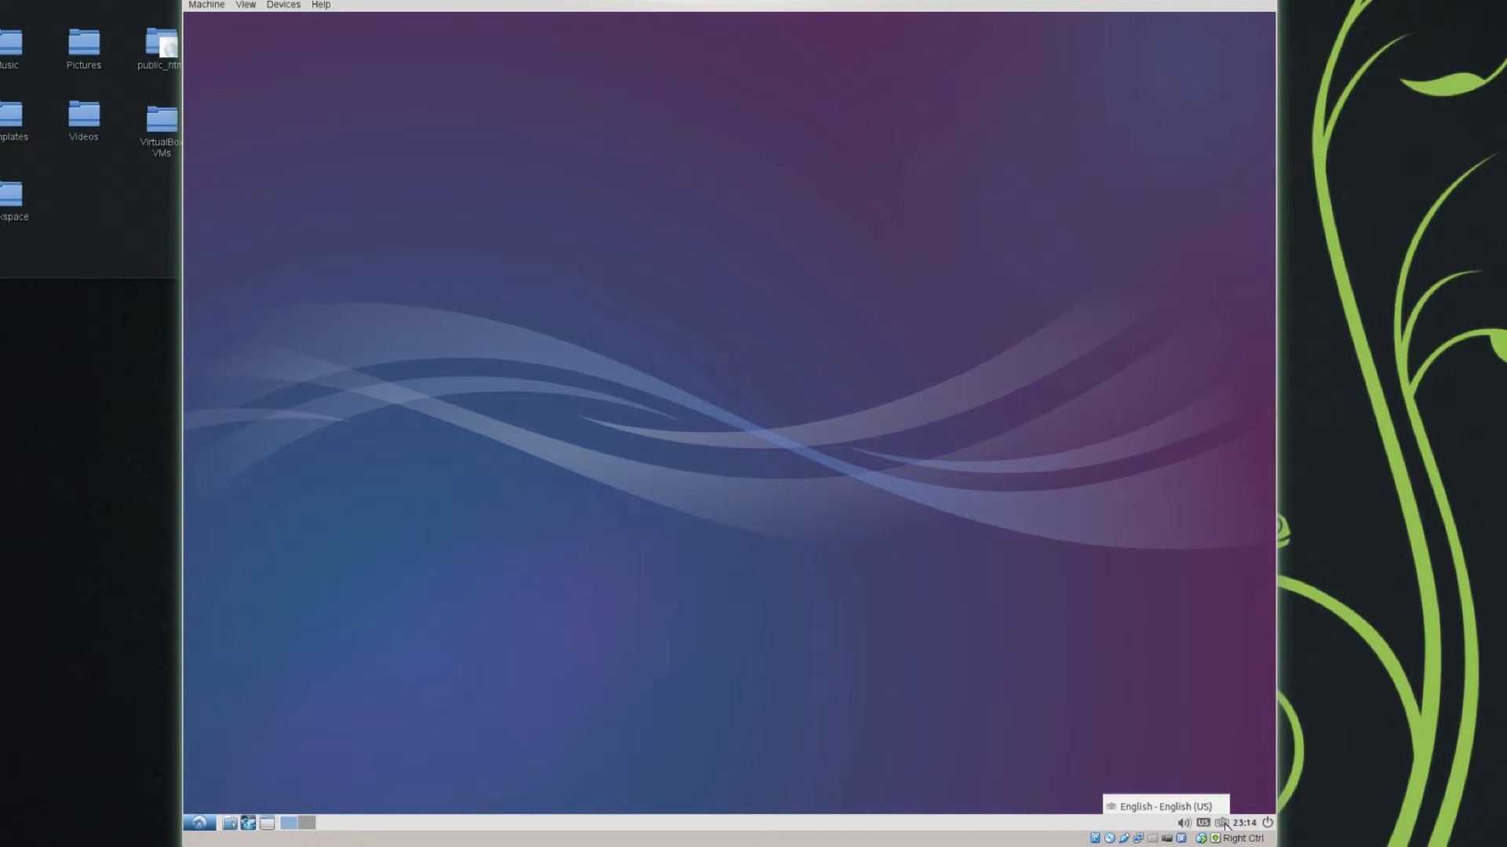
{"action": "mouse_move", "coordinate": [1215, 797]}
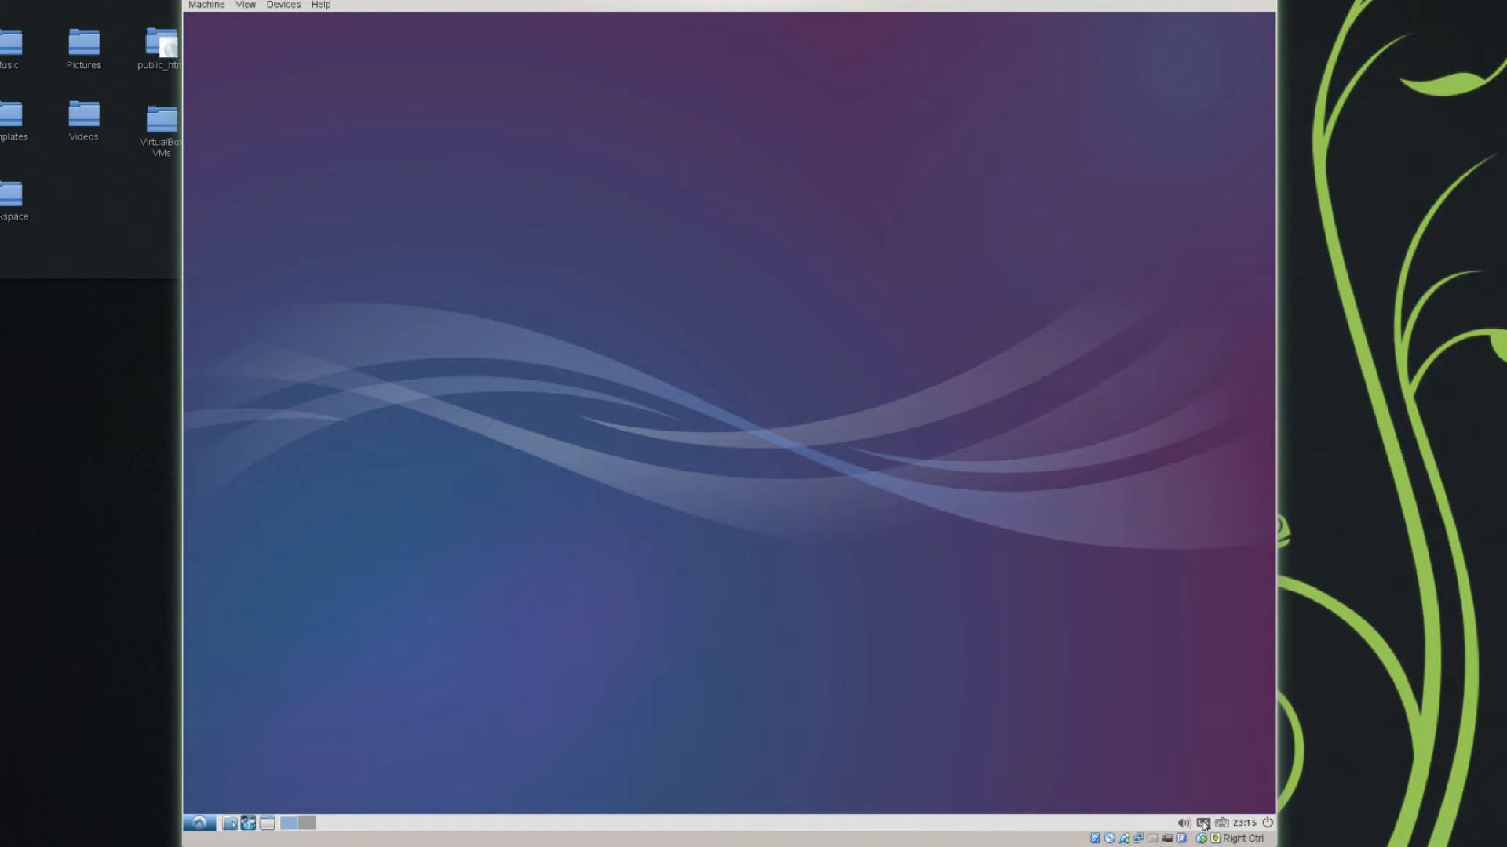
{"action": "right_click", "coordinate": [1199, 823]}
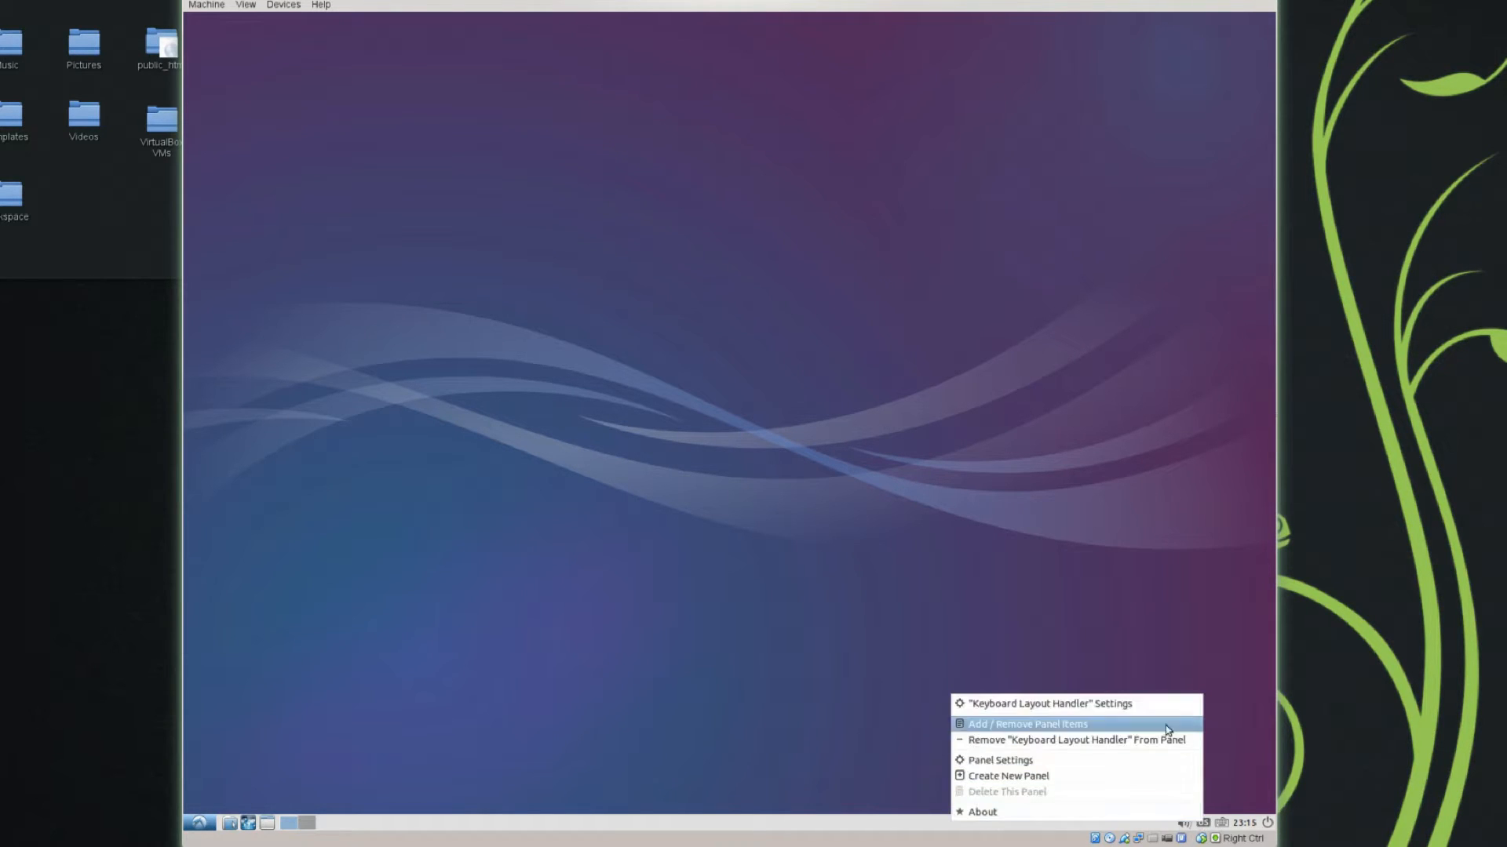
{"action": "mouse_move", "coordinate": [1074, 703]}
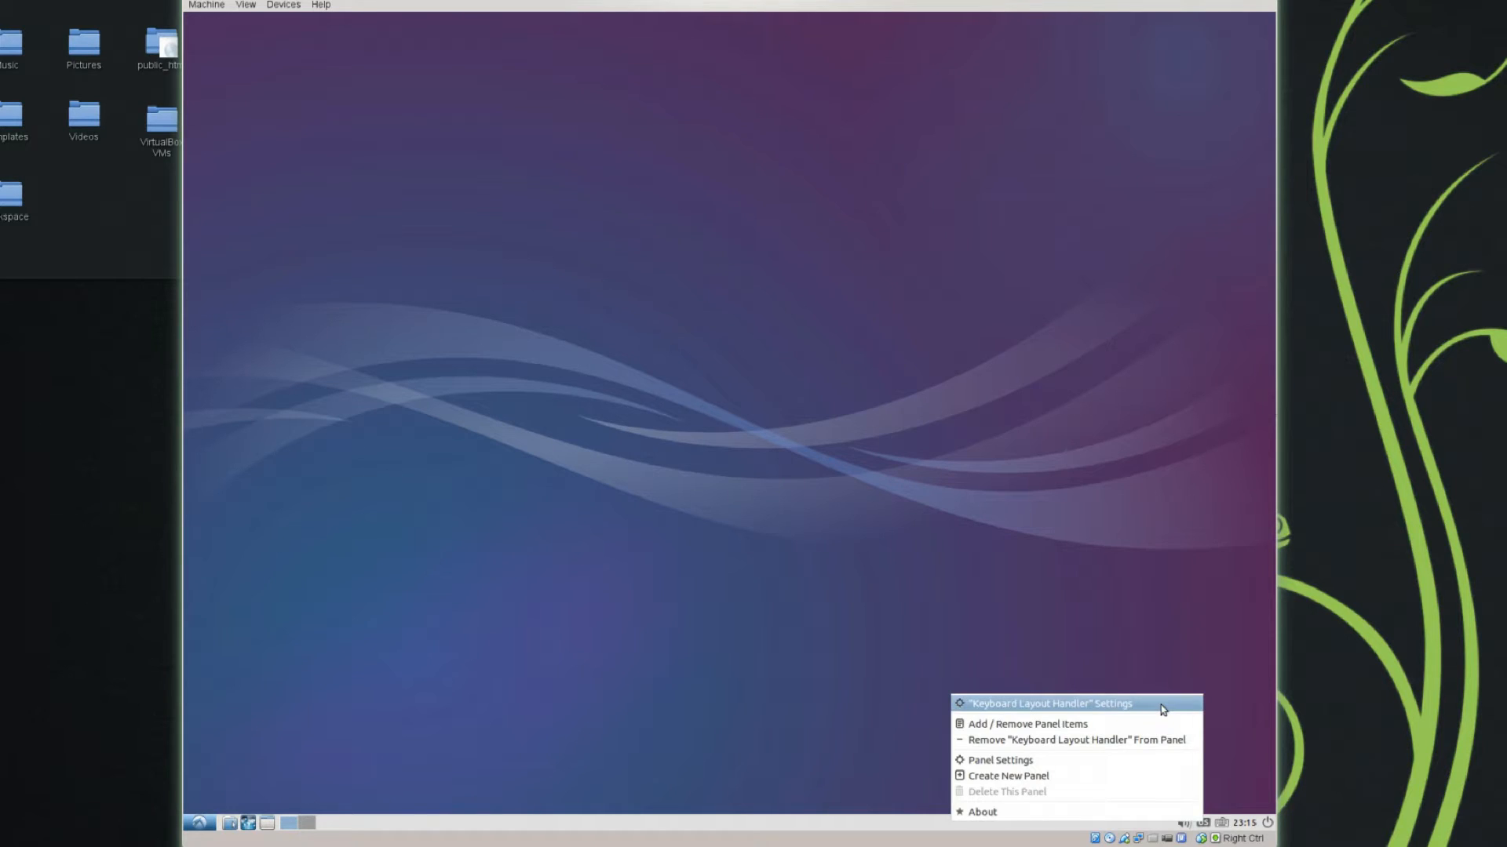
{"action": "left_click", "coordinate": [1049, 703]}
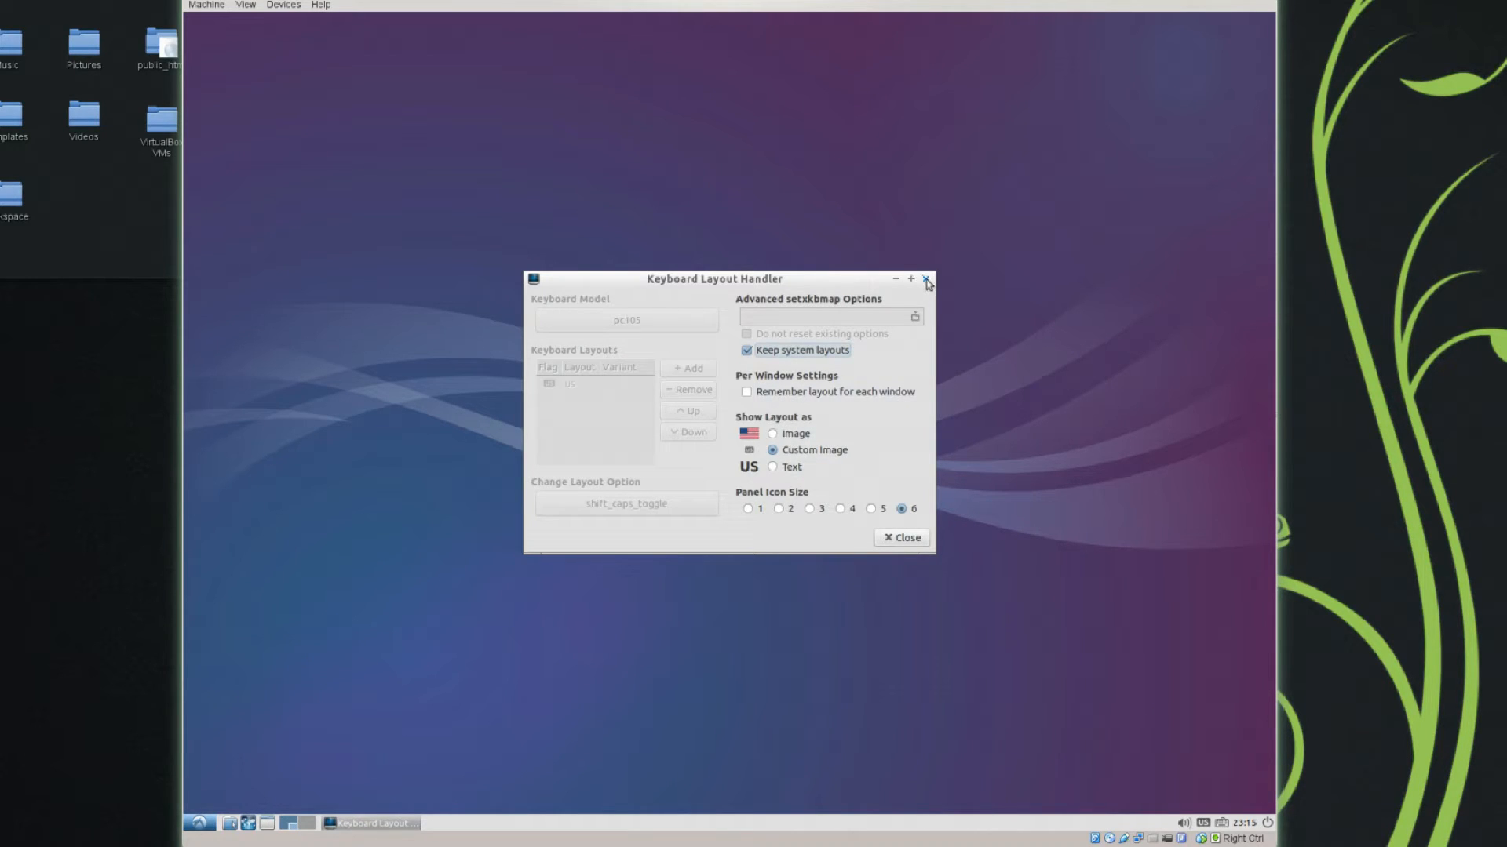
{"action": "left_click", "coordinate": [925, 279]}
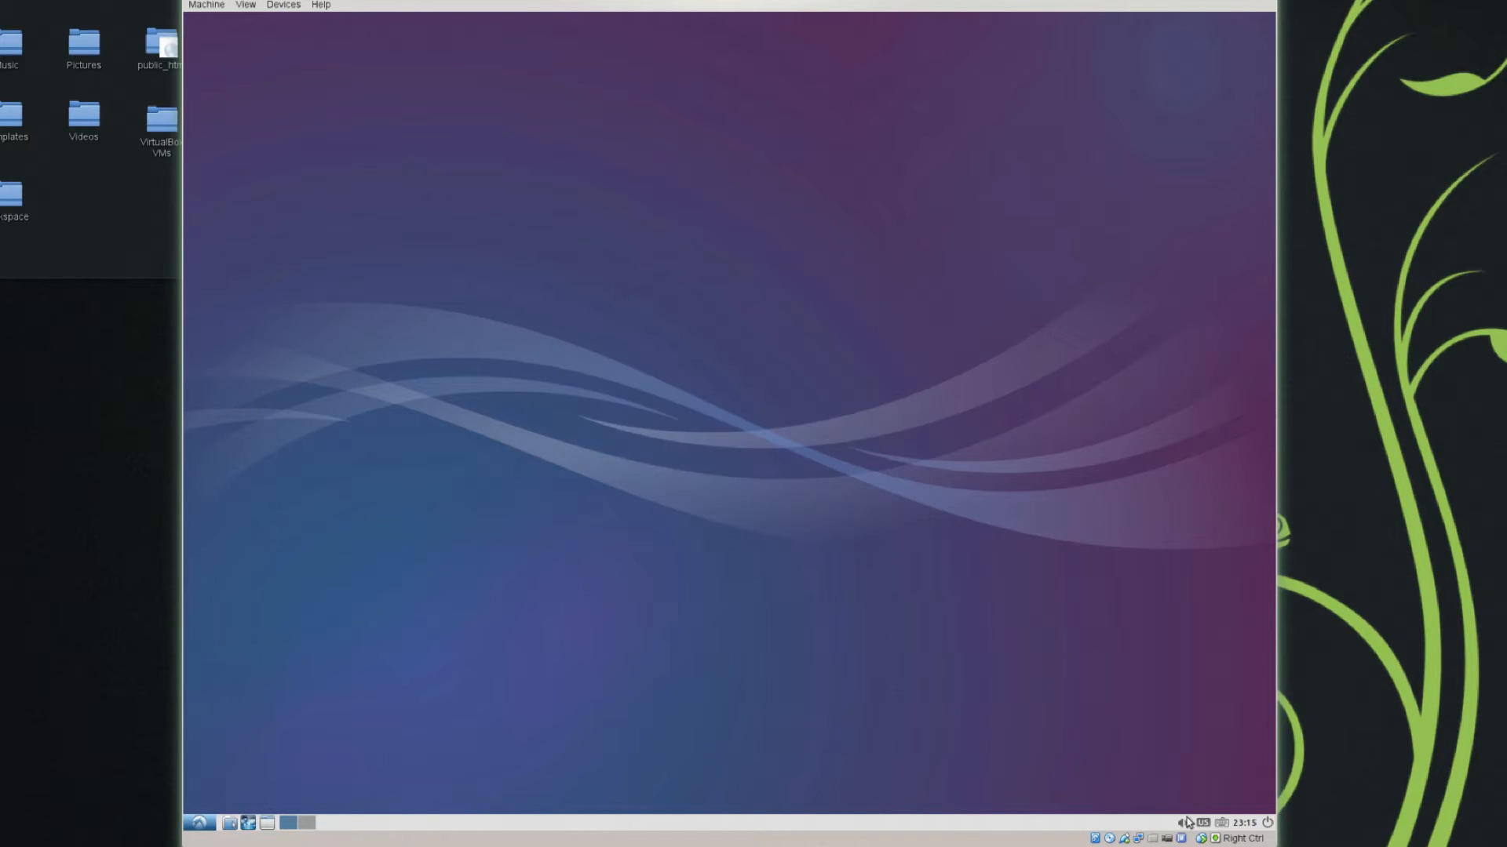
{"action": "left_click", "coordinate": [1185, 823]}
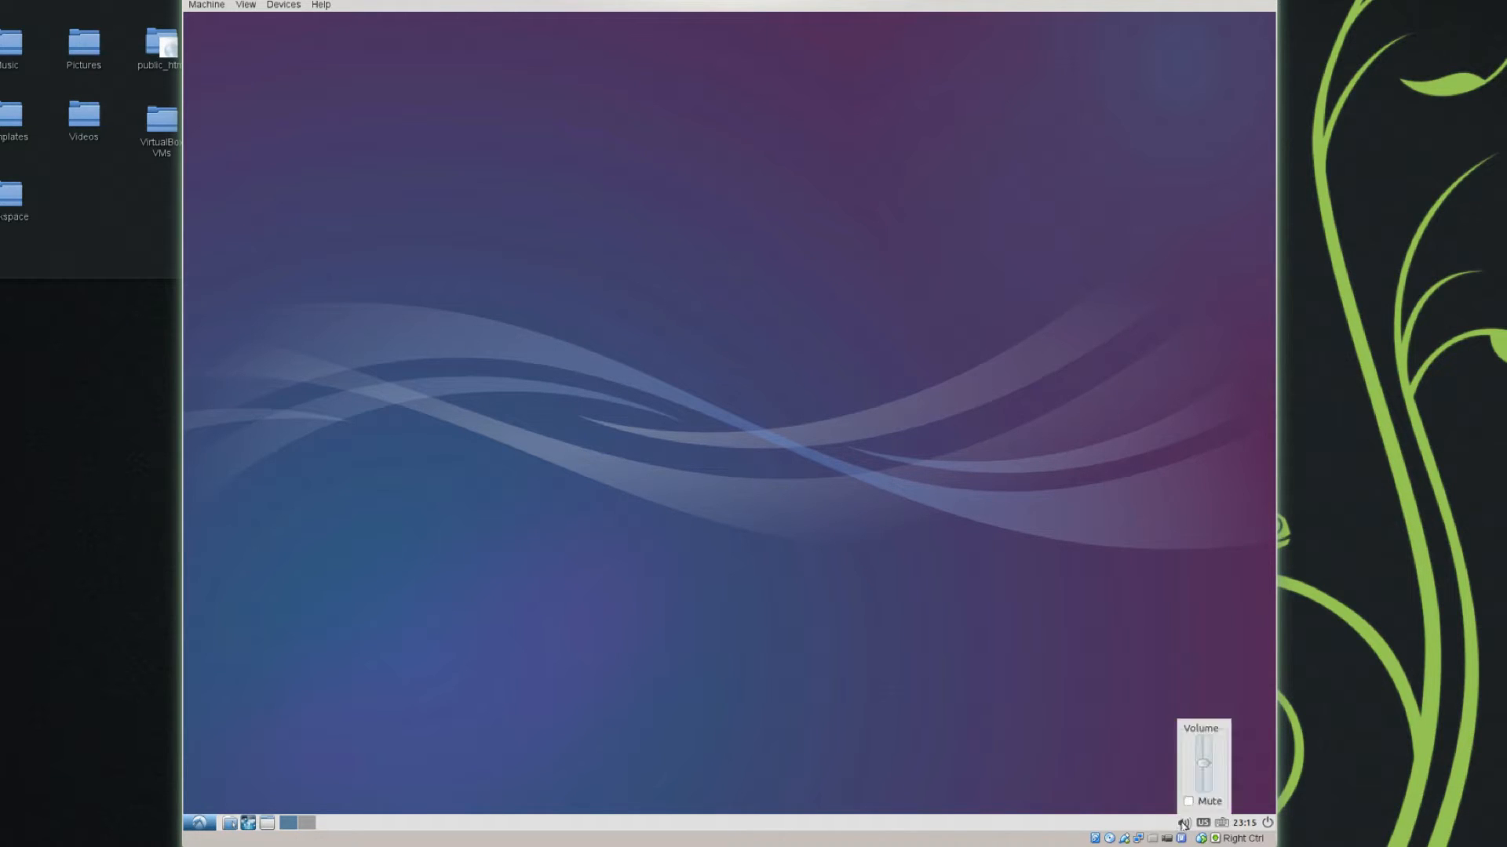
{"action": "left_click", "coordinate": [1236, 823]}
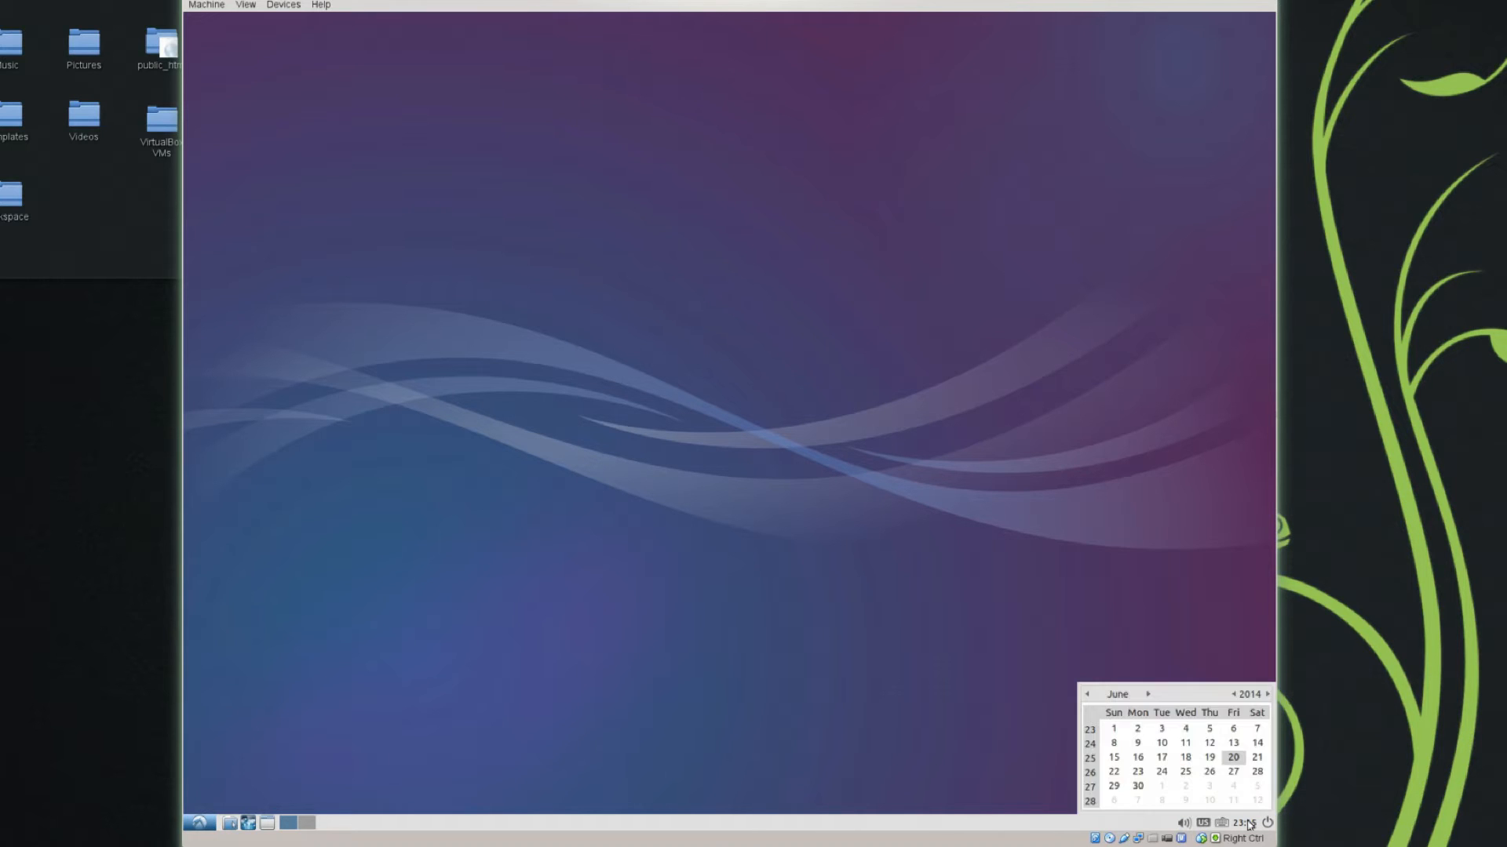
{"action": "right_click", "coordinate": [1246, 823]}
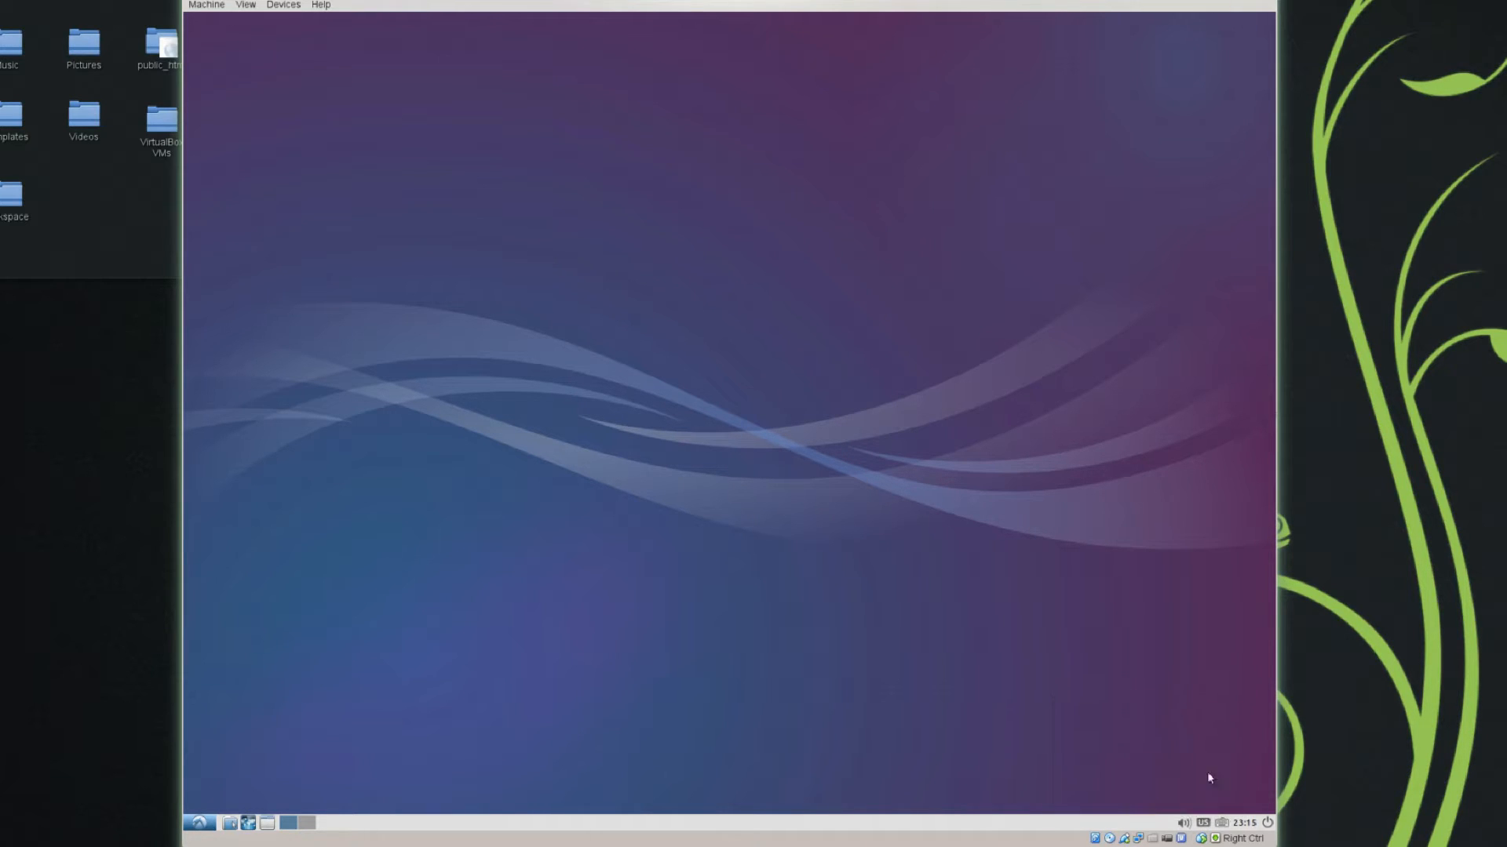
{"action": "mouse_move", "coordinate": [1286, 829]}
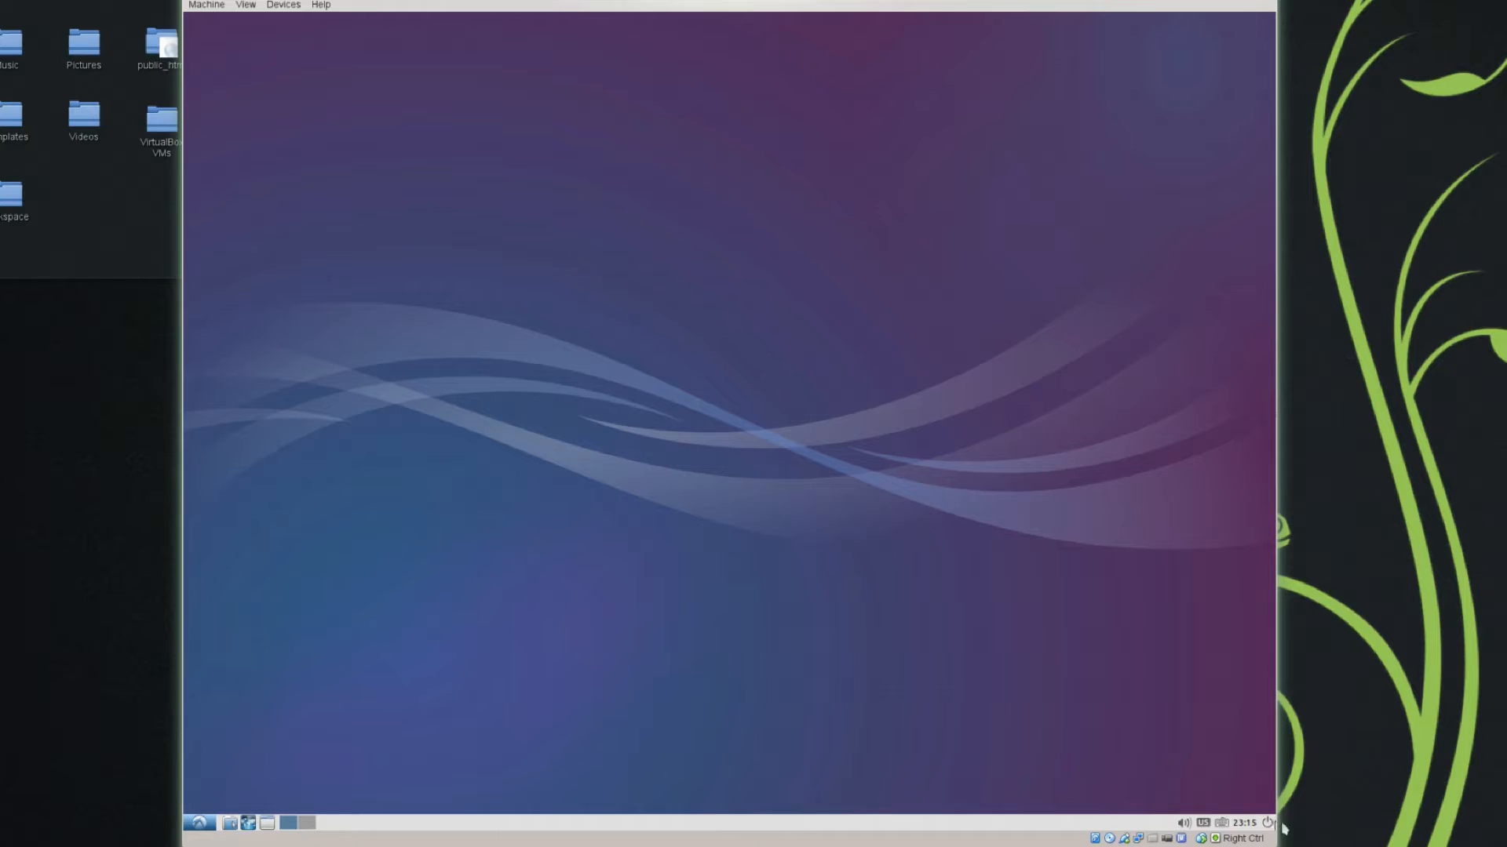
{"action": "mouse_move", "coordinate": [1105, 824]}
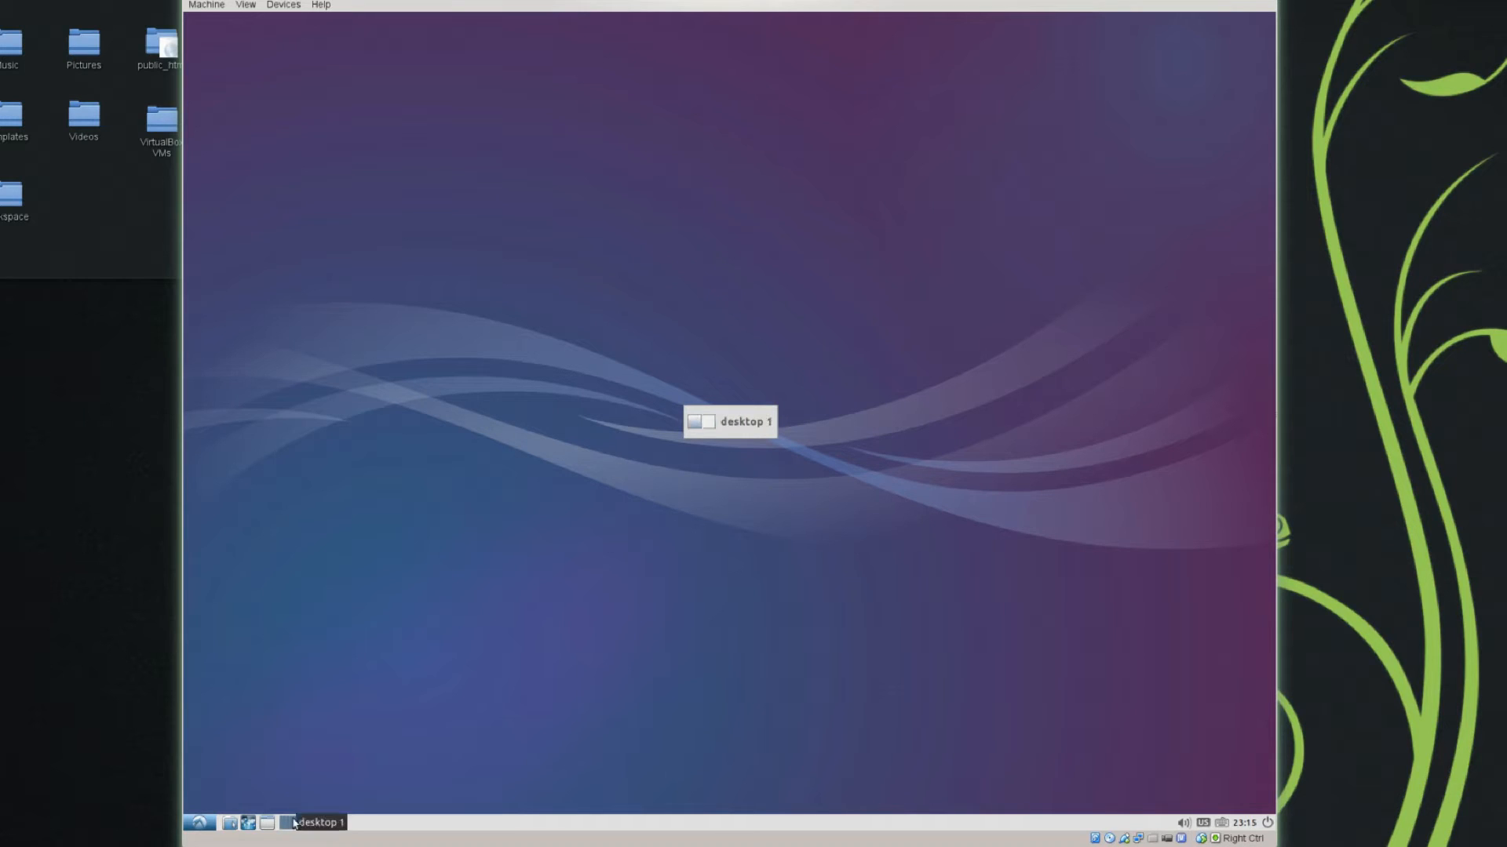
Switch virtual desktops, then launch Firefox and the home folder in PCManFM
{"action": "left_click", "coordinate": [247, 823]}
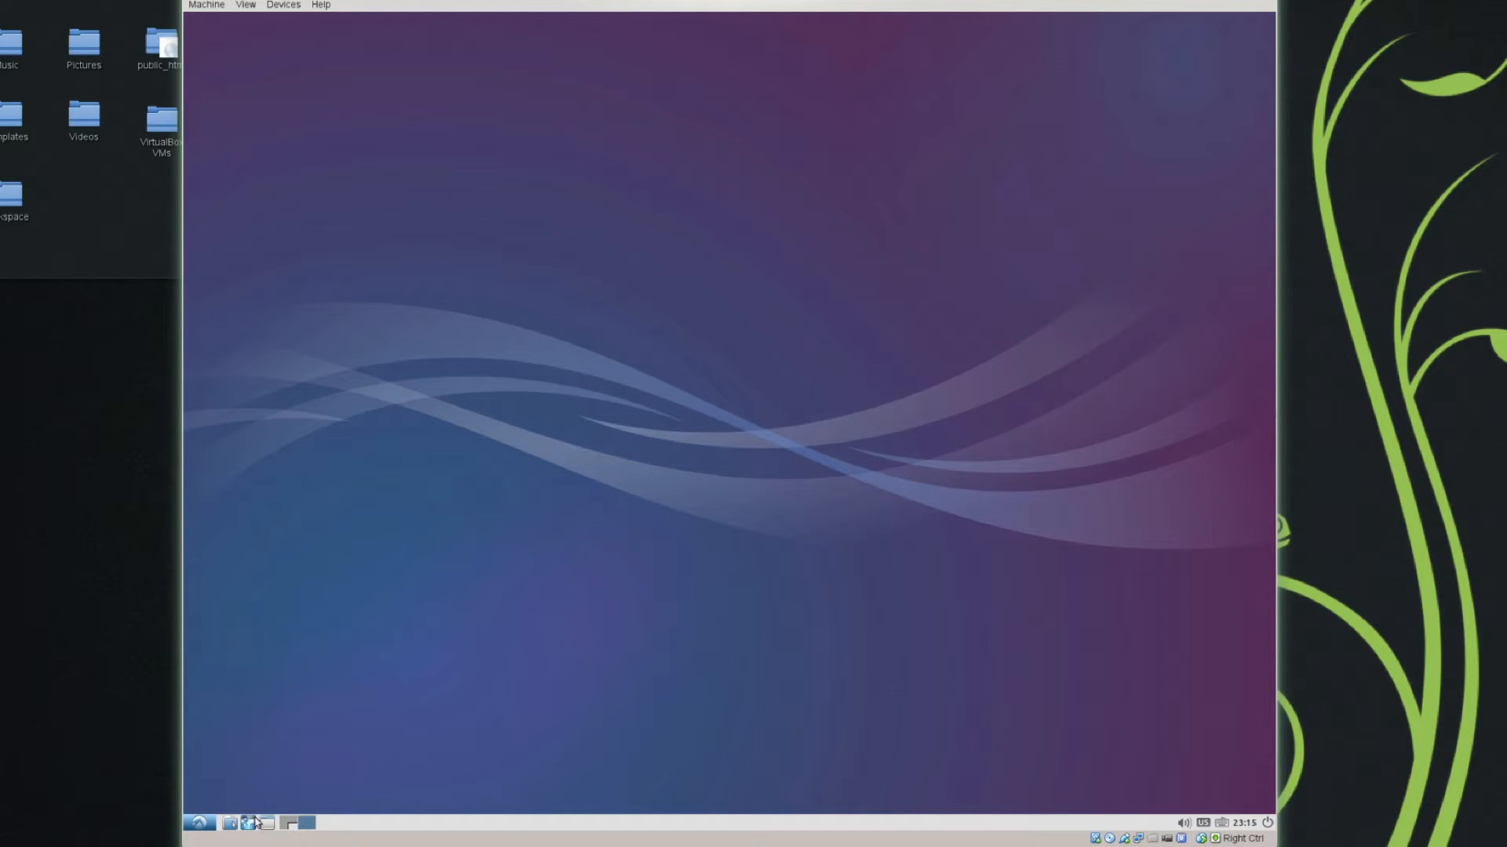
{"action": "left_click", "coordinate": [285, 823]}
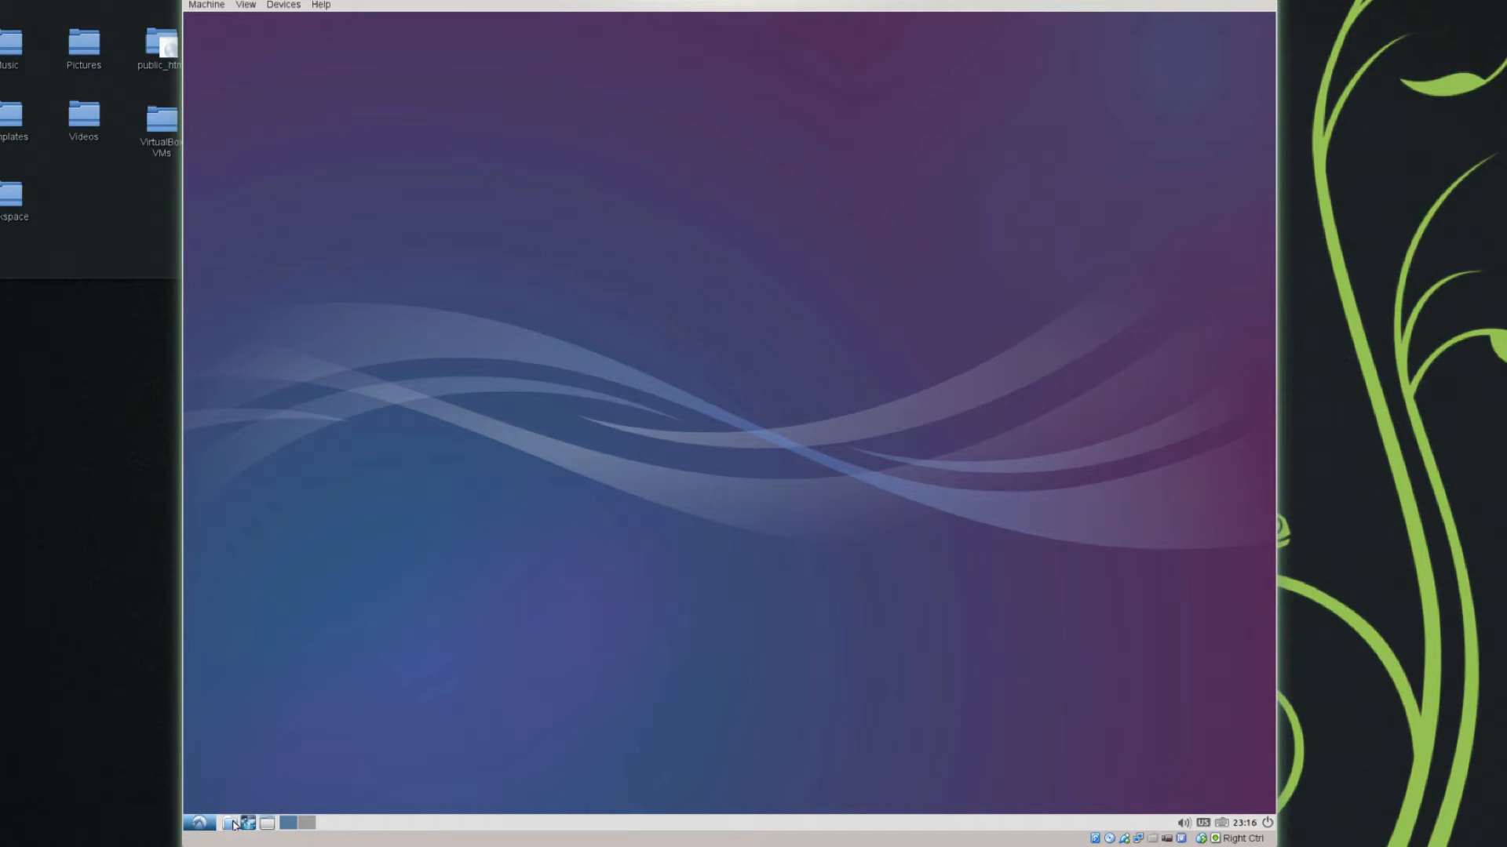
{"action": "left_click", "coordinate": [246, 823]}
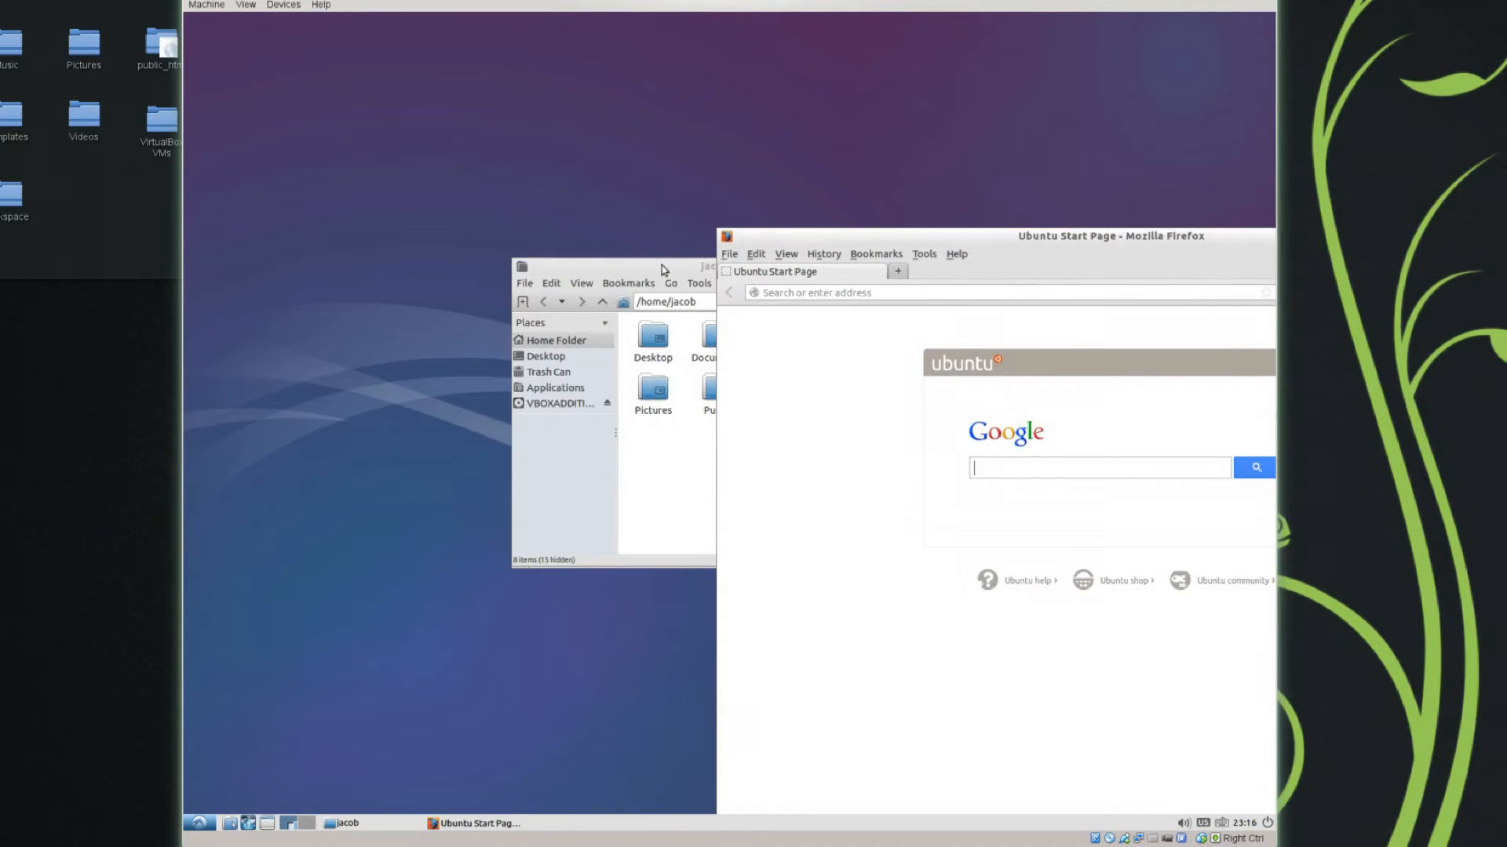
Cycle through the taskbar windows, launch another file manager, and move Firefox left
{"action": "left_click", "coordinate": [266, 823]}
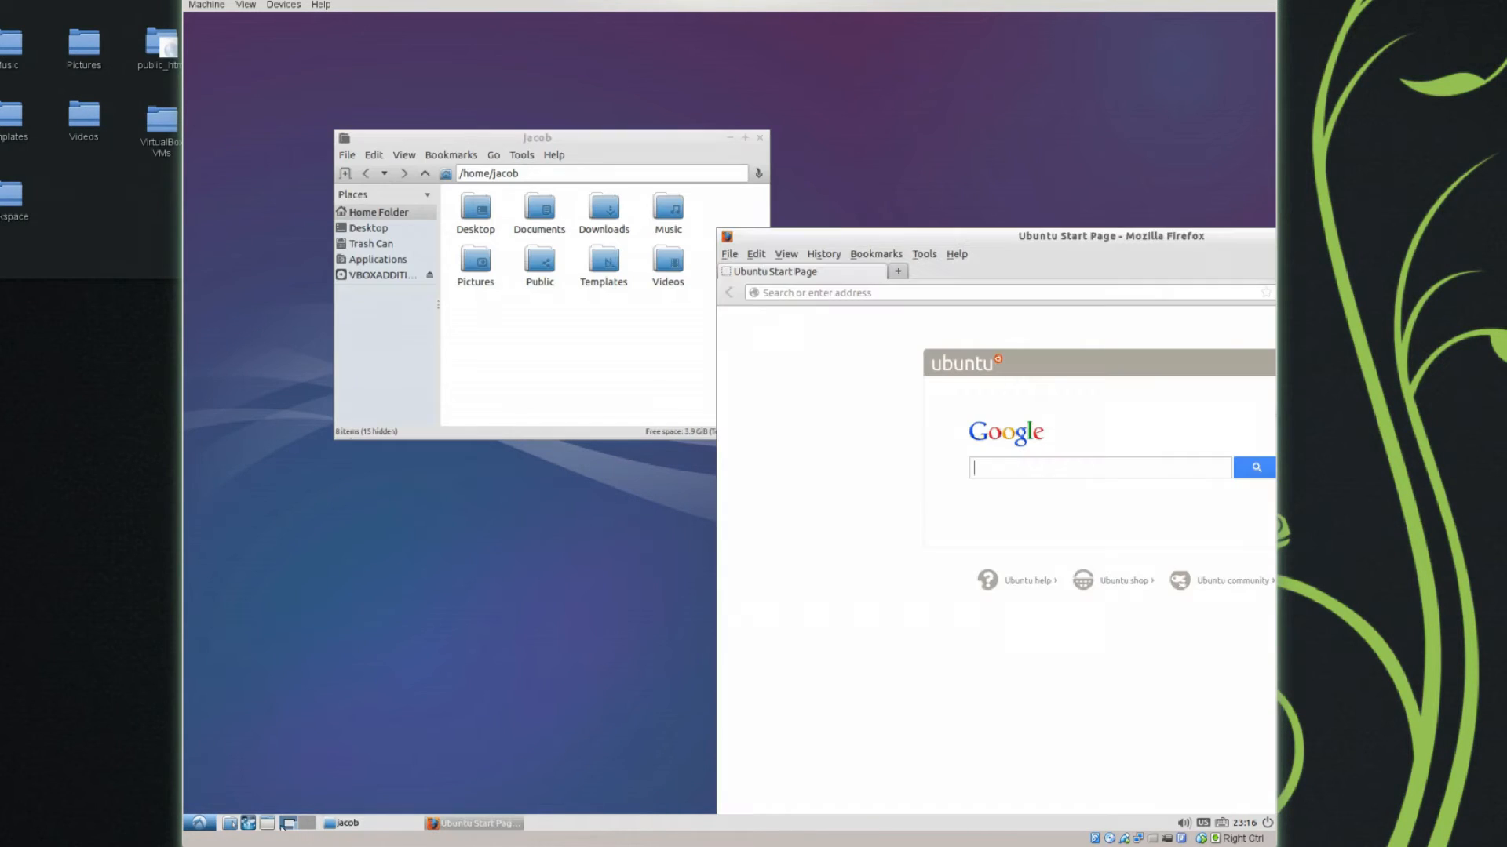
{"action": "left_click", "coordinate": [247, 823]}
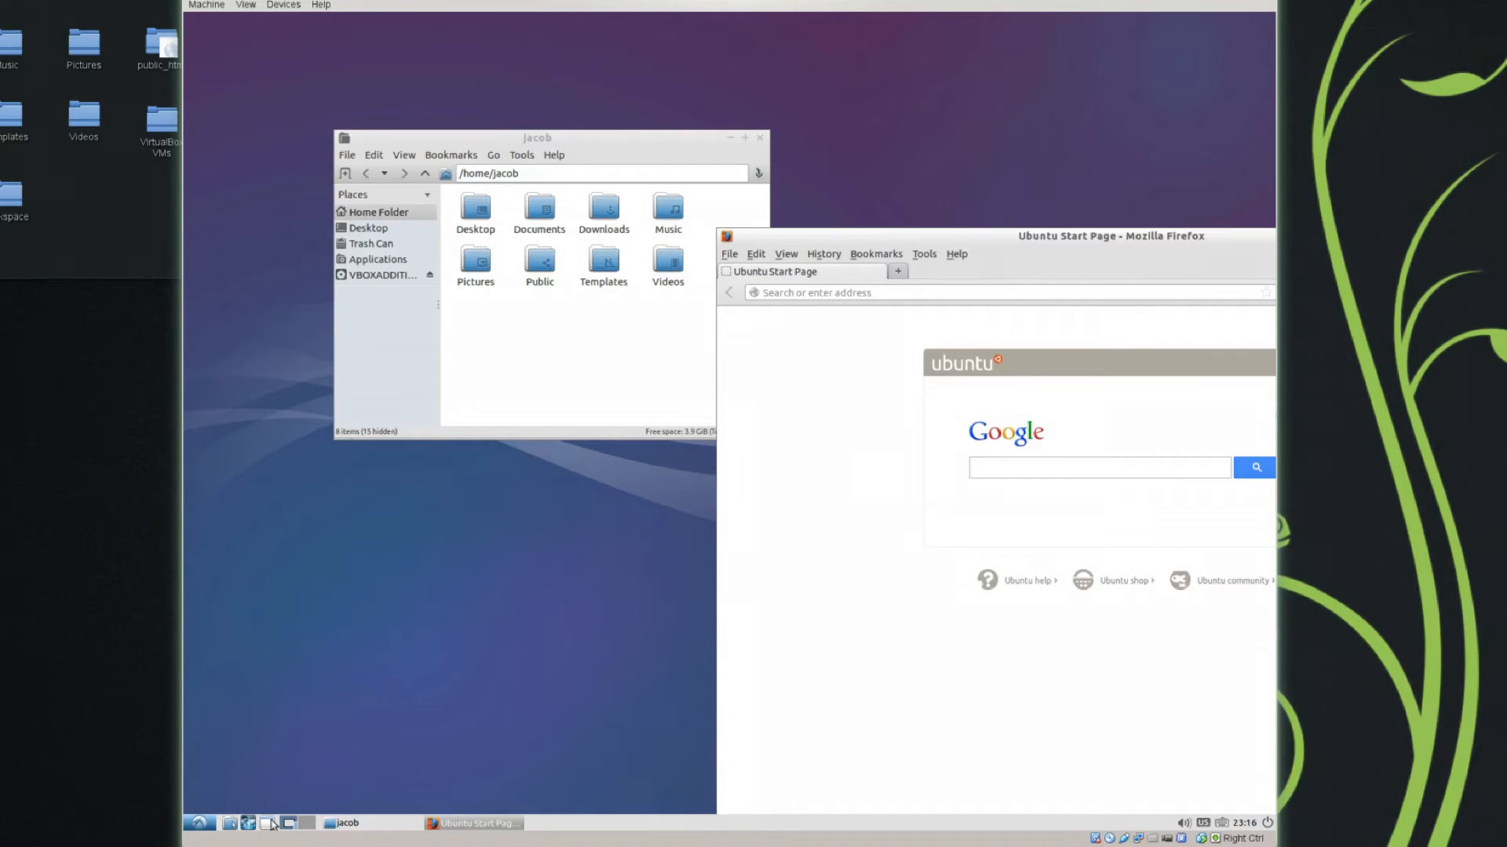
{"action": "left_click", "coordinate": [274, 823]}
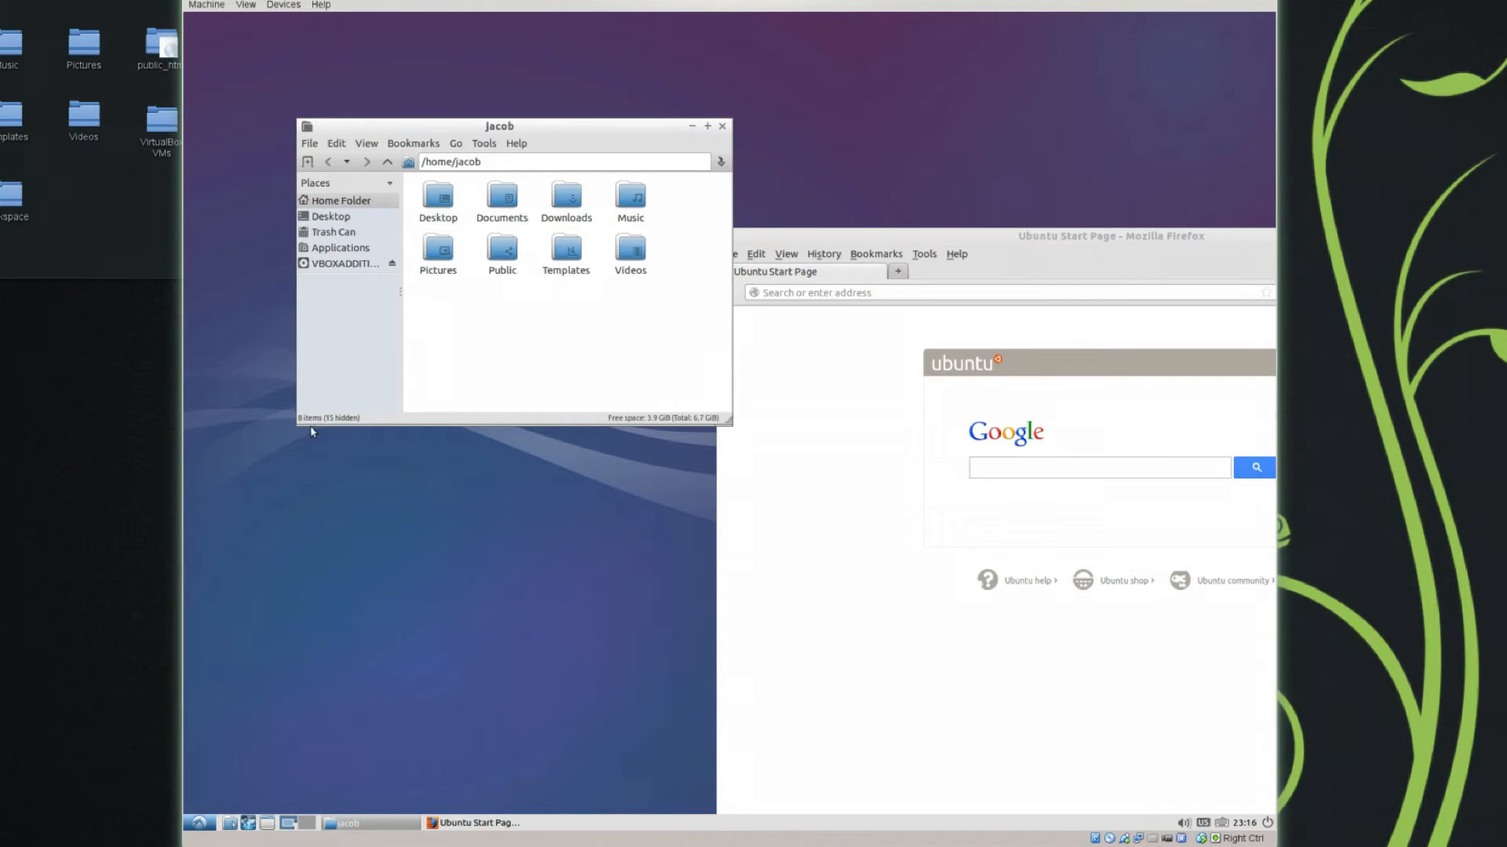
{"action": "left_click", "coordinate": [266, 823]}
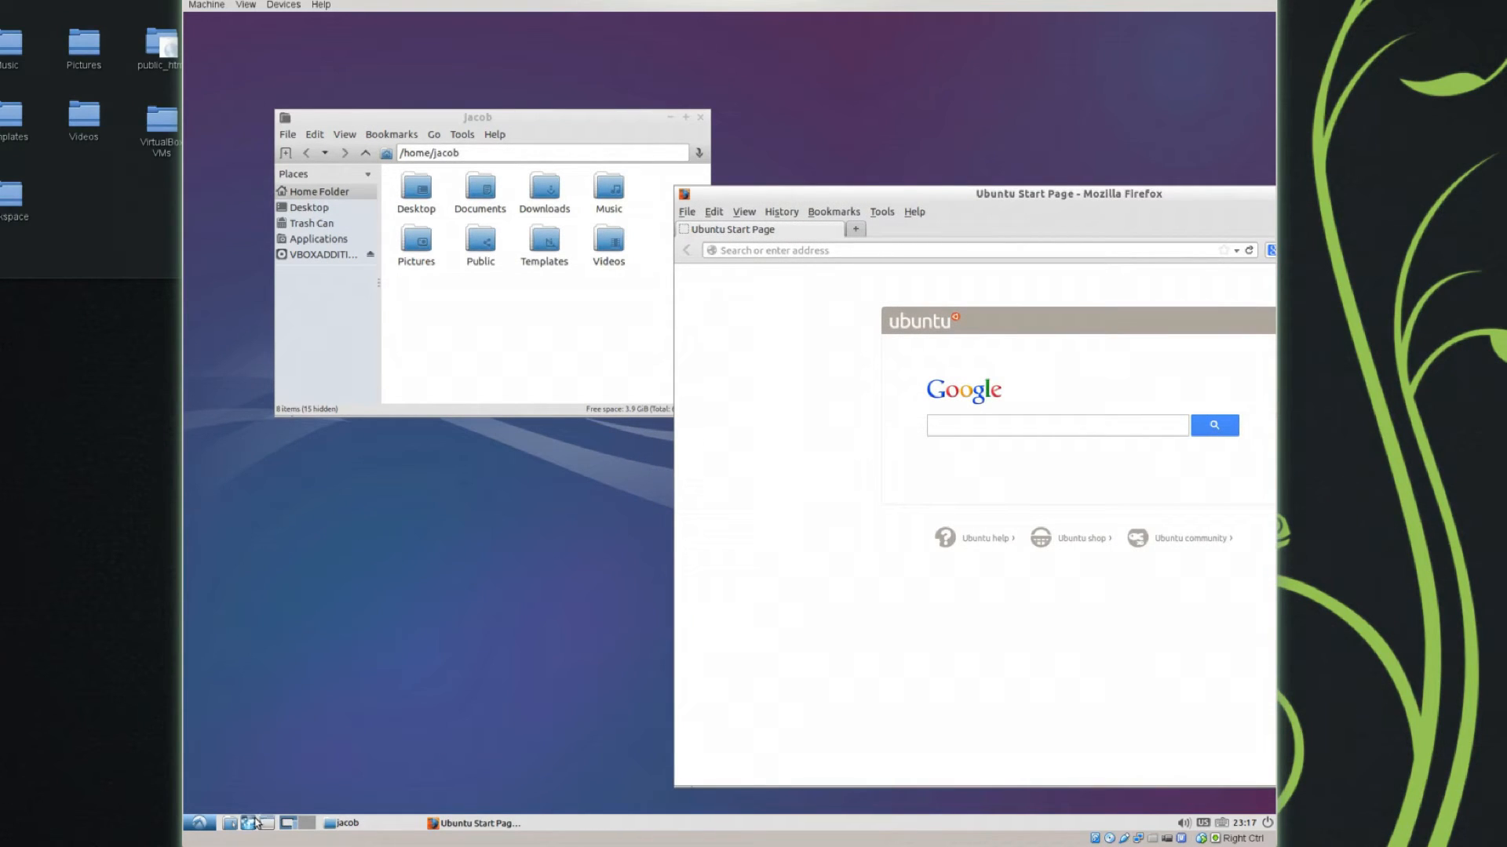
{"action": "left_click", "coordinate": [1056, 424]}
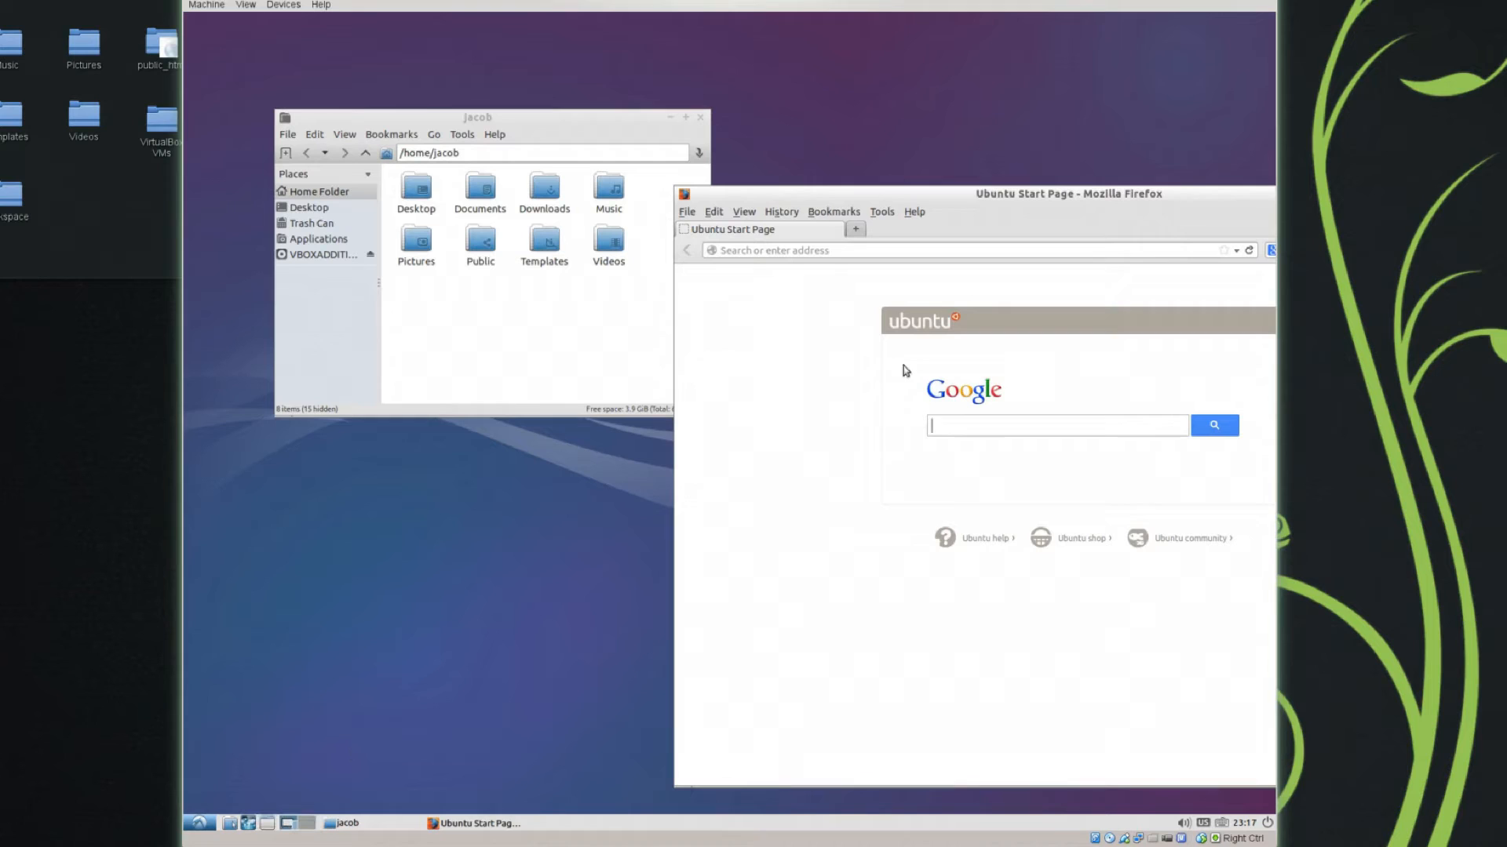
{"action": "left_click_drag", "start_coordinate": [1067, 193], "coordinate": [1010, 196]}
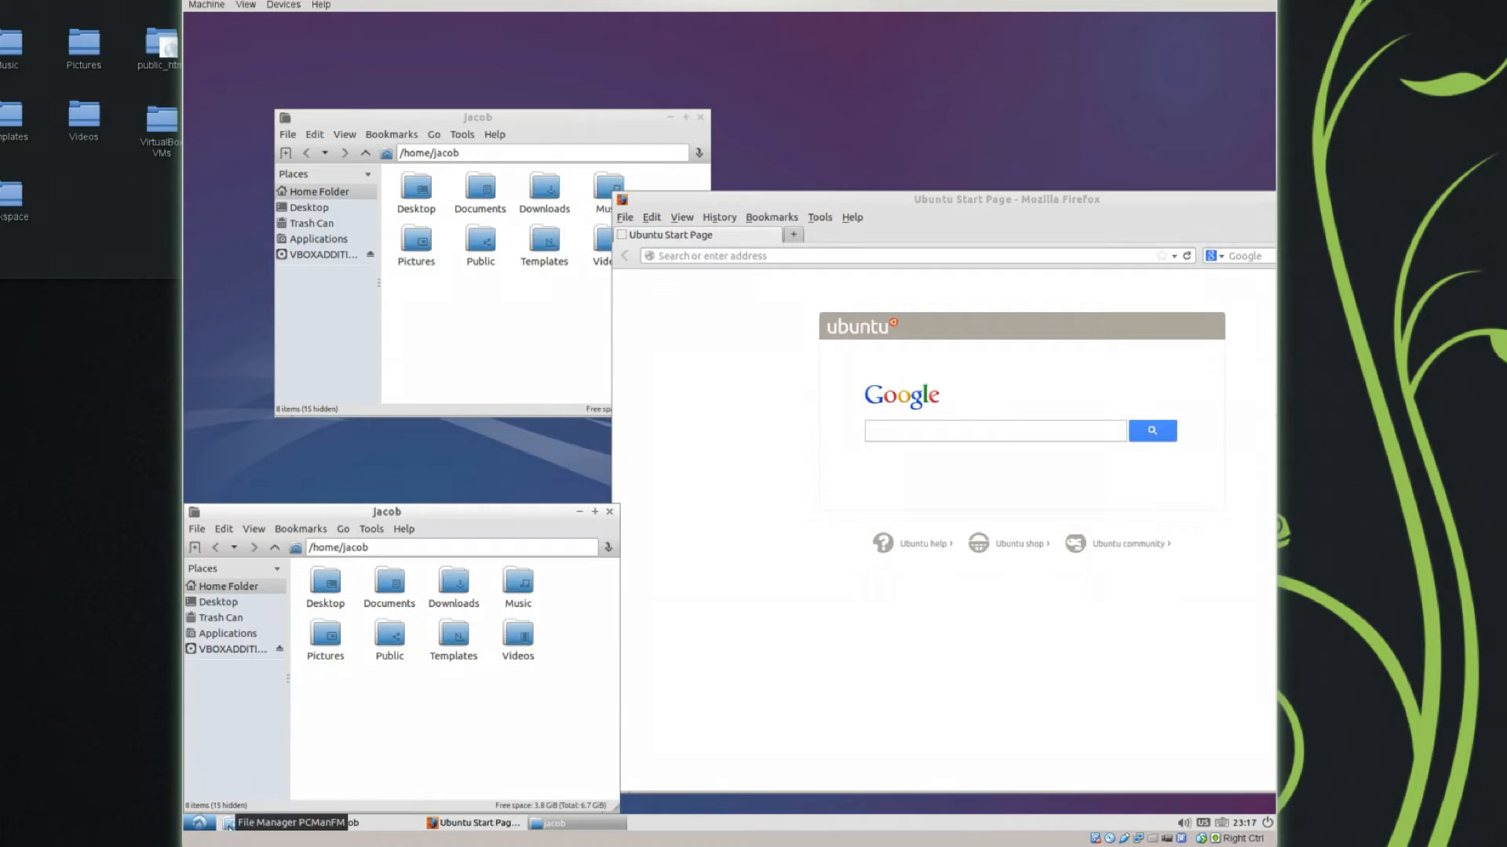
View PCManFM's About dialog for version 1.2.0 and close it
{"action": "left_click", "coordinate": [685, 116]}
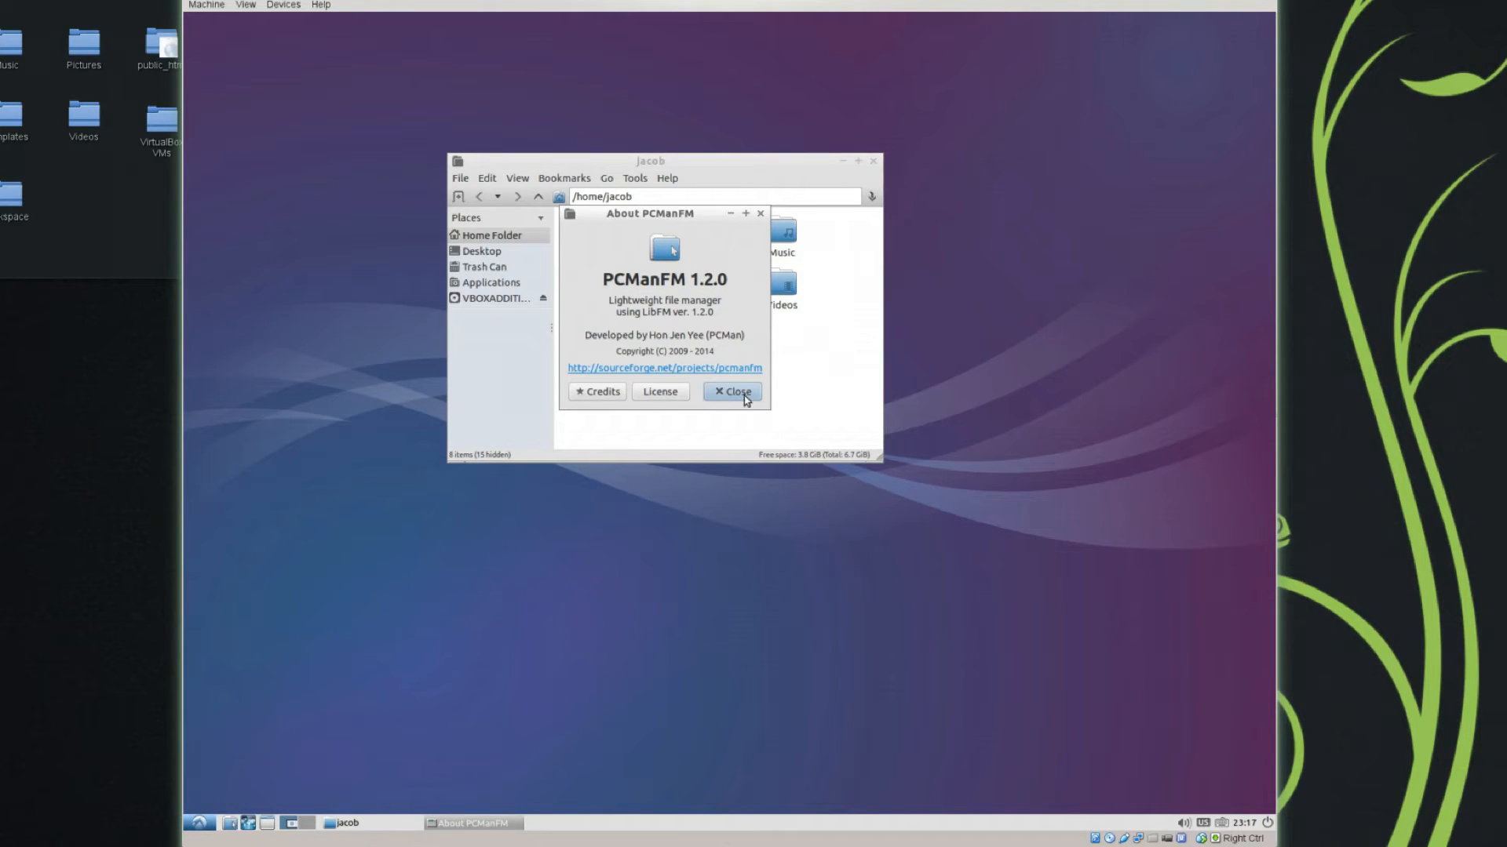
{"action": "mouse_move", "coordinate": [712, 335]}
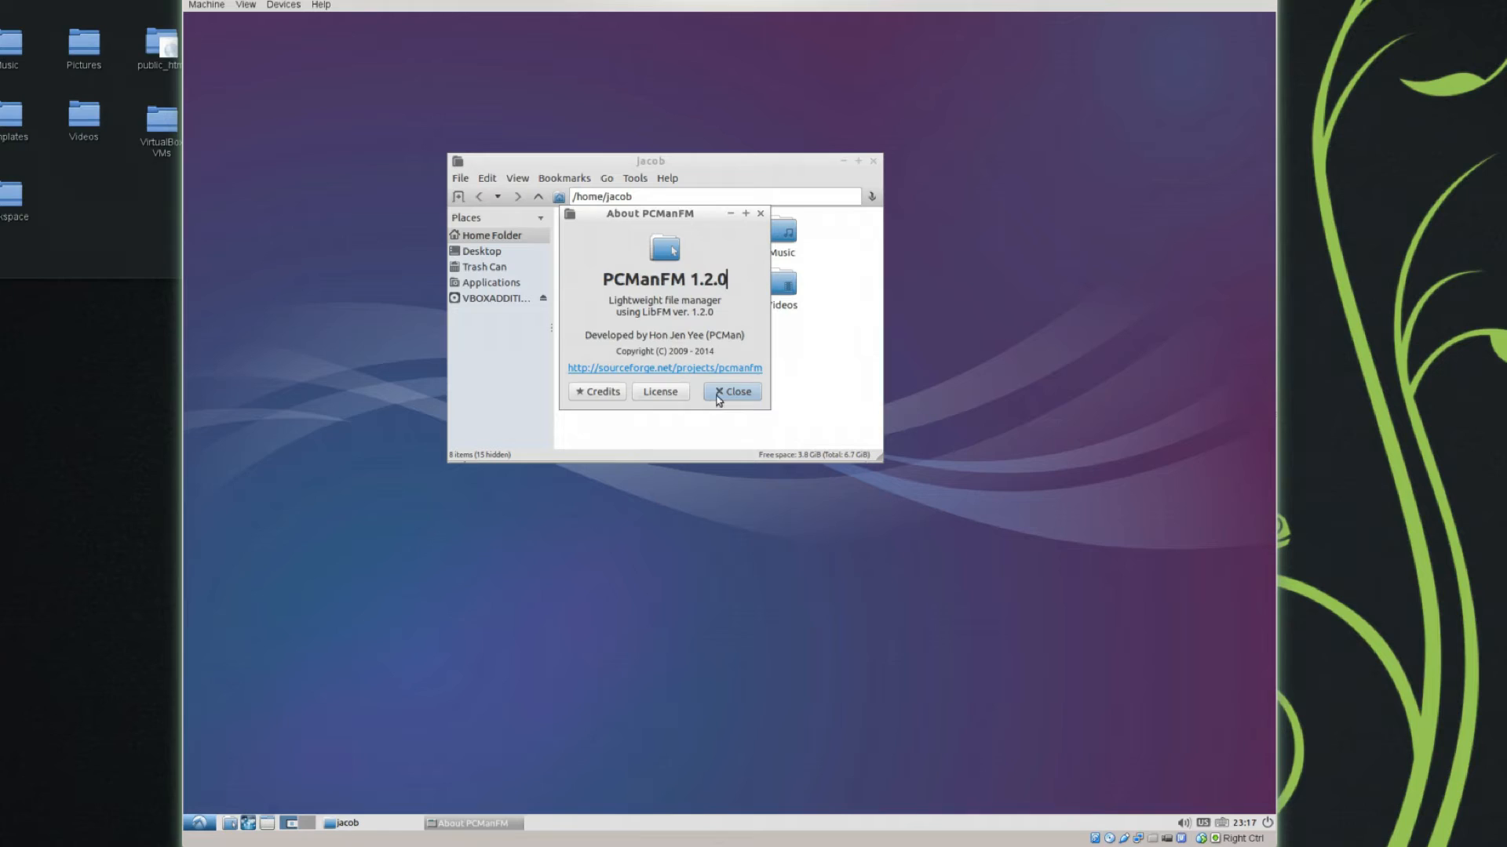
{"action": "left_click", "coordinate": [731, 391]}
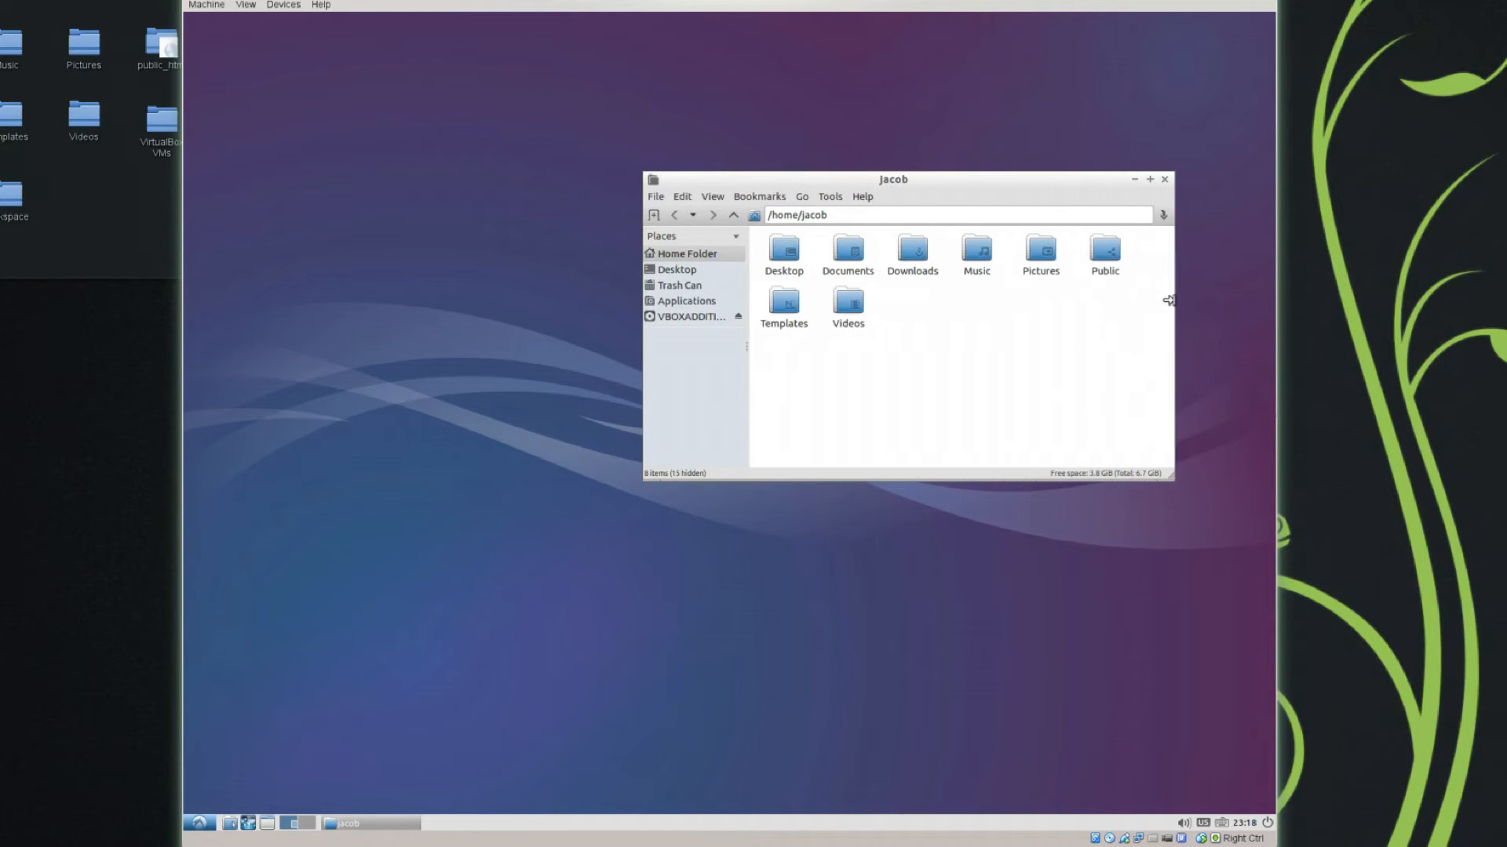
{"action": "mouse_move", "coordinate": [1168, 293]}
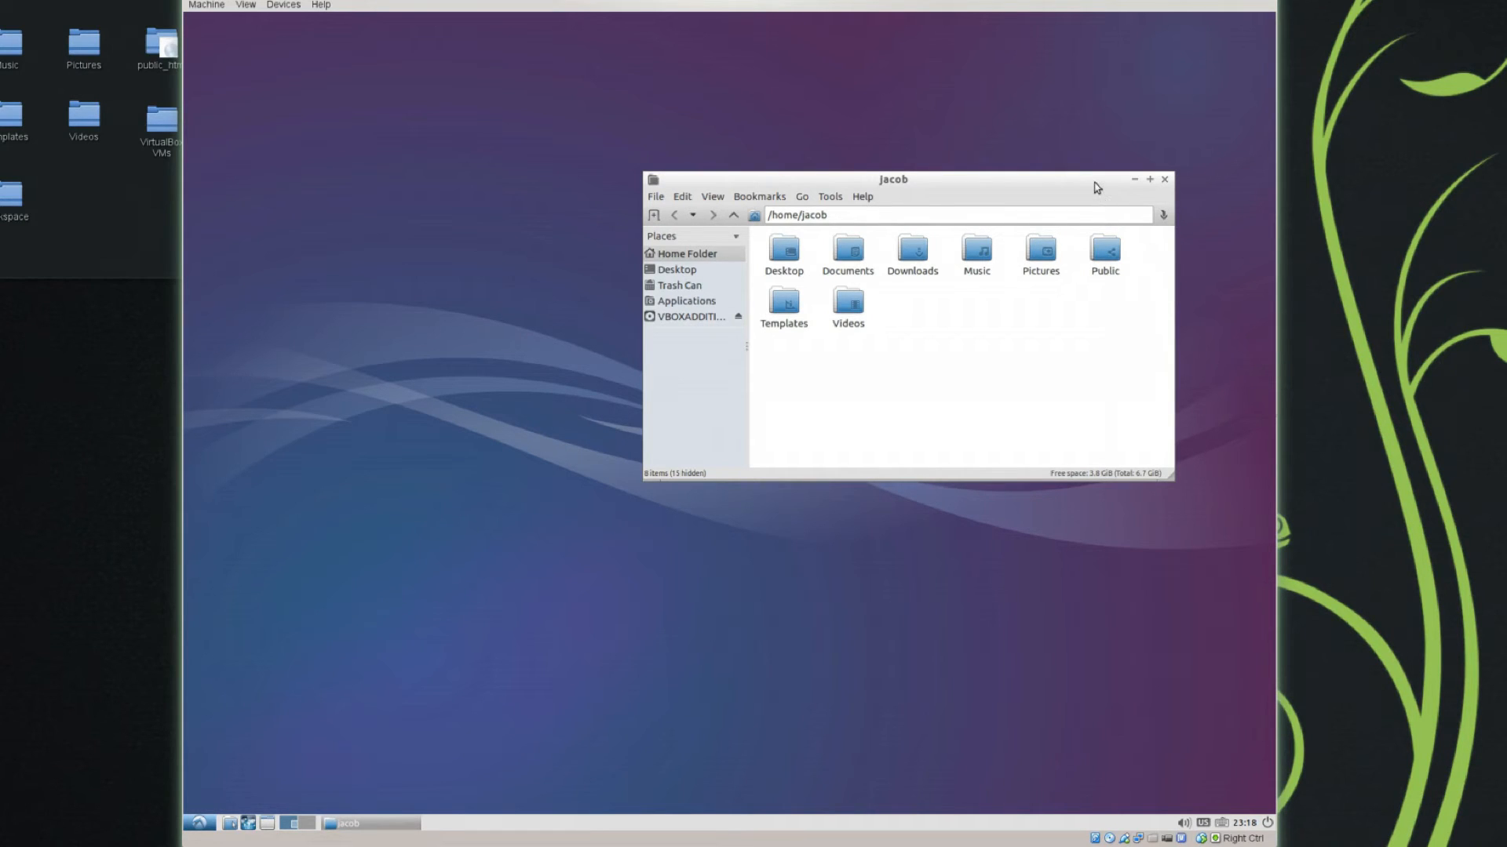
Move the PCManFM window up near the top, narrow it, and widen the side pane
{"action": "left_click_drag", "start_coordinate": [893, 178], "coordinate": [828, 113]}
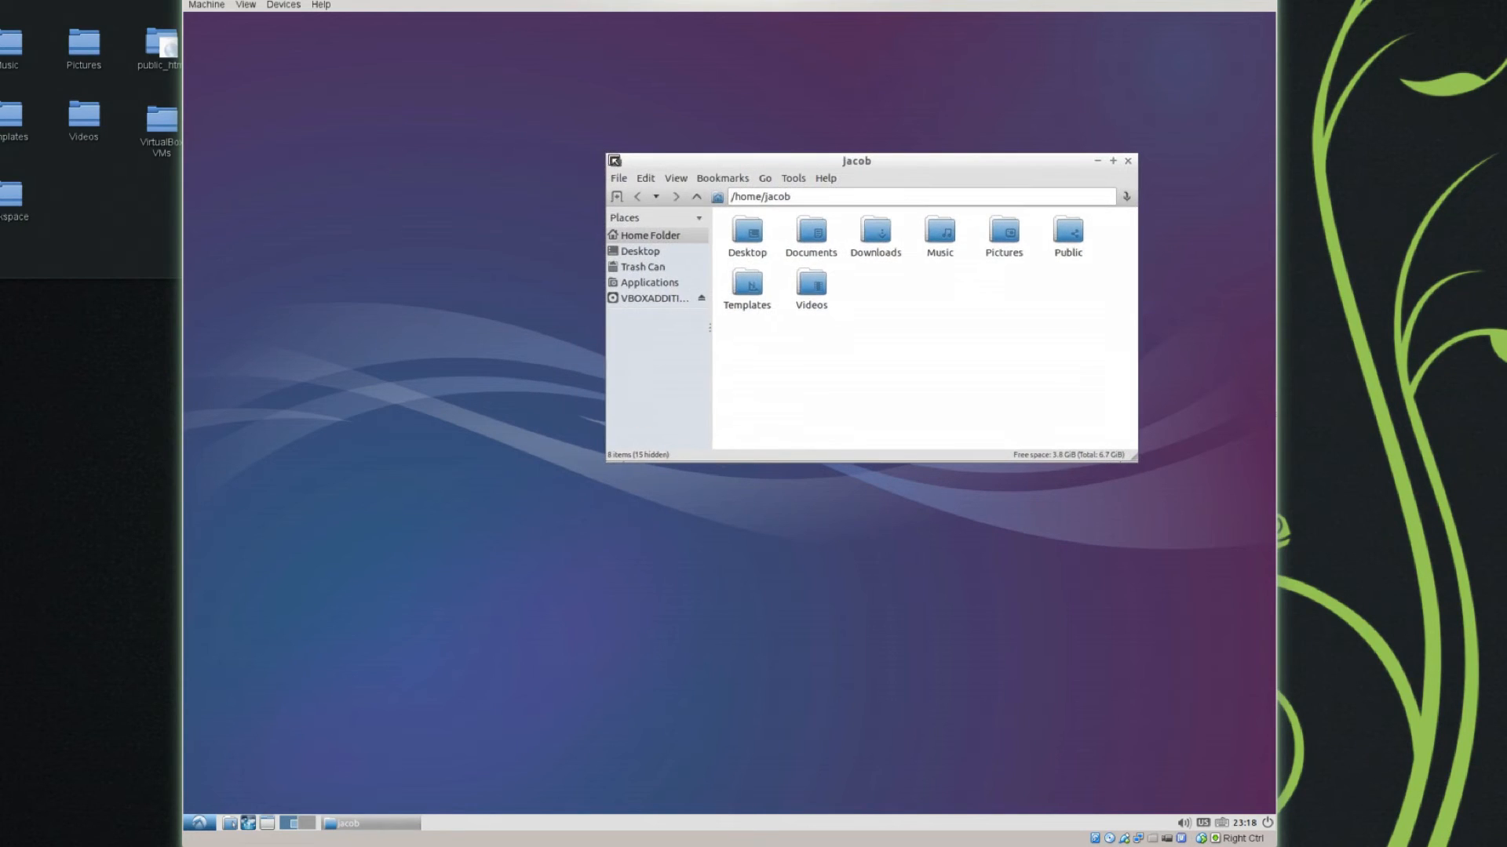
{"action": "left_click_drag", "start_coordinate": [854, 160], "coordinate": [925, 149]}
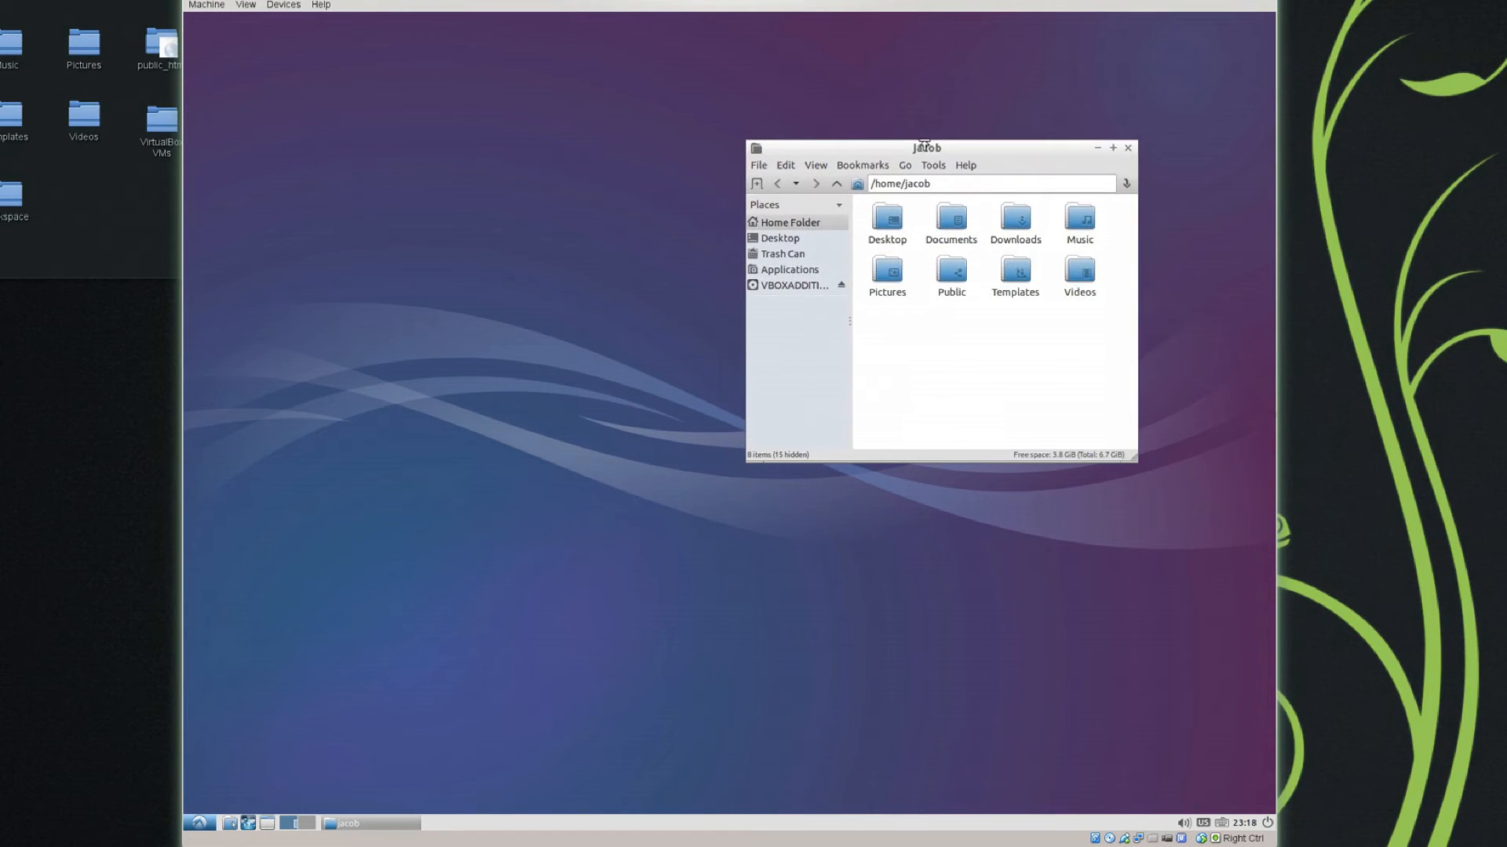
{"action": "left_click_drag", "start_coordinate": [925, 148], "coordinate": [911, 105]}
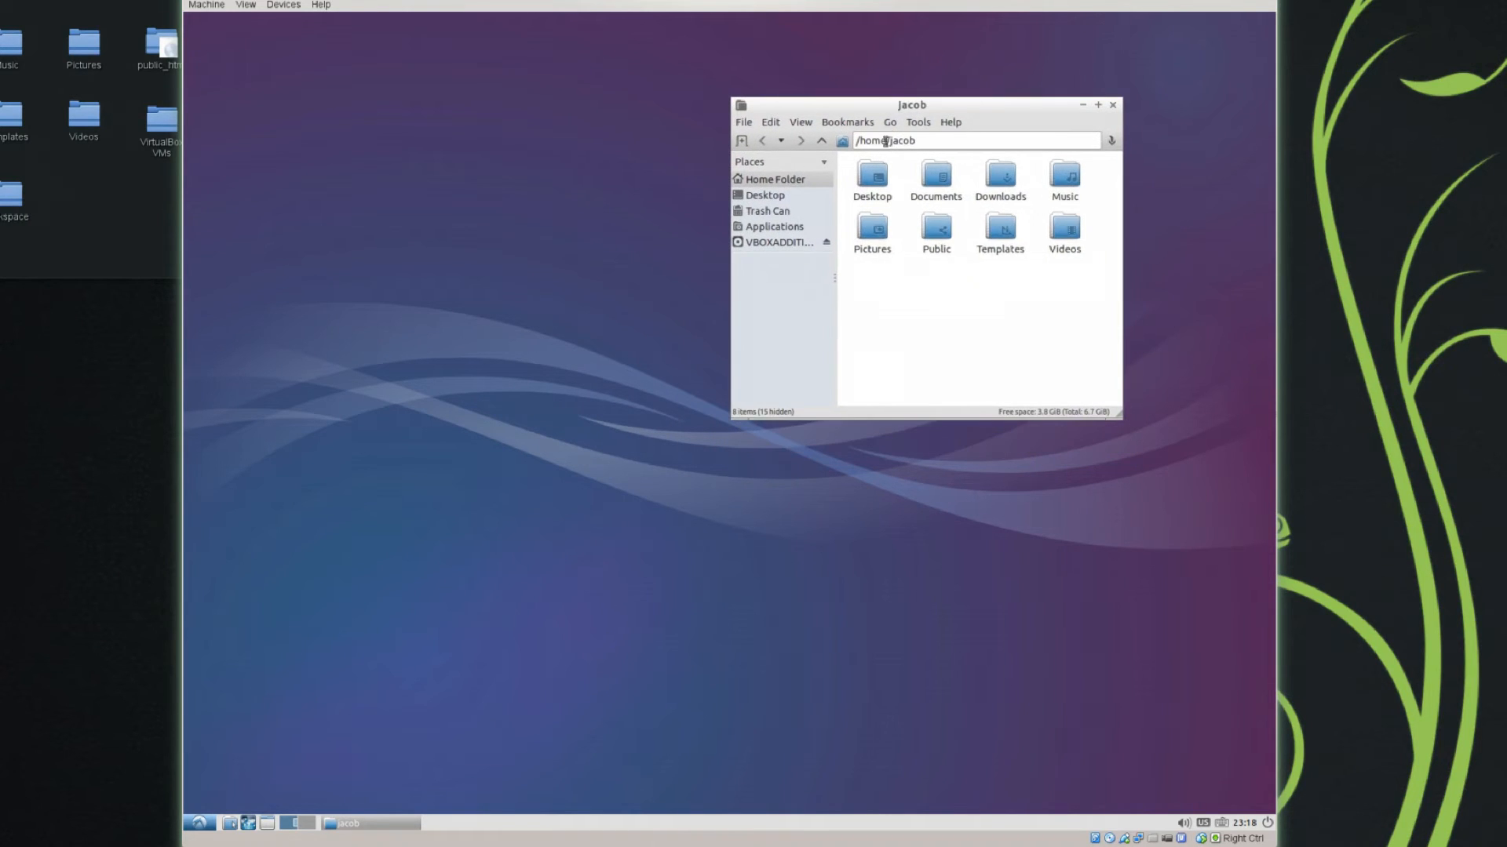
{"action": "left_click", "coordinate": [846, 122]}
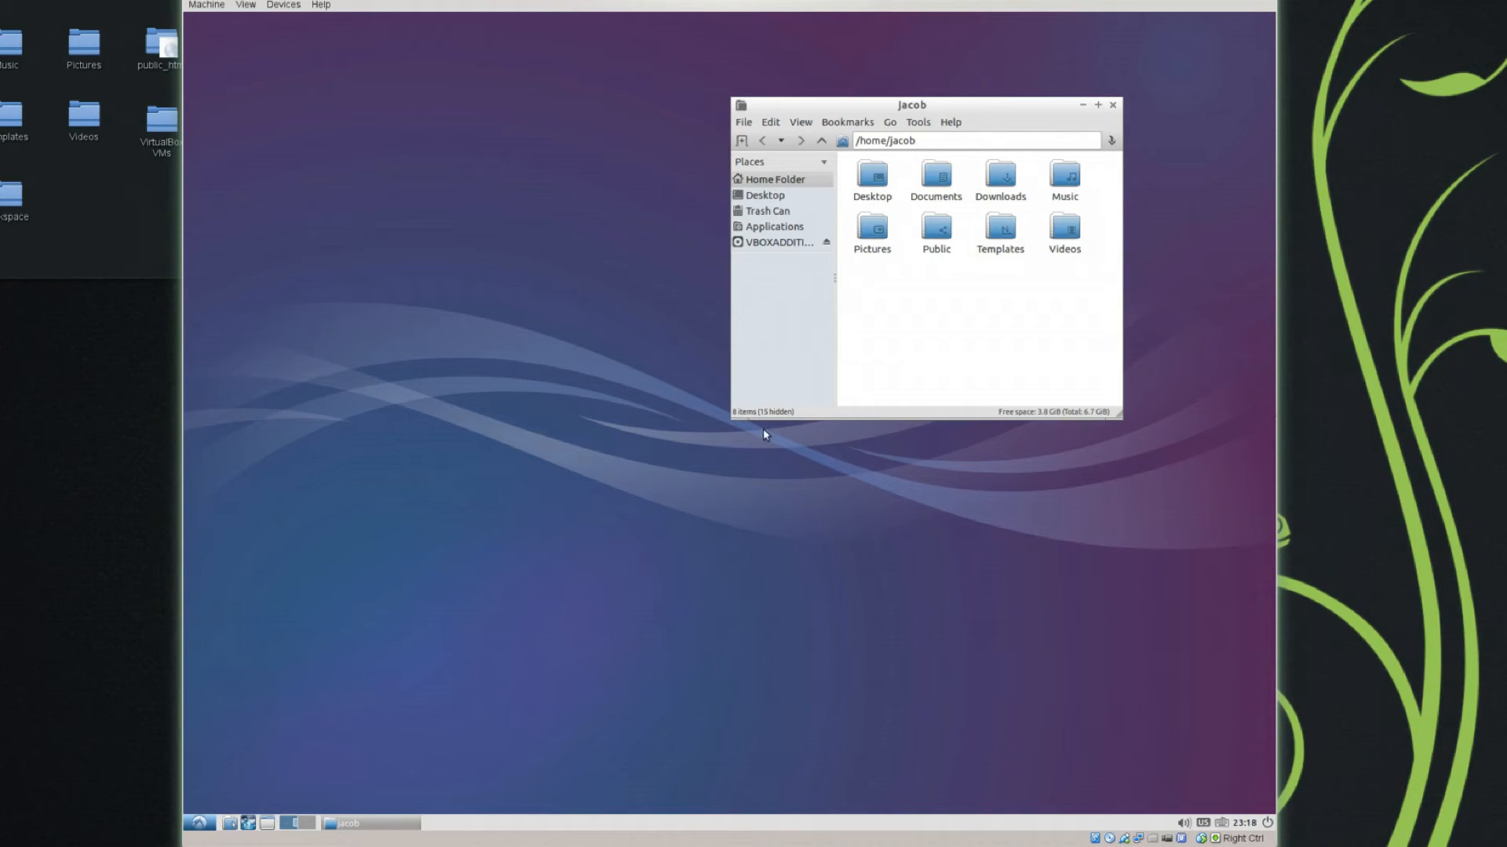
{"action": "mouse_move", "coordinate": [758, 413]}
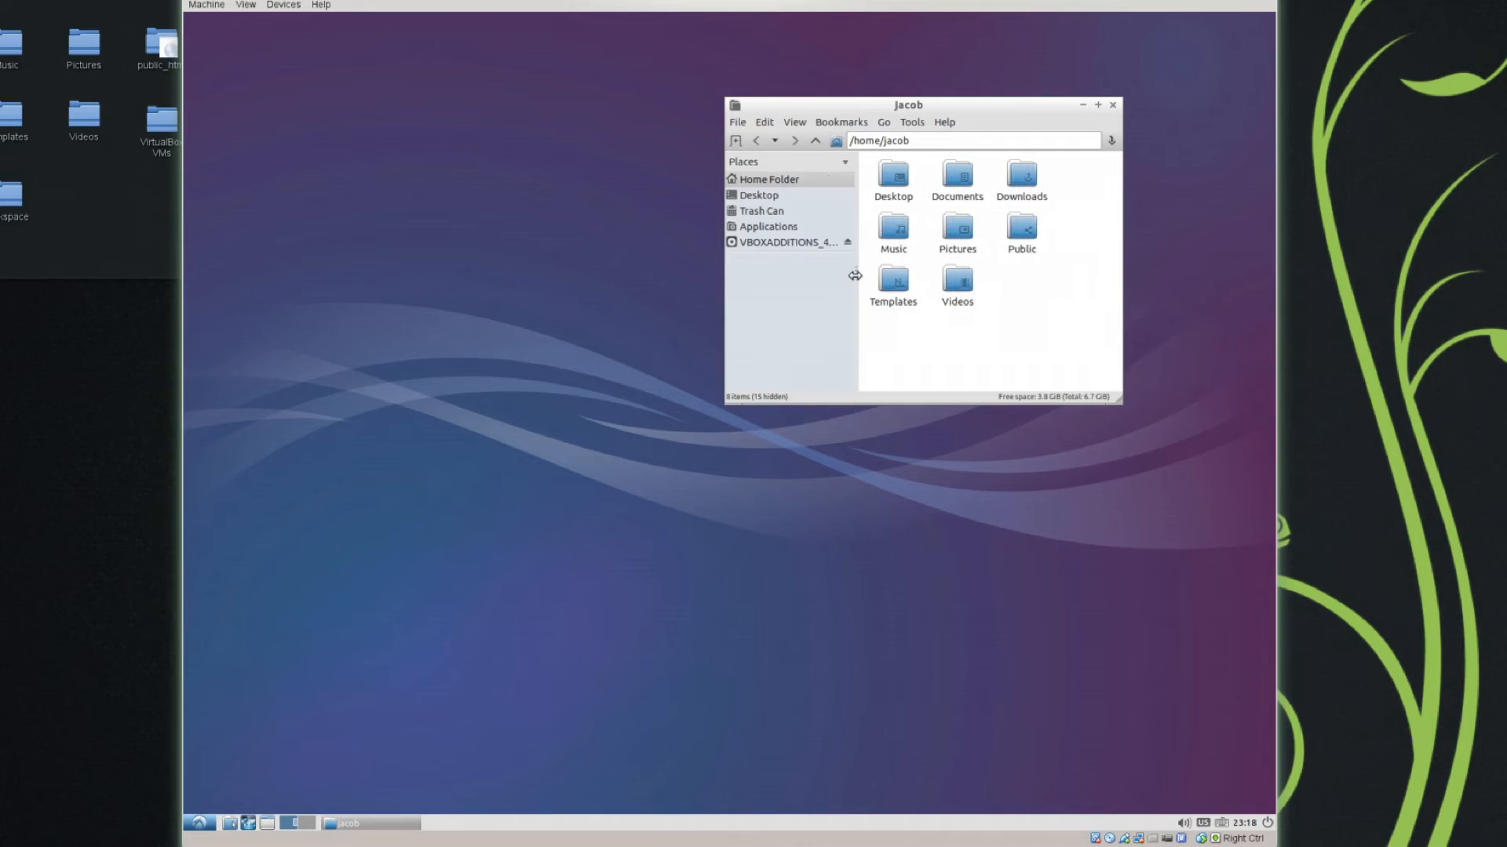
{"action": "left_click", "coordinate": [846, 242]}
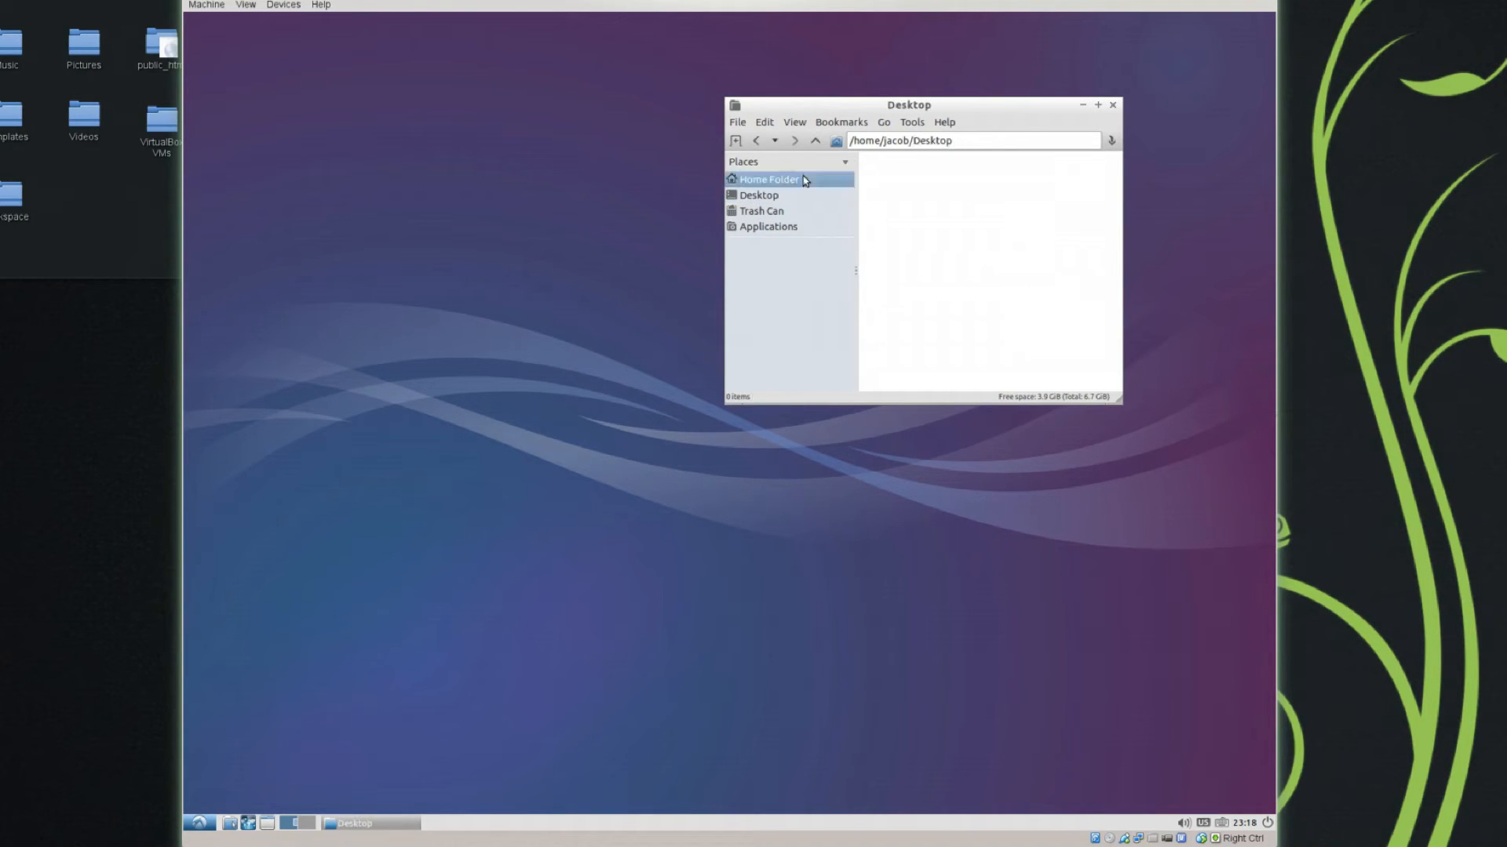
Open Desktop via the Directory Tree side pane, then switch back to Places
{"action": "left_click", "coordinate": [766, 226]}
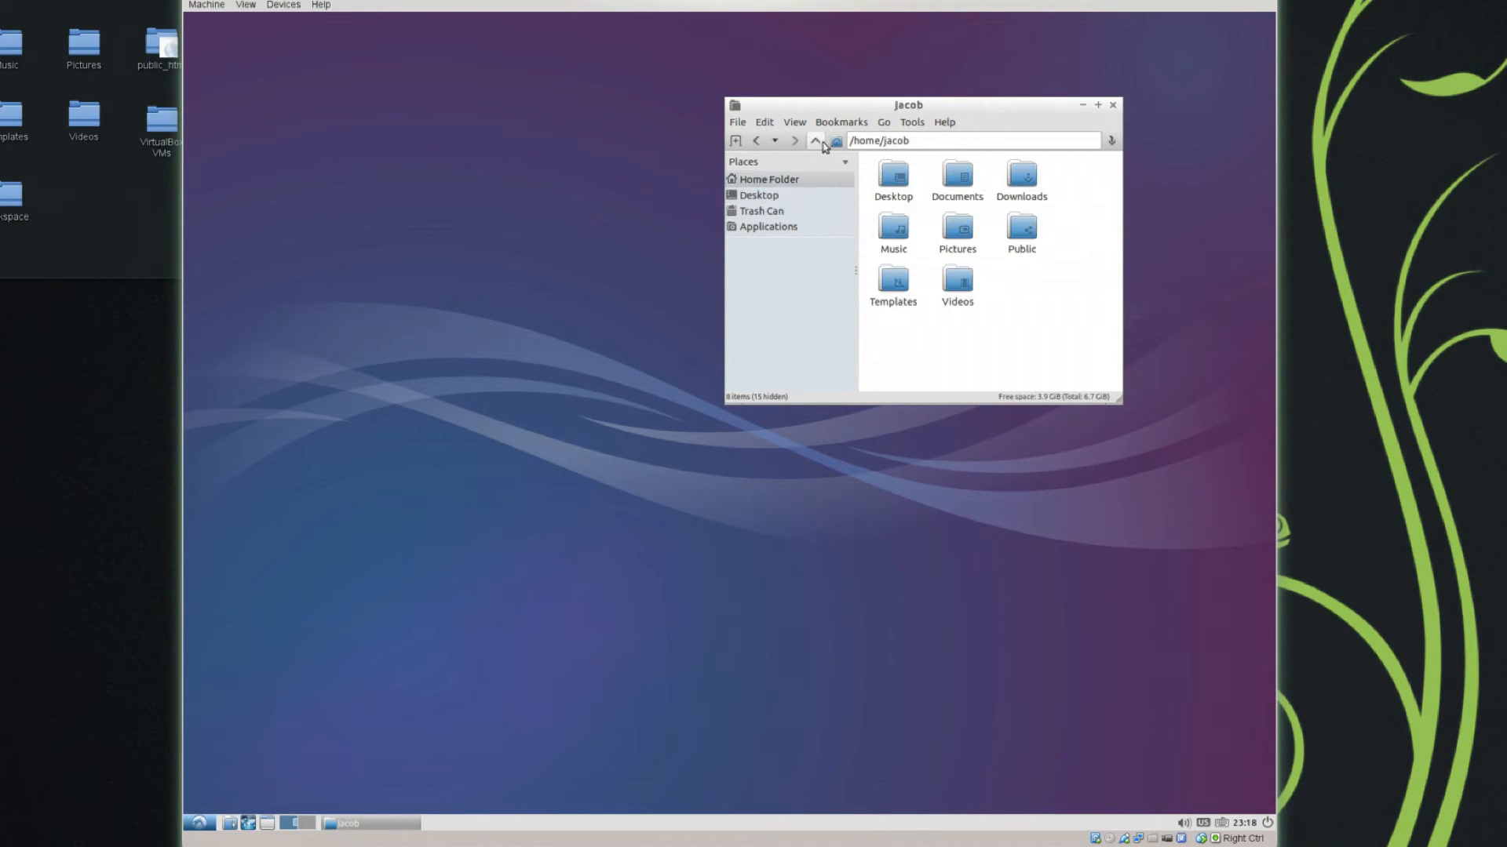
{"action": "left_click", "coordinate": [844, 162]}
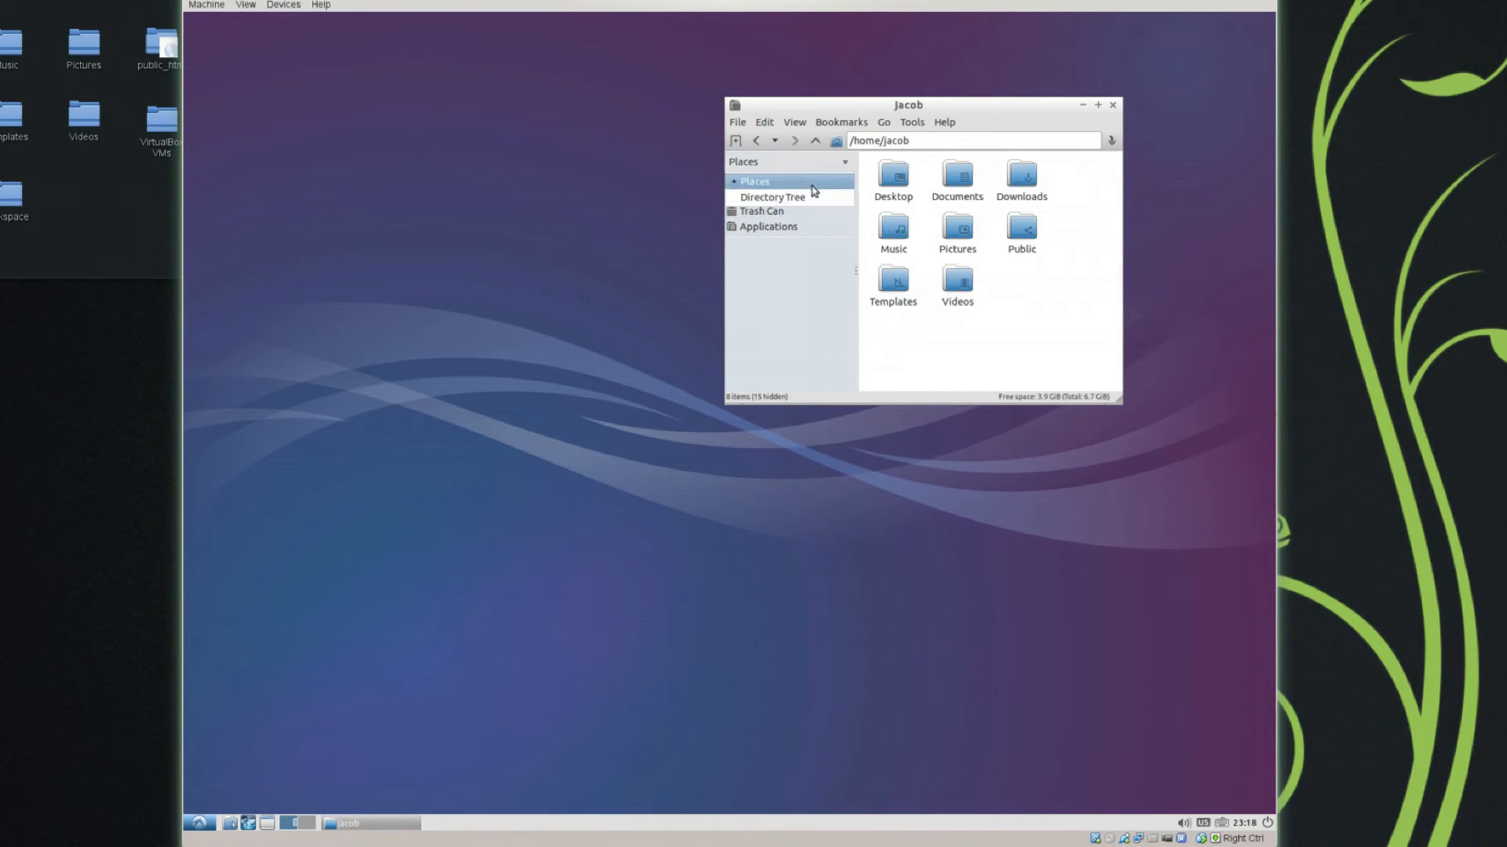
{"action": "left_click", "coordinate": [772, 197]}
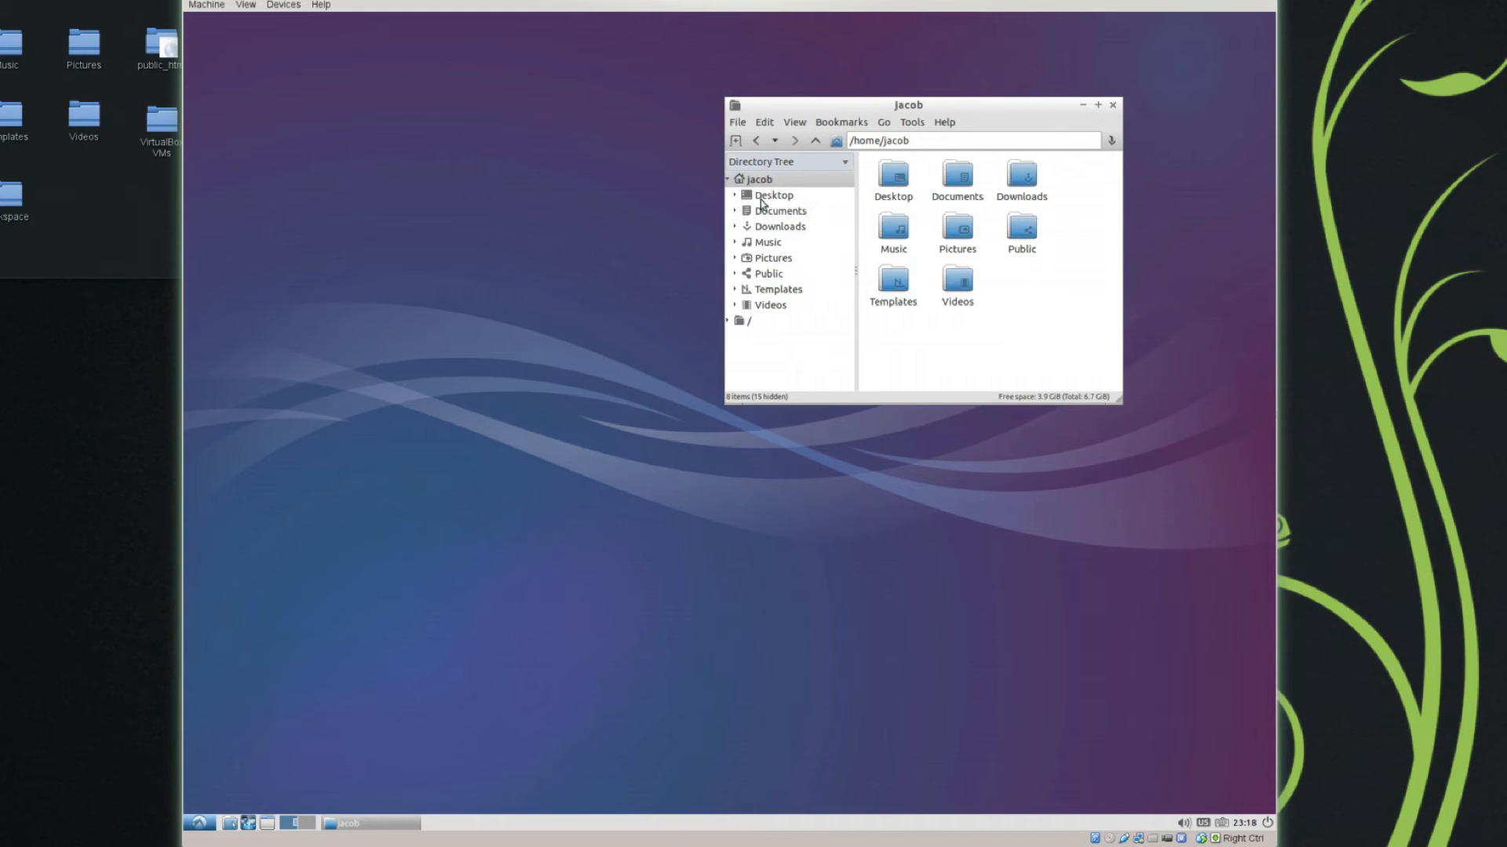
{"action": "left_click", "coordinate": [774, 195]}
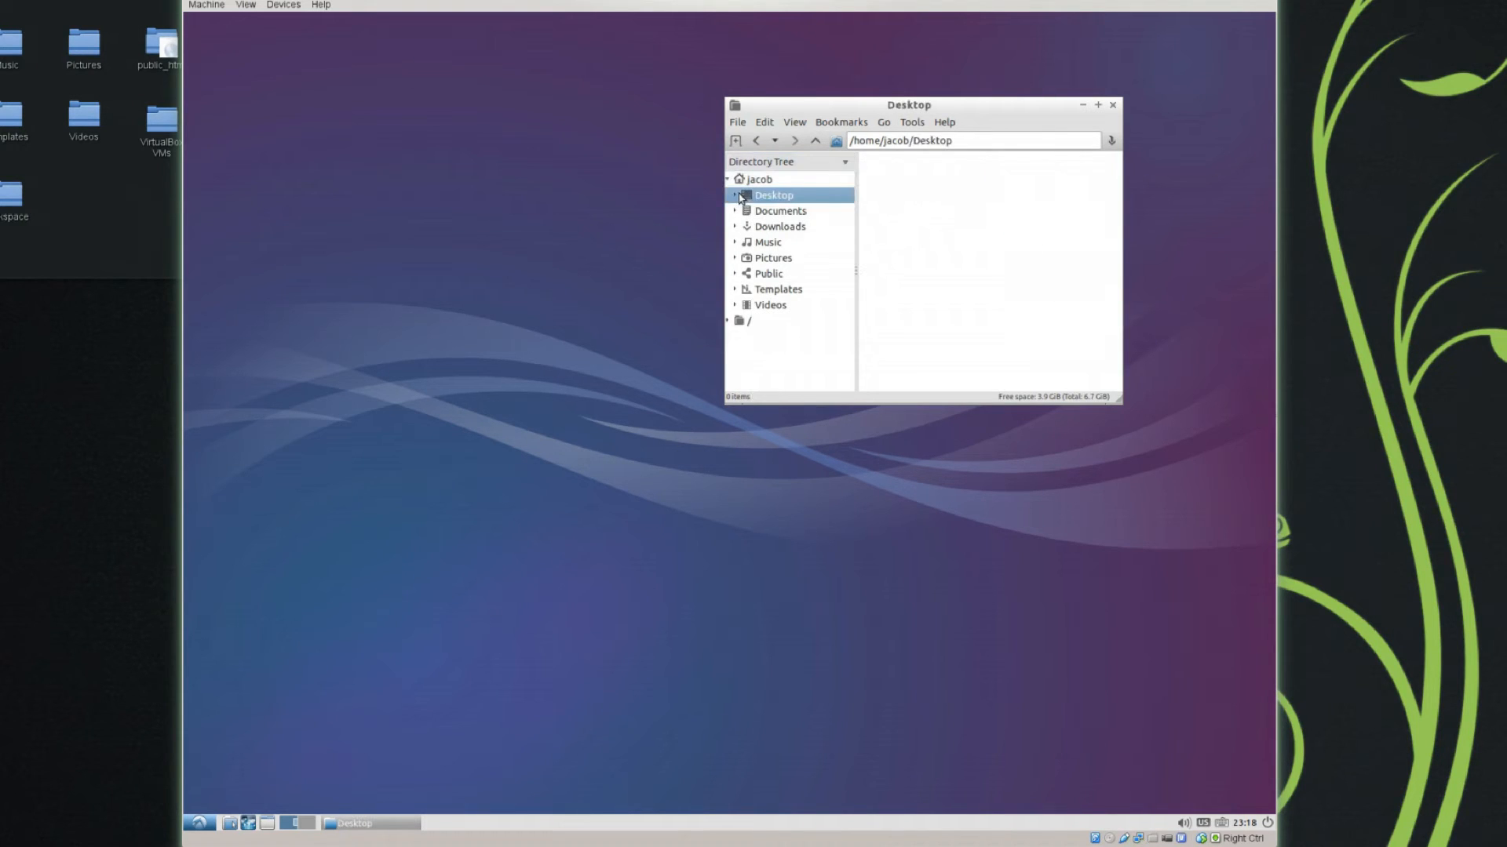
{"action": "left_click", "coordinate": [735, 196]}
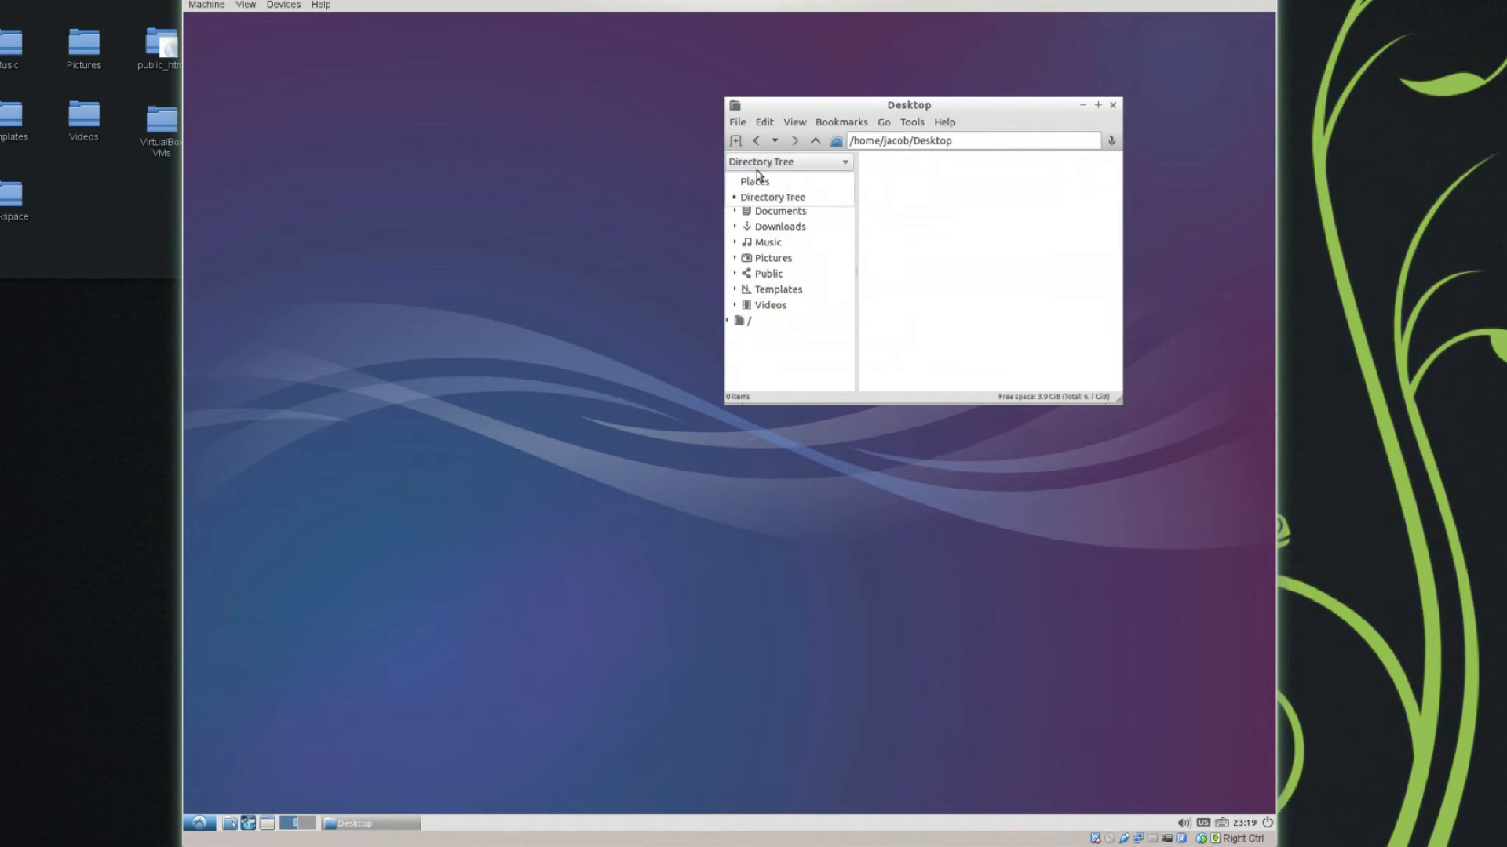
{"action": "left_click", "coordinate": [788, 162]}
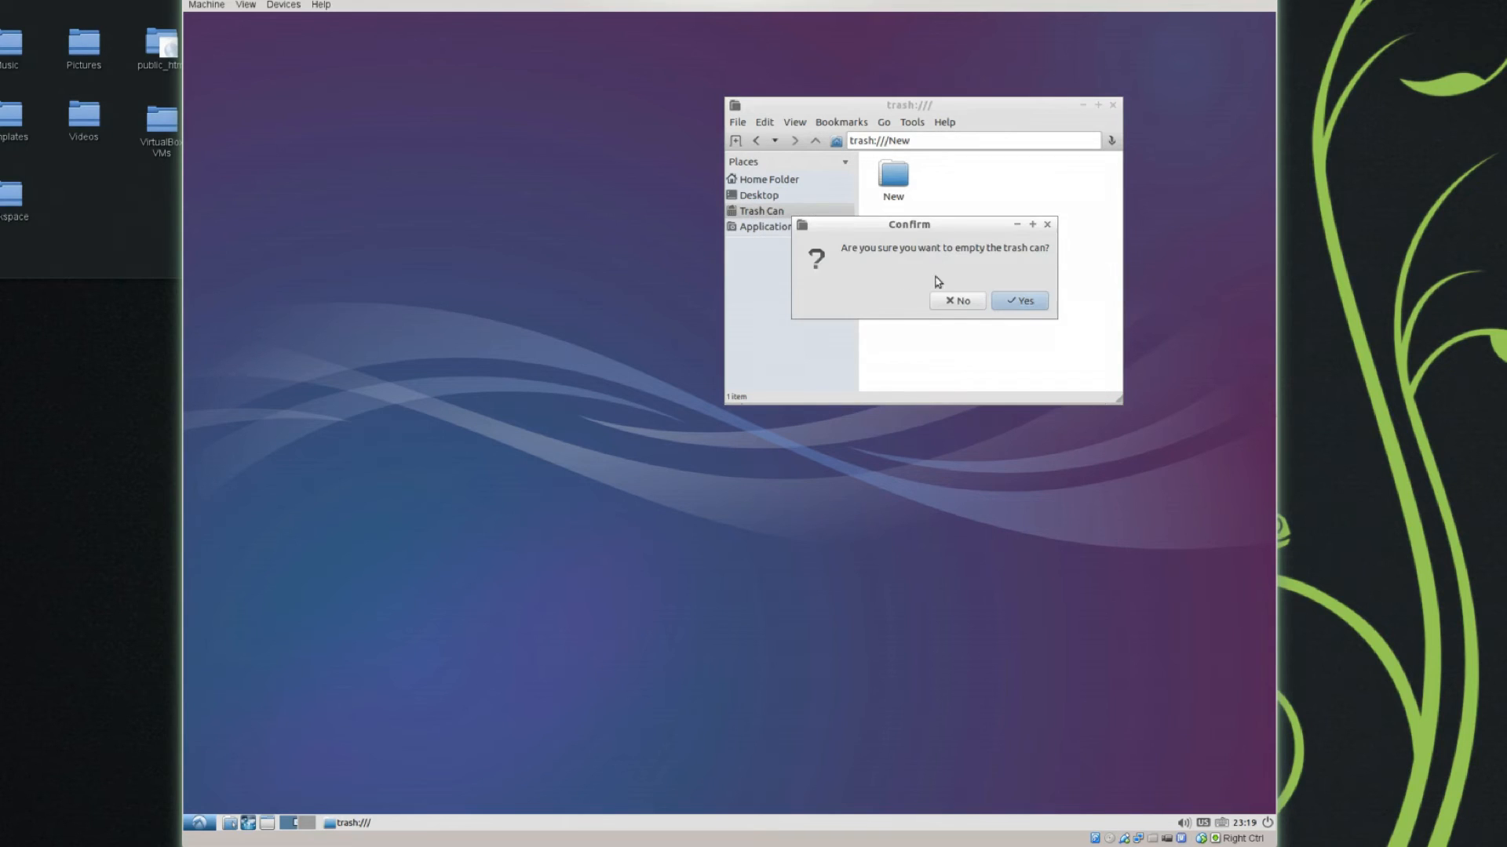
Empty the trash, open the Bookmarks menu, and enter the Documents path
{"action": "left_click", "coordinate": [1018, 300]}
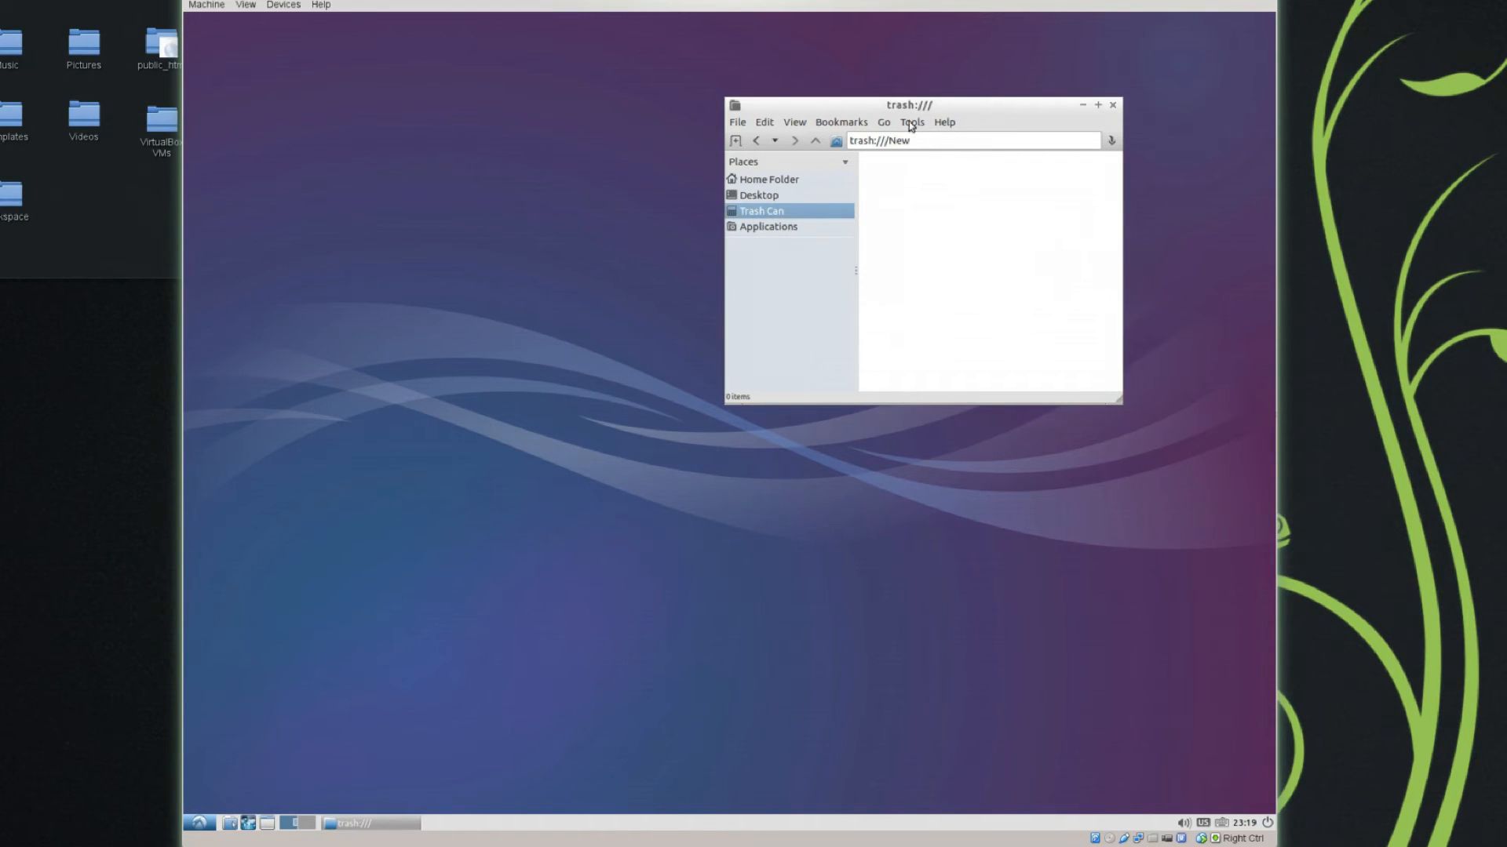
{"action": "left_click", "coordinate": [841, 123]}
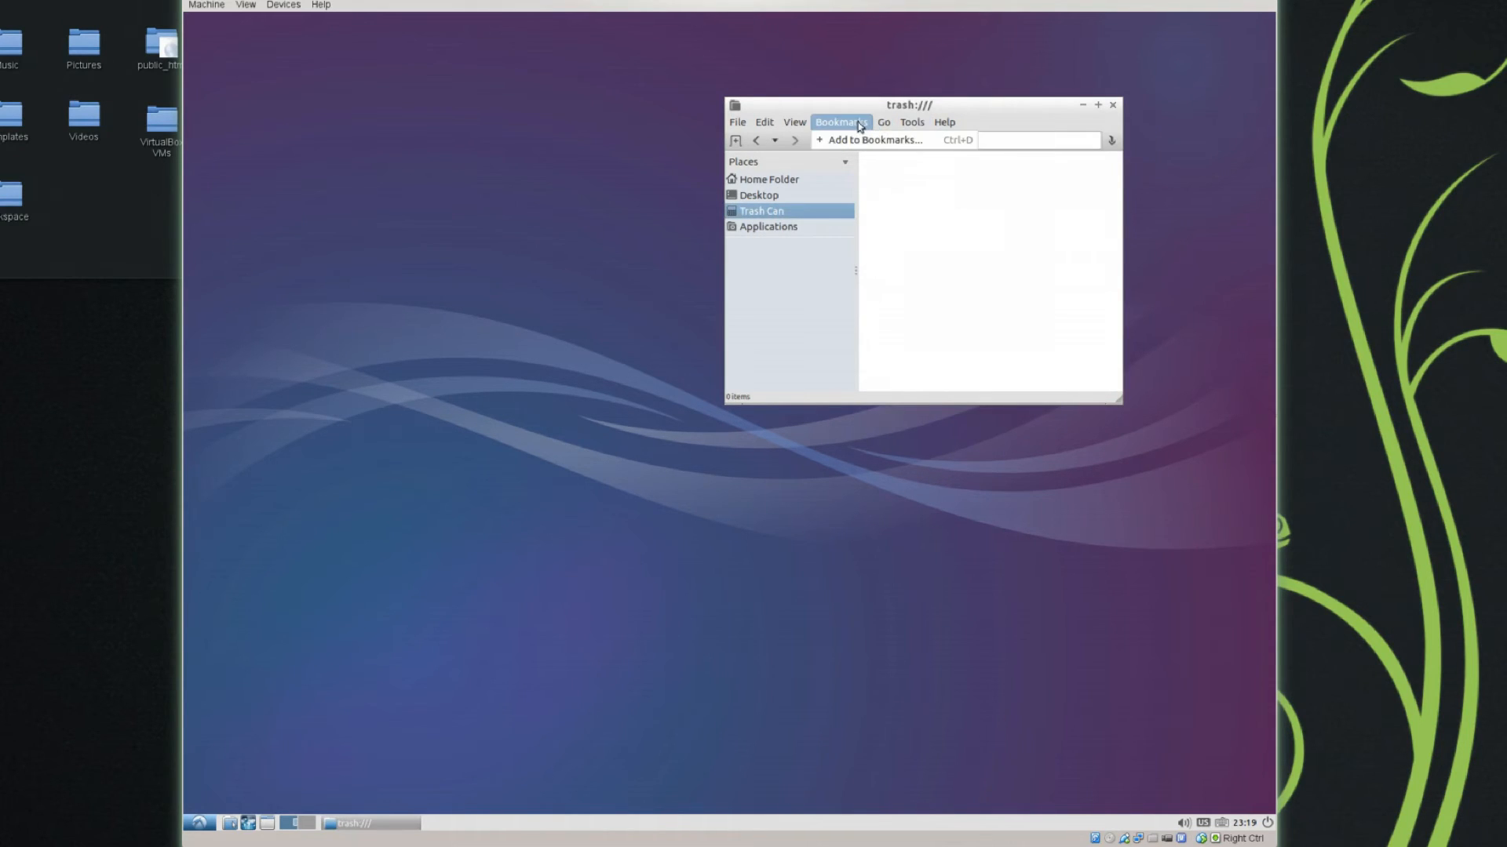
{"action": "type", "text": "New"}
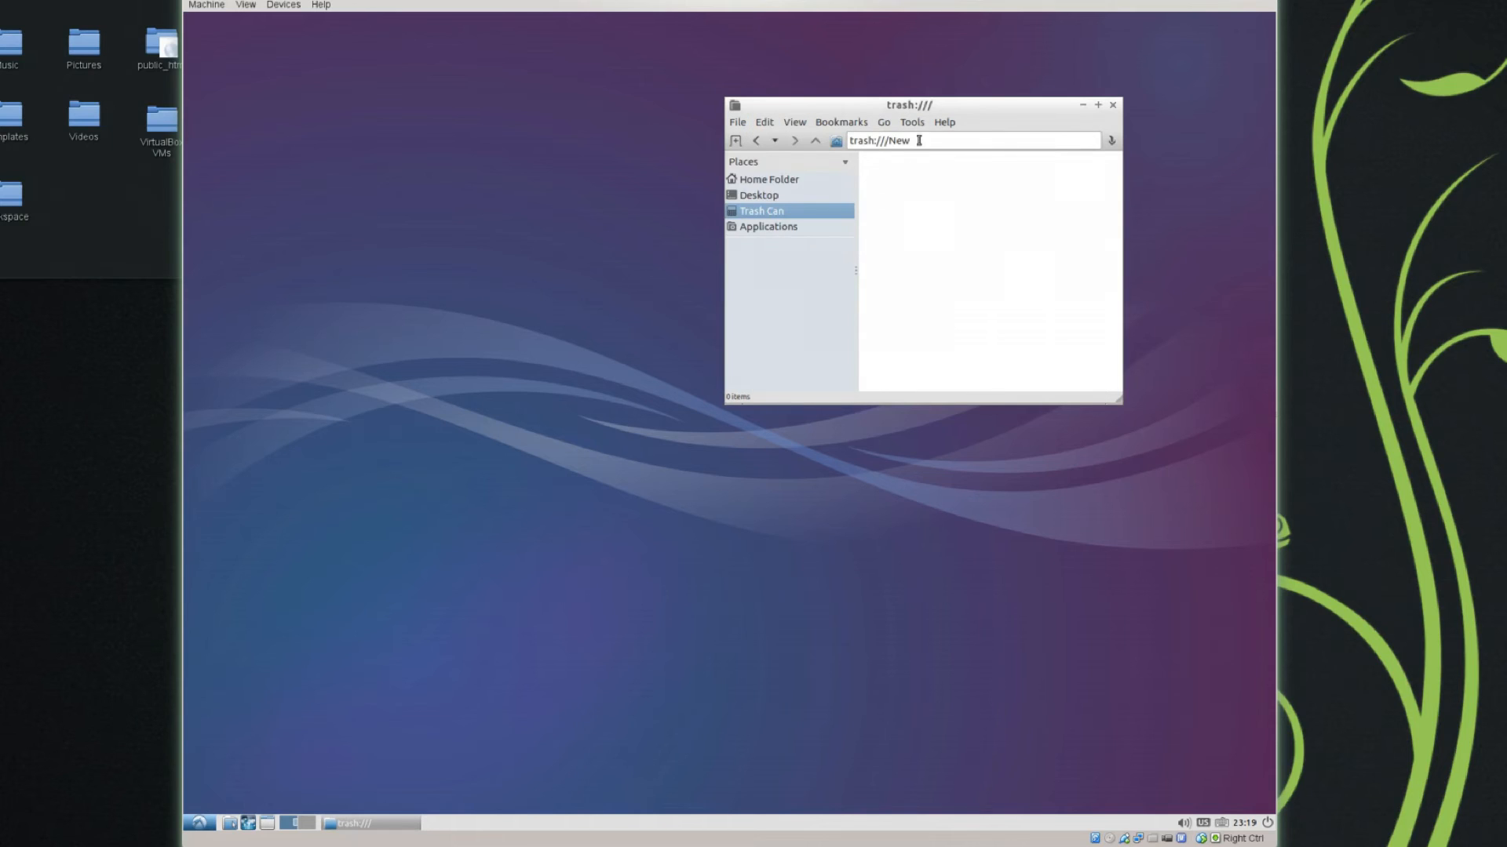
{"action": "left_click", "coordinate": [768, 179]}
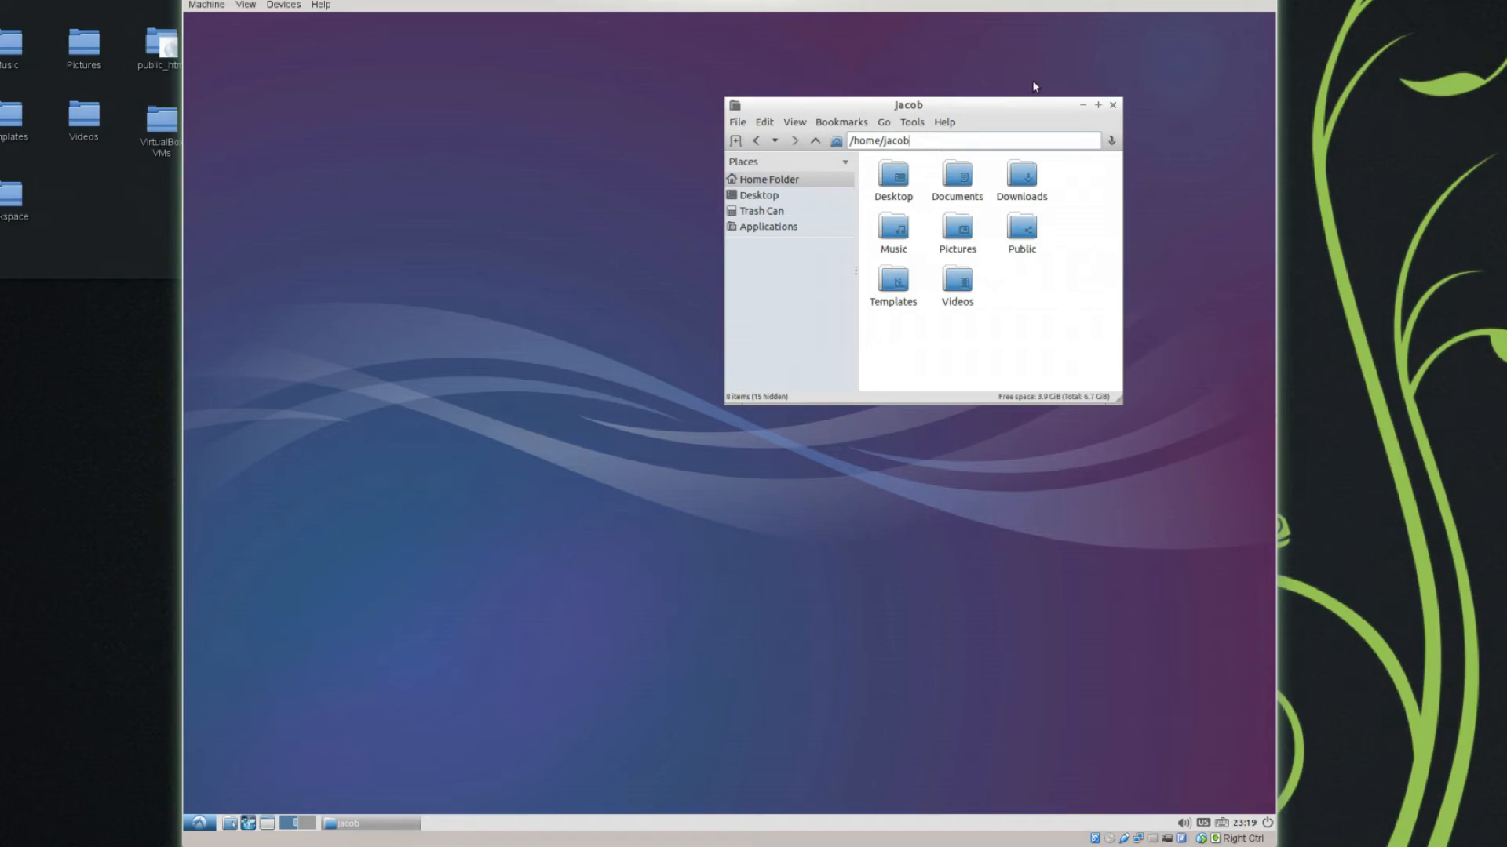
{"action": "type", "text": "Documents"}
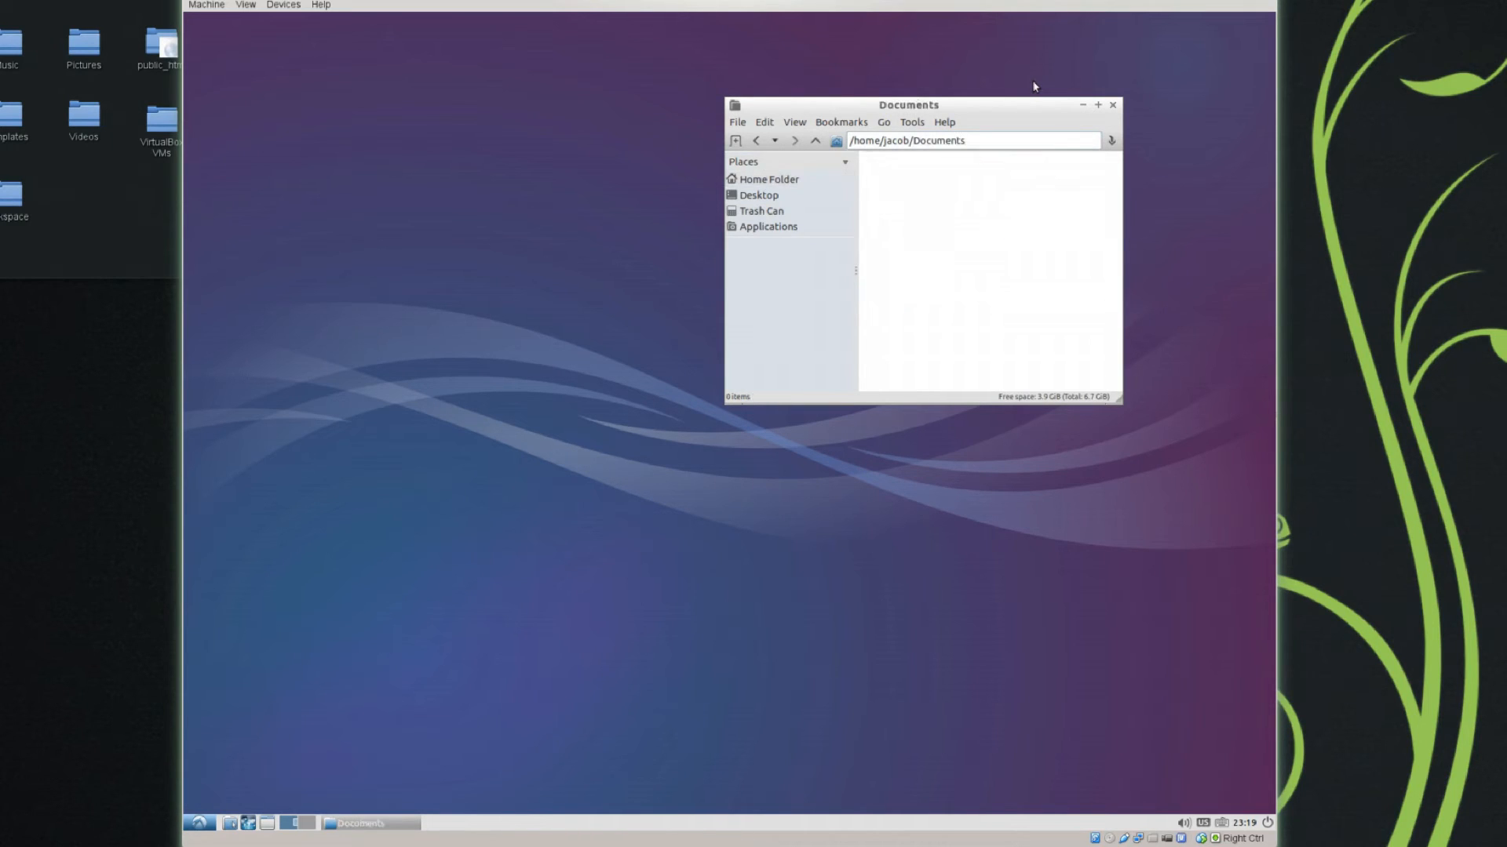
{"action": "mouse_move", "coordinate": [1114, 106]}
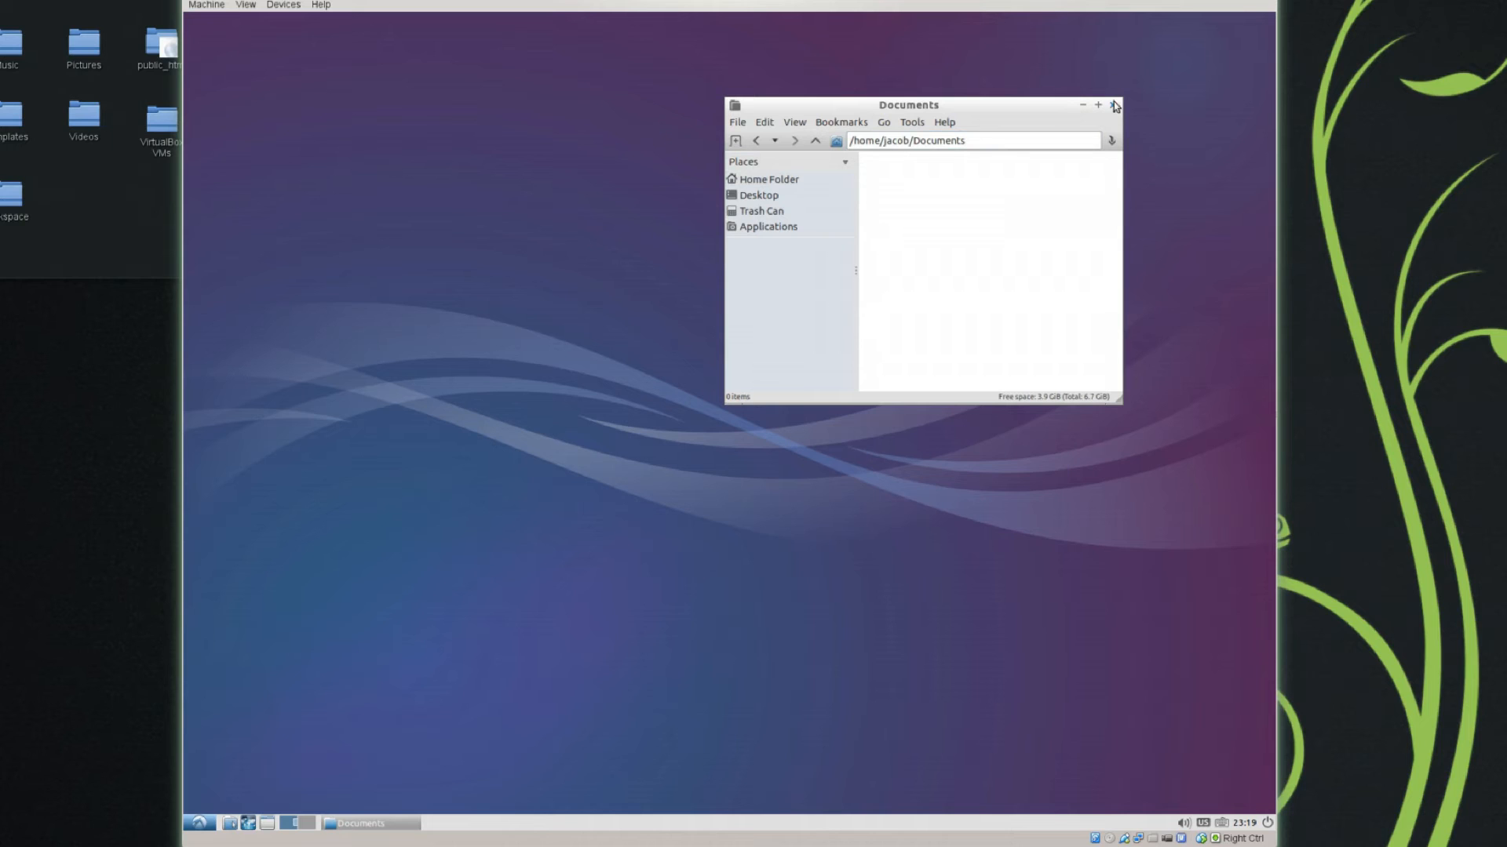
{"action": "mouse_move", "coordinate": [744, 110]}
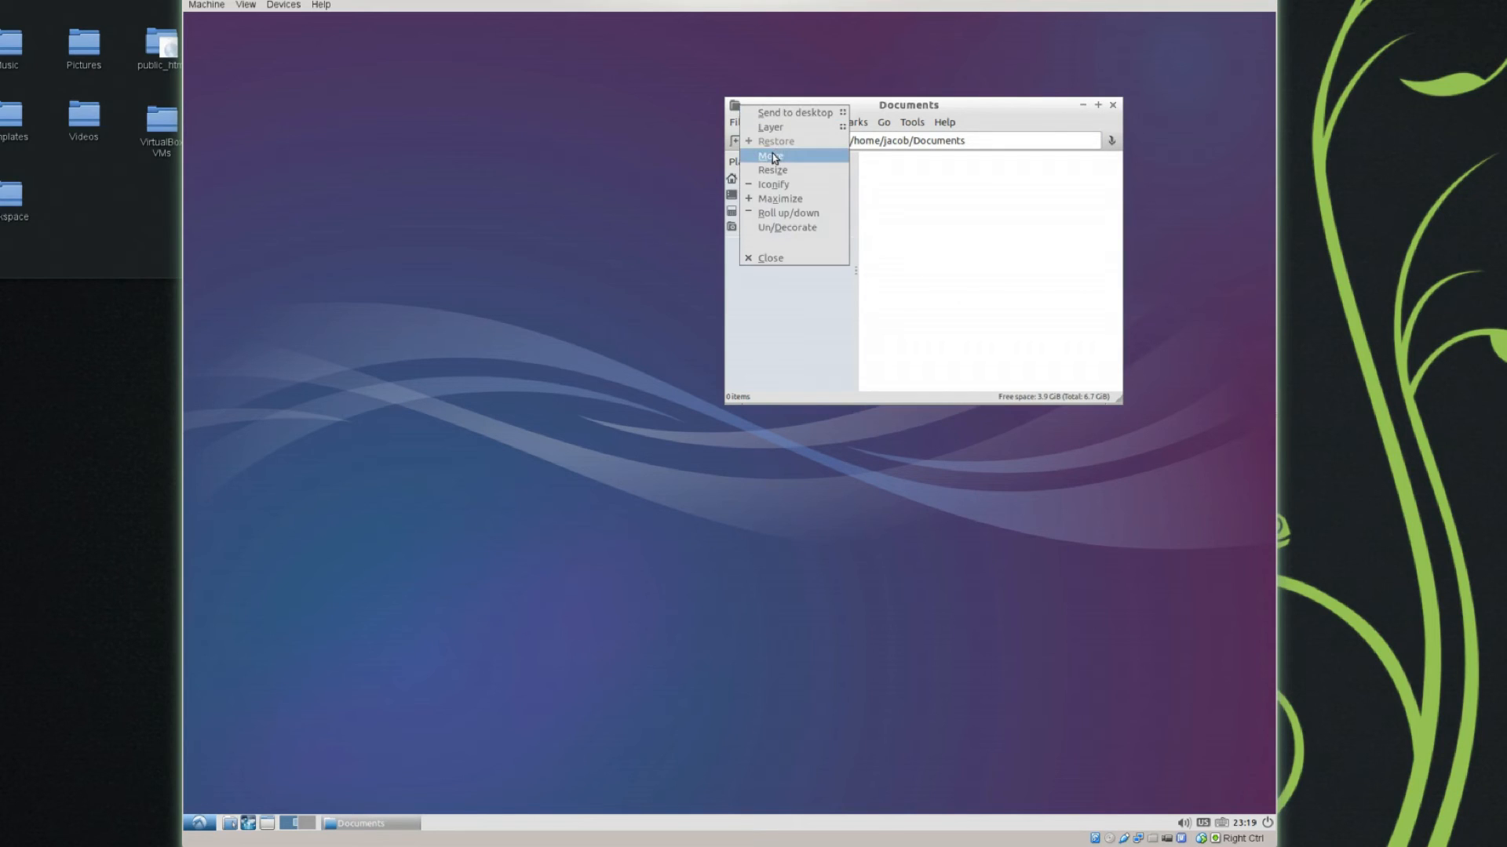
{"action": "mouse_move", "coordinate": [786, 213]}
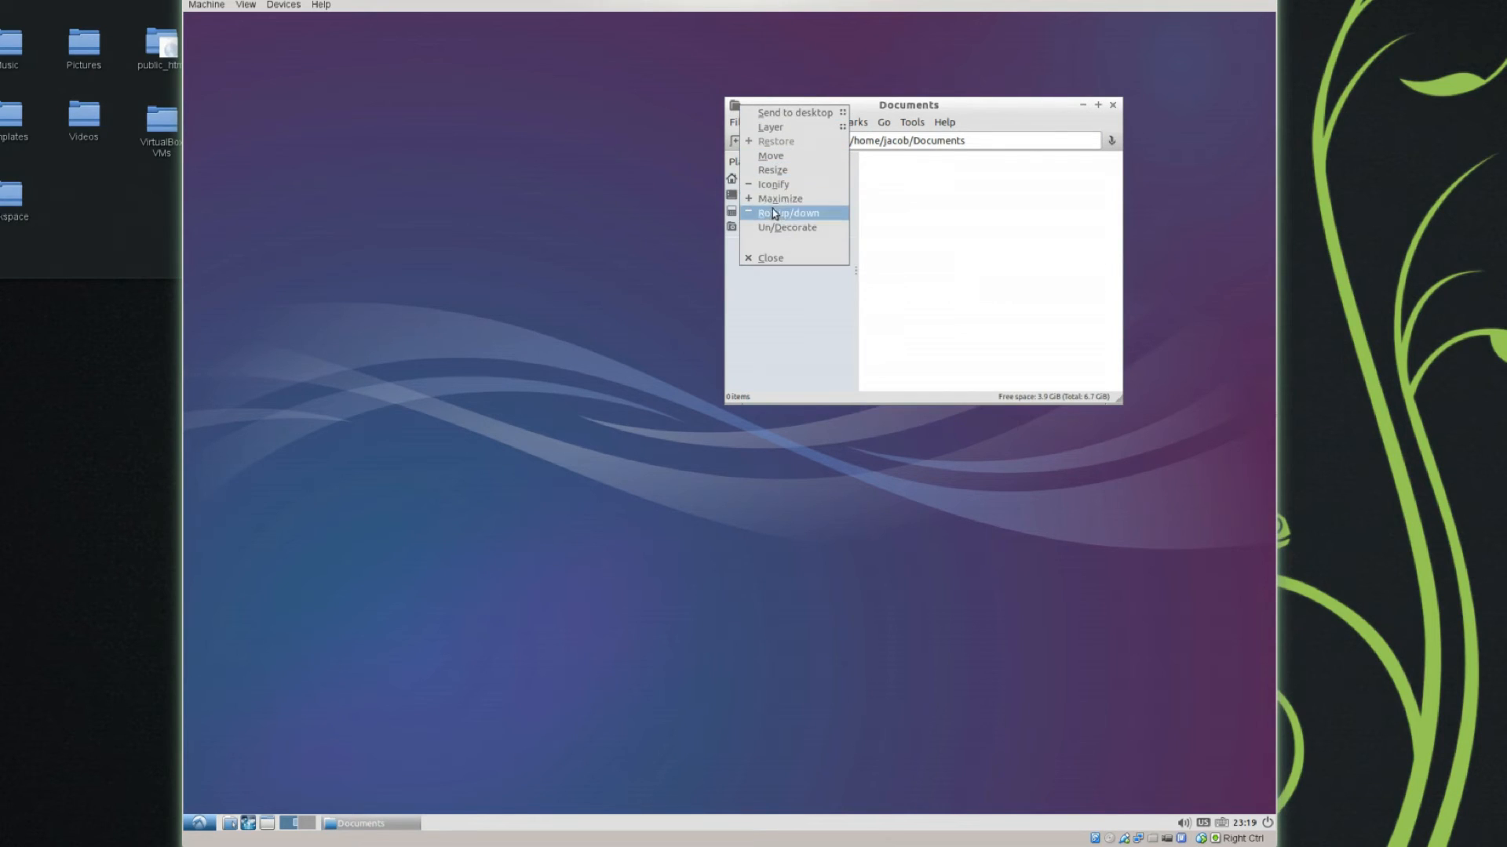
{"action": "mouse_move", "coordinate": [786, 227]}
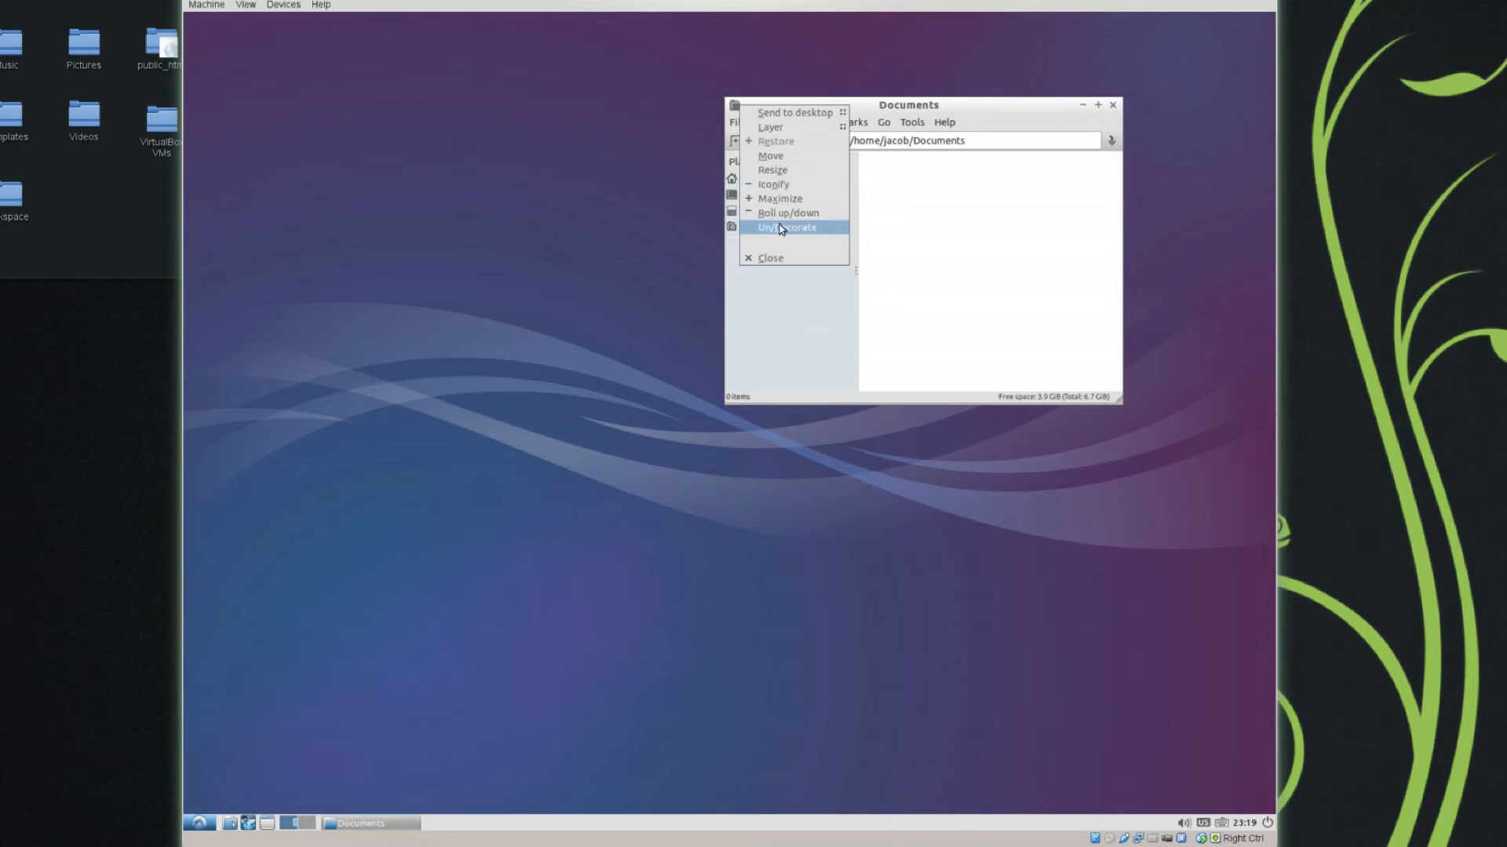
{"action": "mouse_move", "coordinate": [769, 210]}
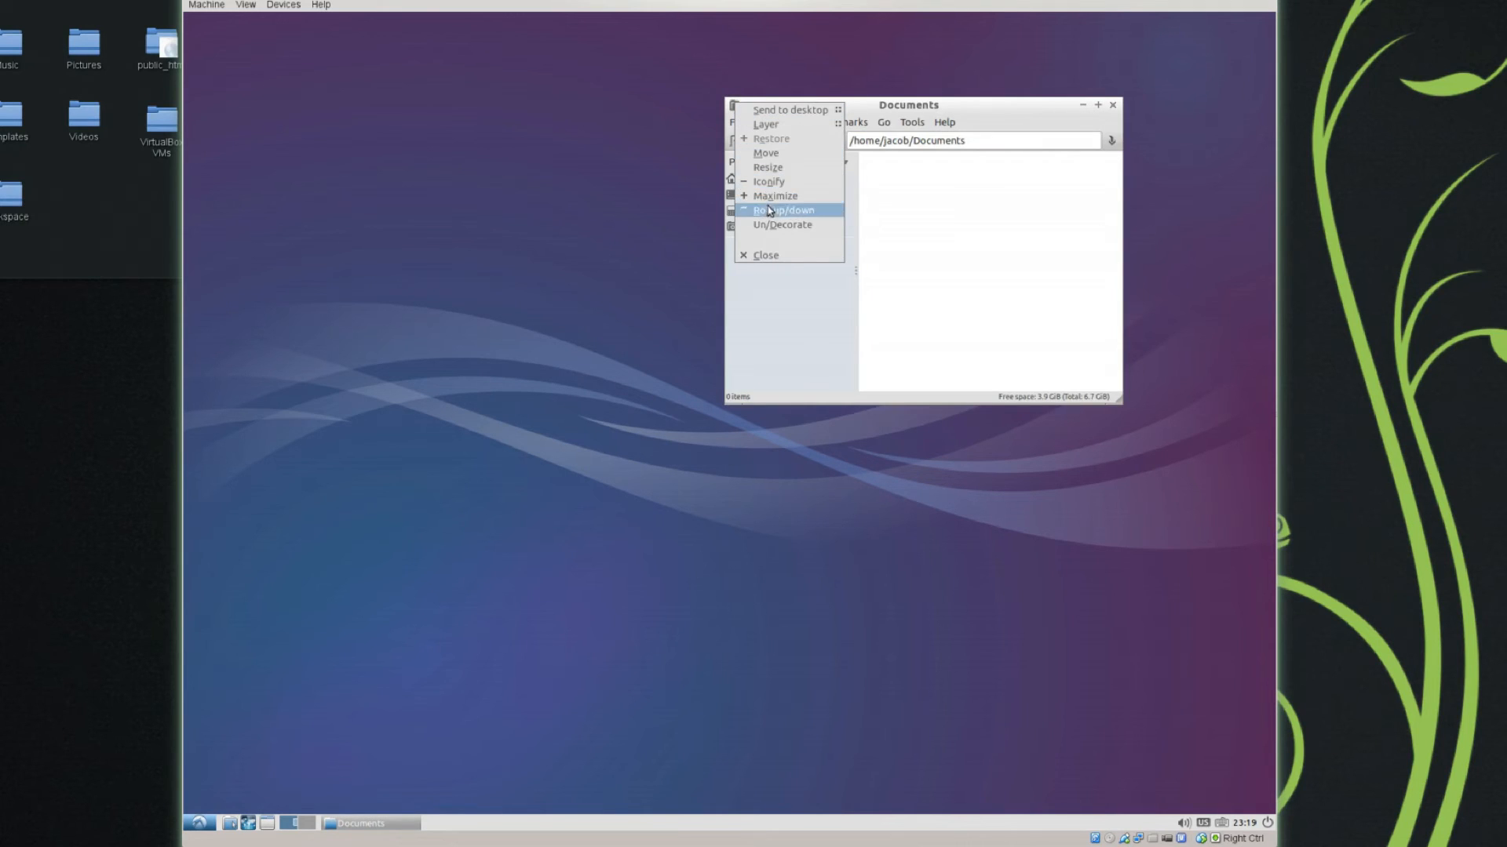
Roll the Documents window up to its title bar
{"action": "left_click", "coordinate": [784, 209]}
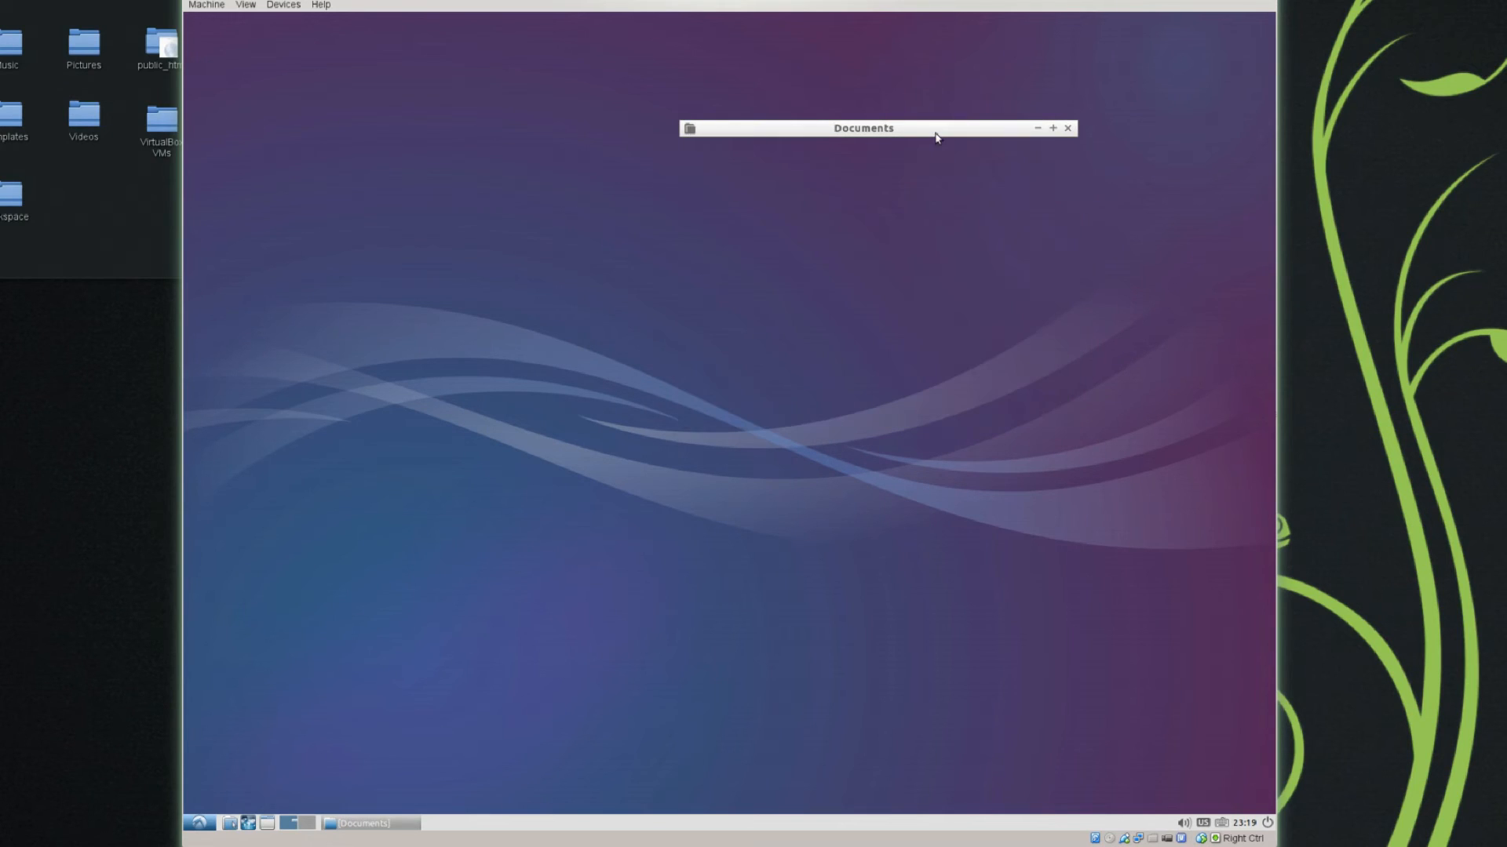
{"action": "mouse_move", "coordinate": [946, 143]}
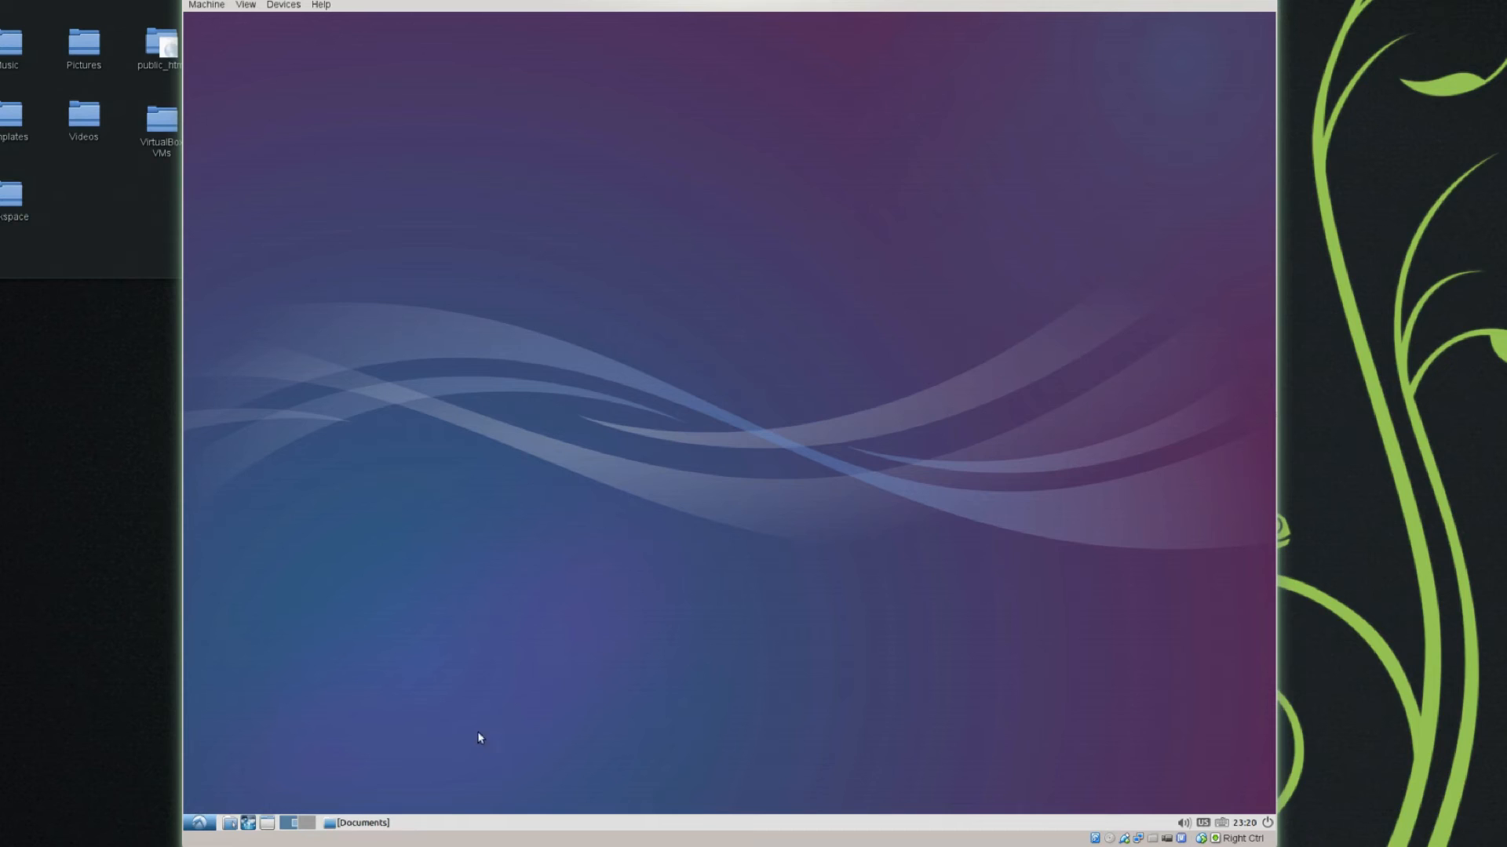
Restore the Documents window from the taskbar, maximize it, then close it
{"action": "left_click", "coordinate": [360, 822]}
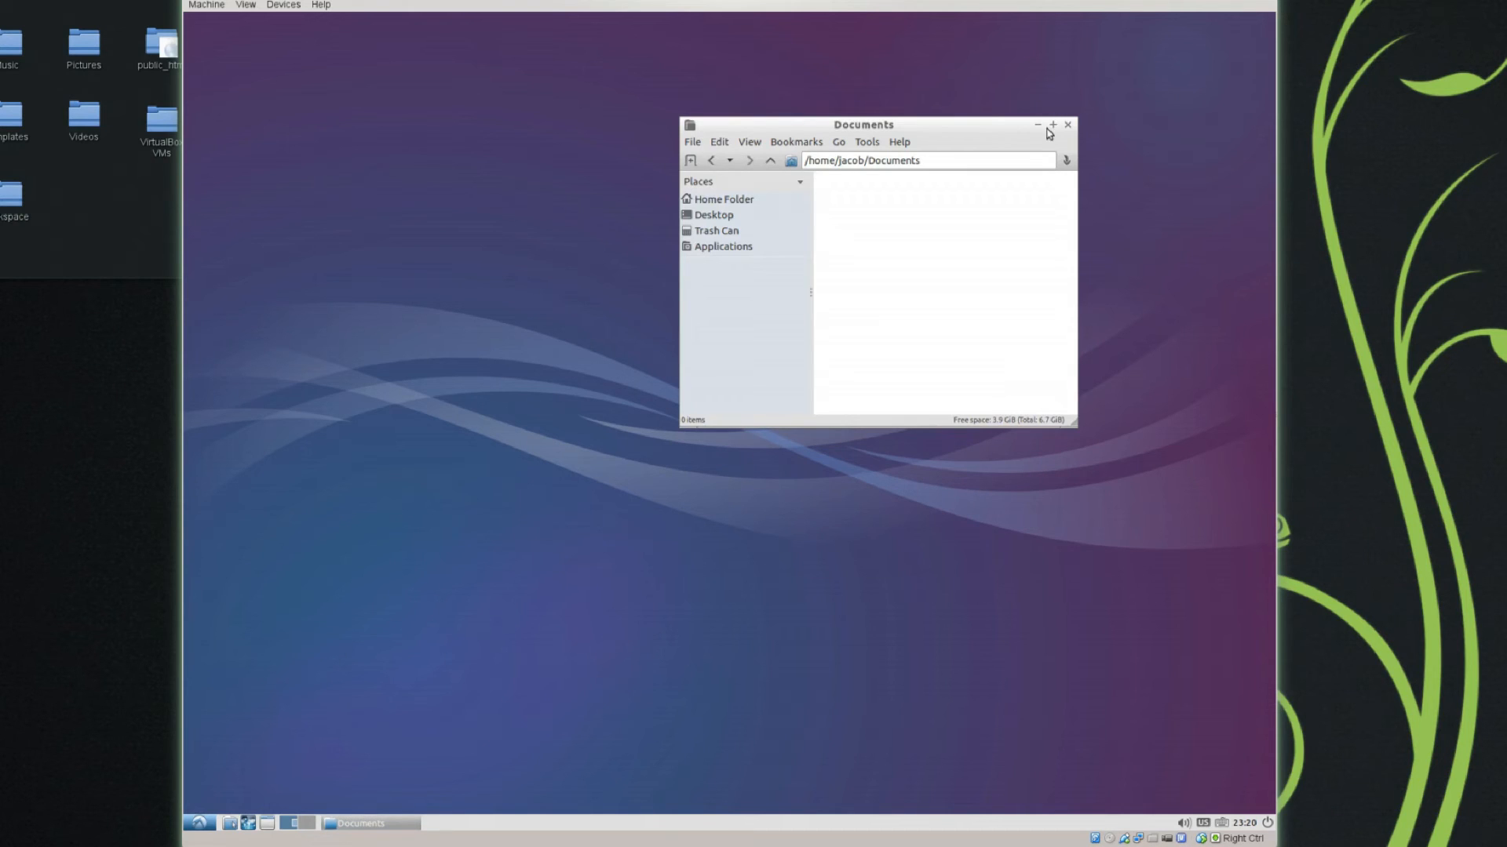
{"action": "left_click", "coordinate": [1052, 125]}
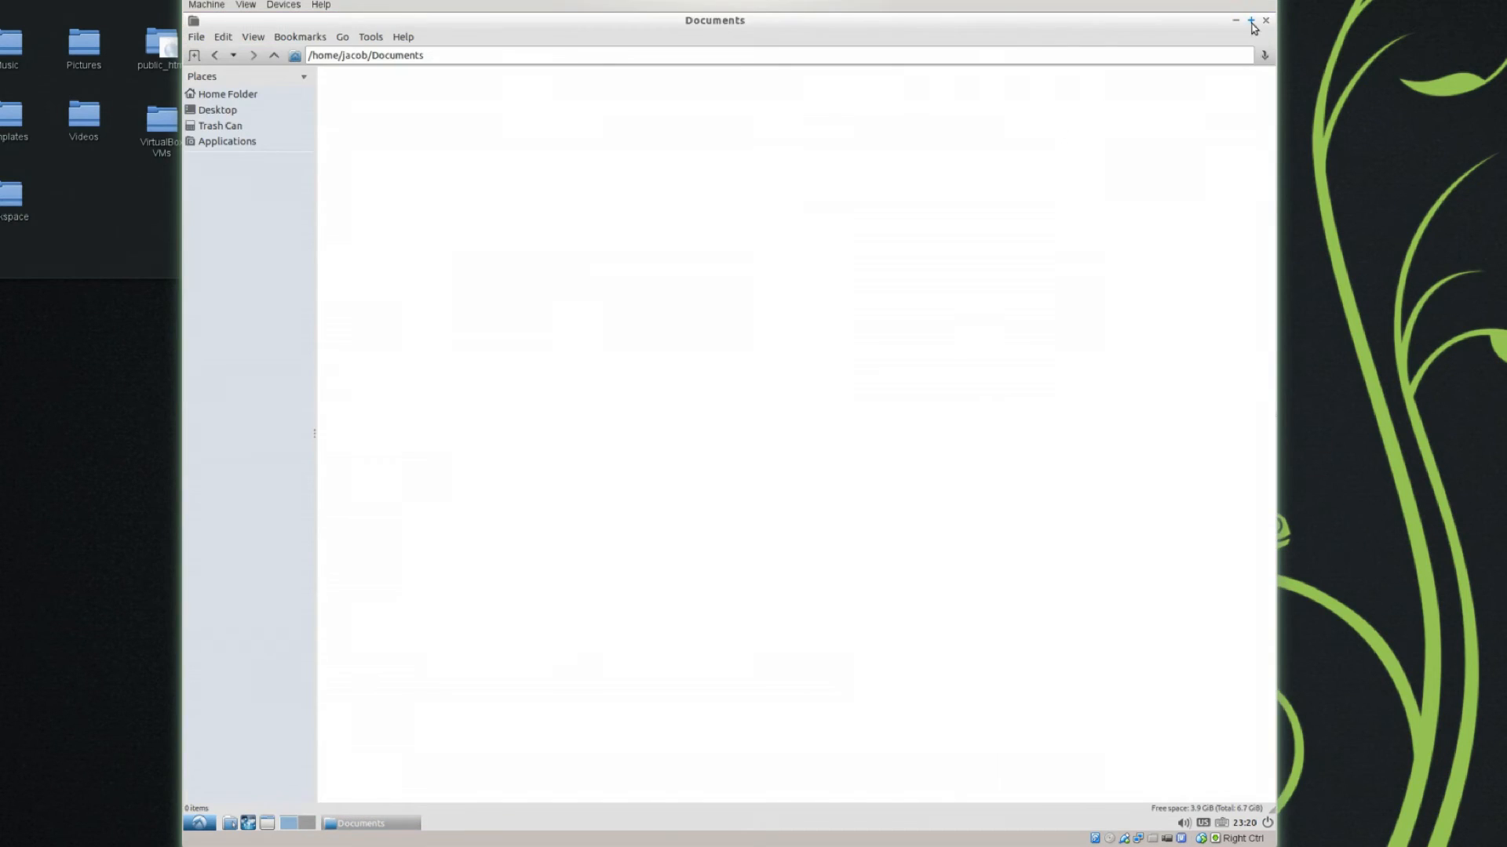
{"action": "left_click", "coordinate": [1266, 20]}
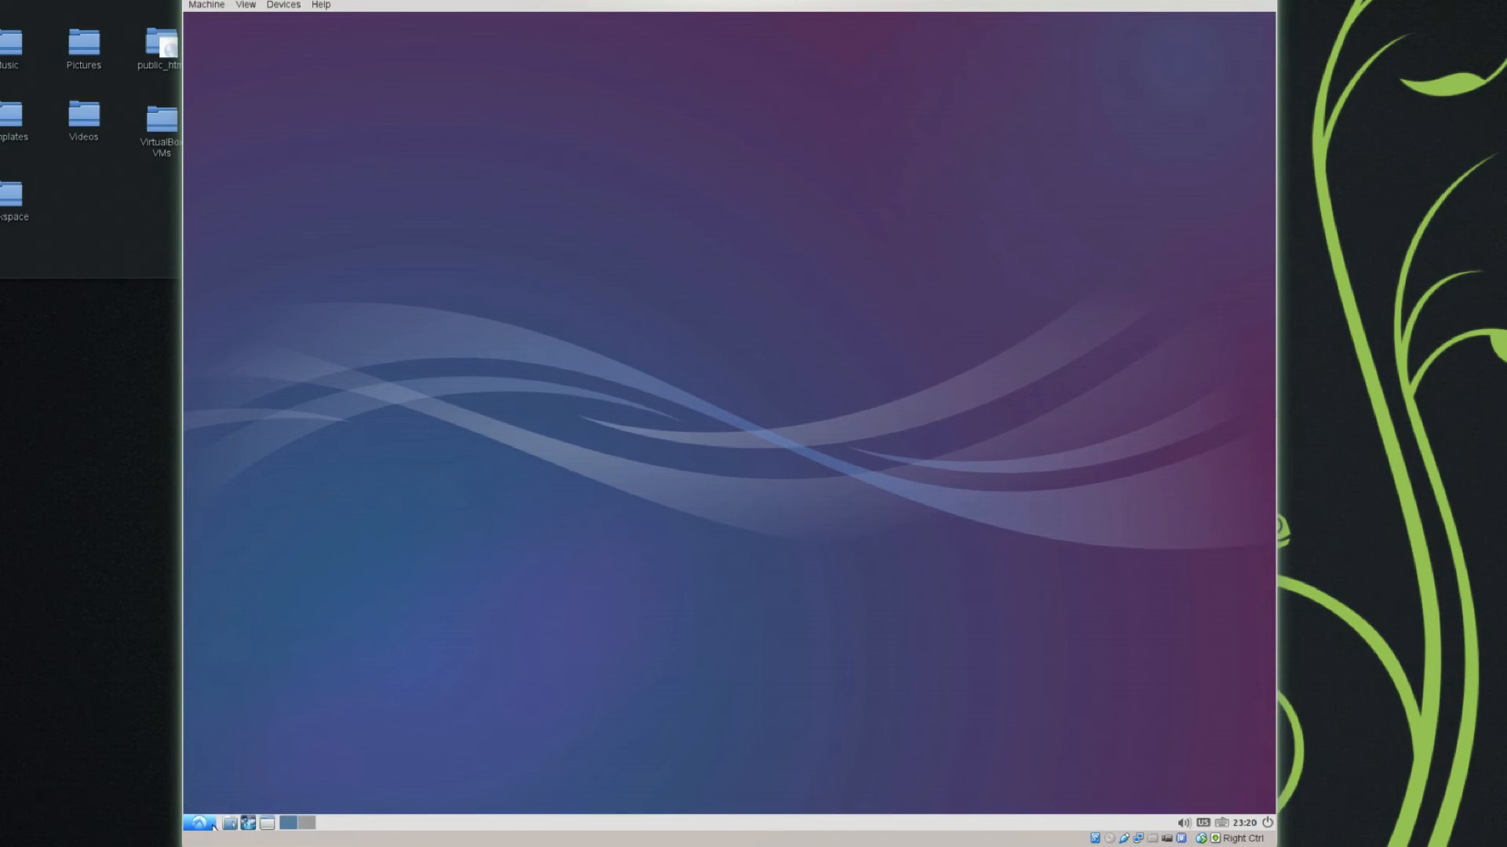
Open and dismiss the menu button's panel options, then open the applications menu
{"action": "left_click", "coordinate": [197, 823]}
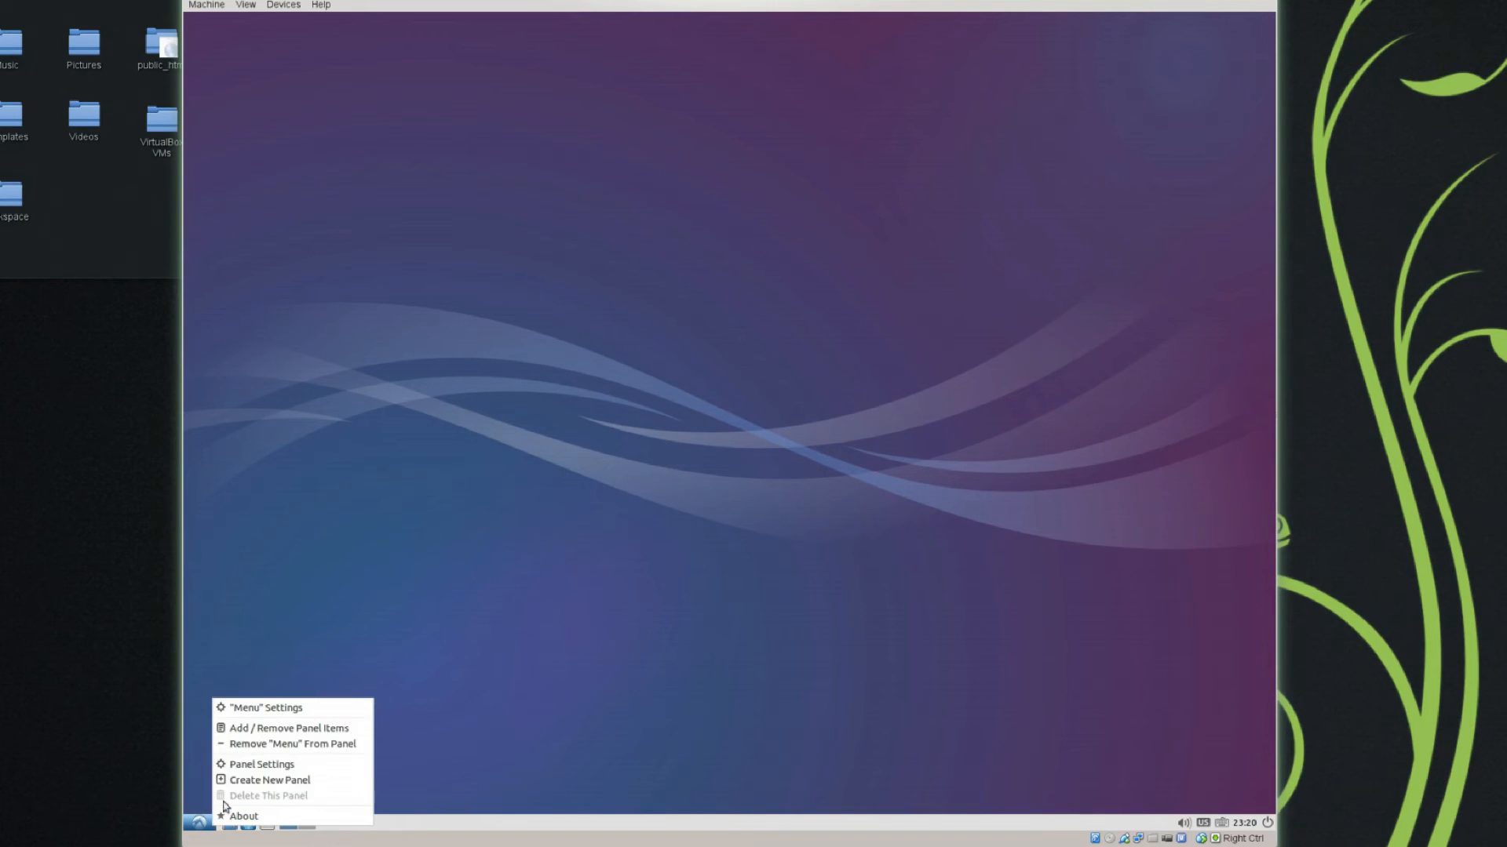
{"action": "left_click", "coordinate": [274, 684]}
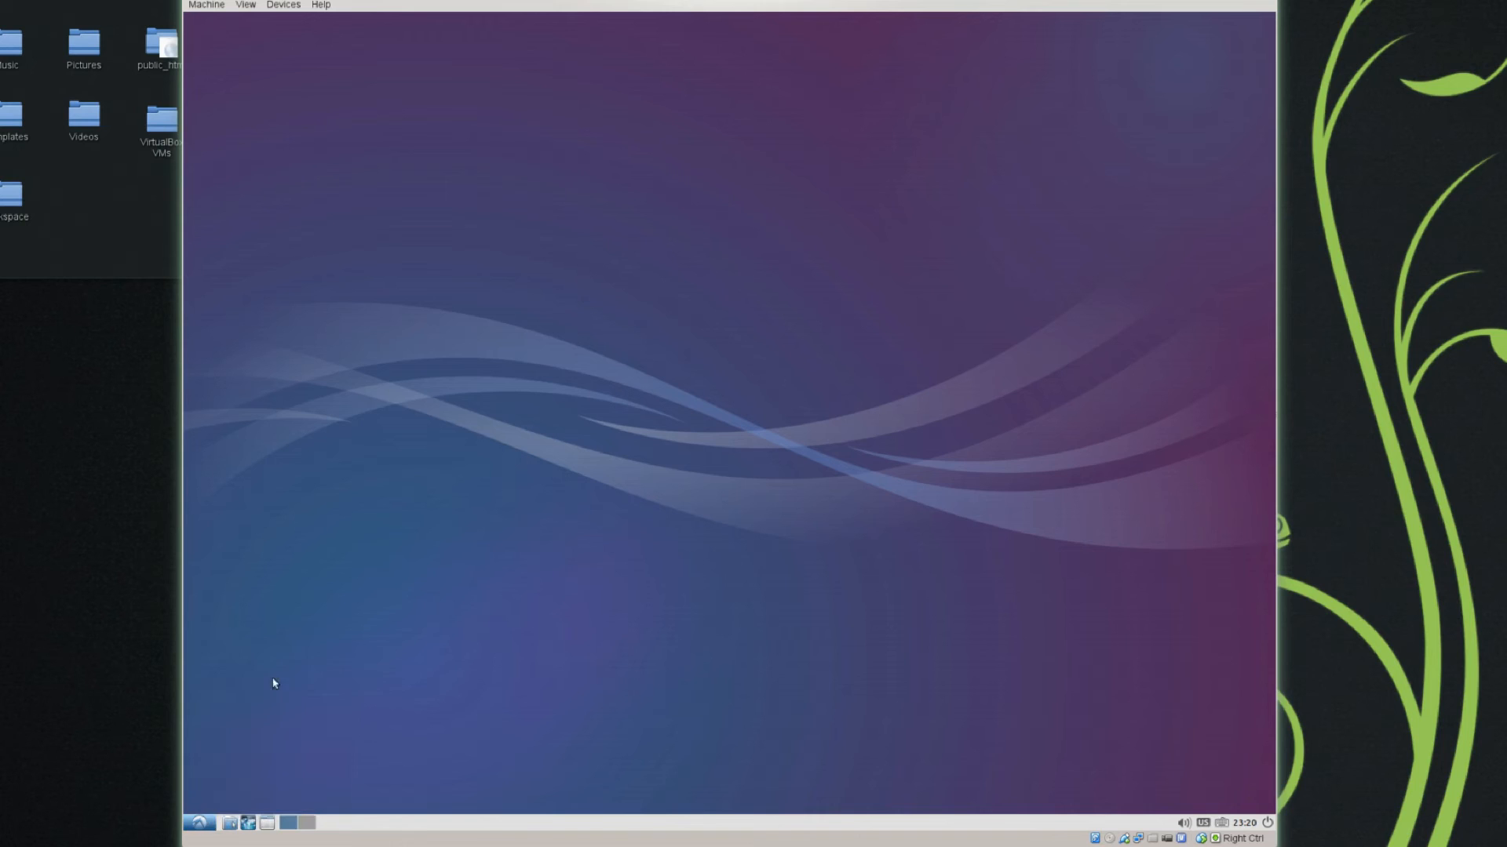
{"action": "left_click", "coordinate": [199, 823]}
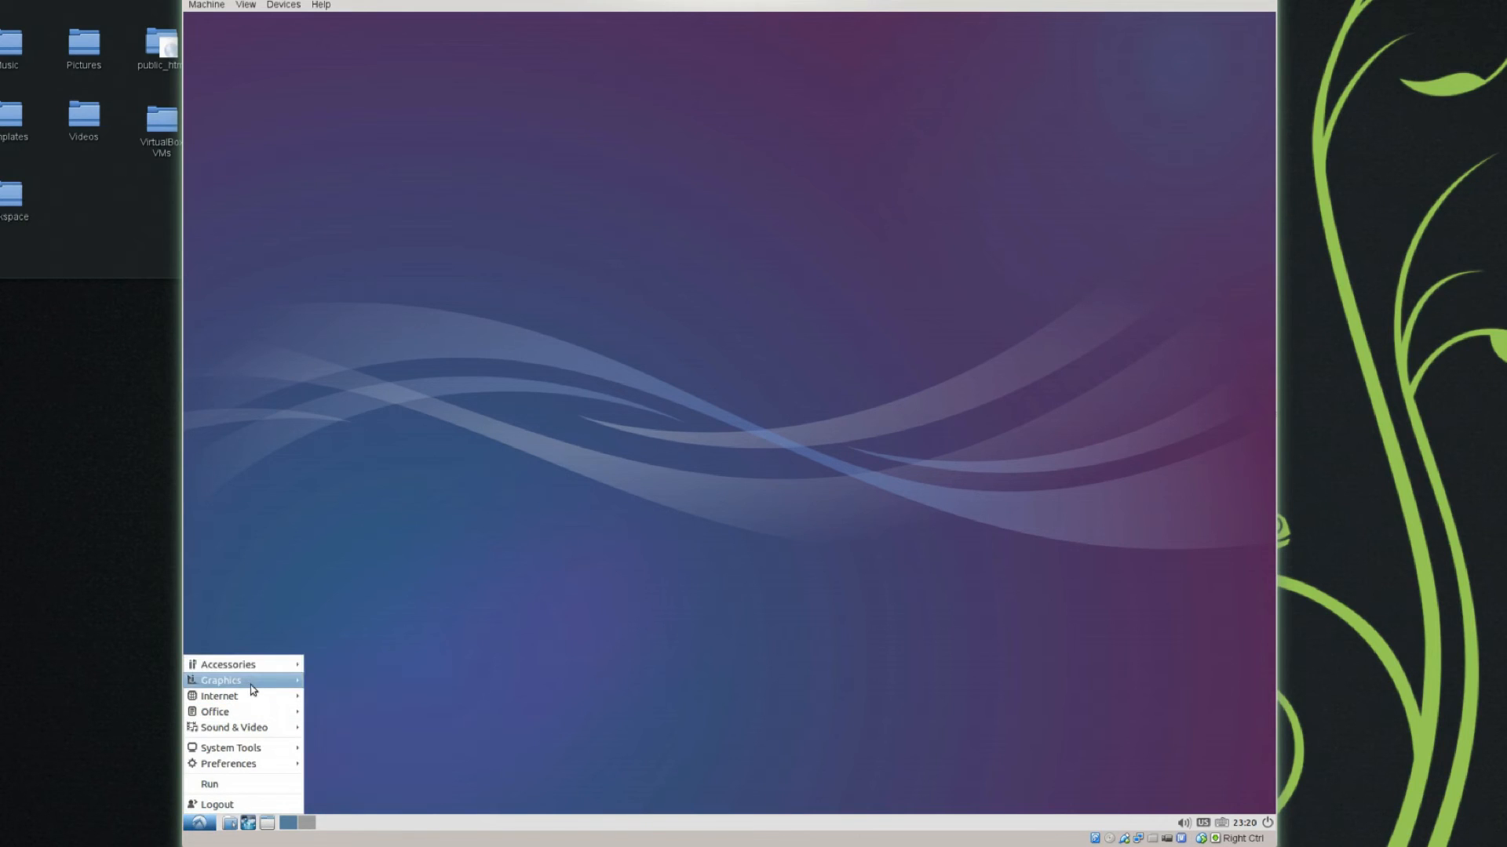
{"action": "mouse_move", "coordinate": [215, 711]}
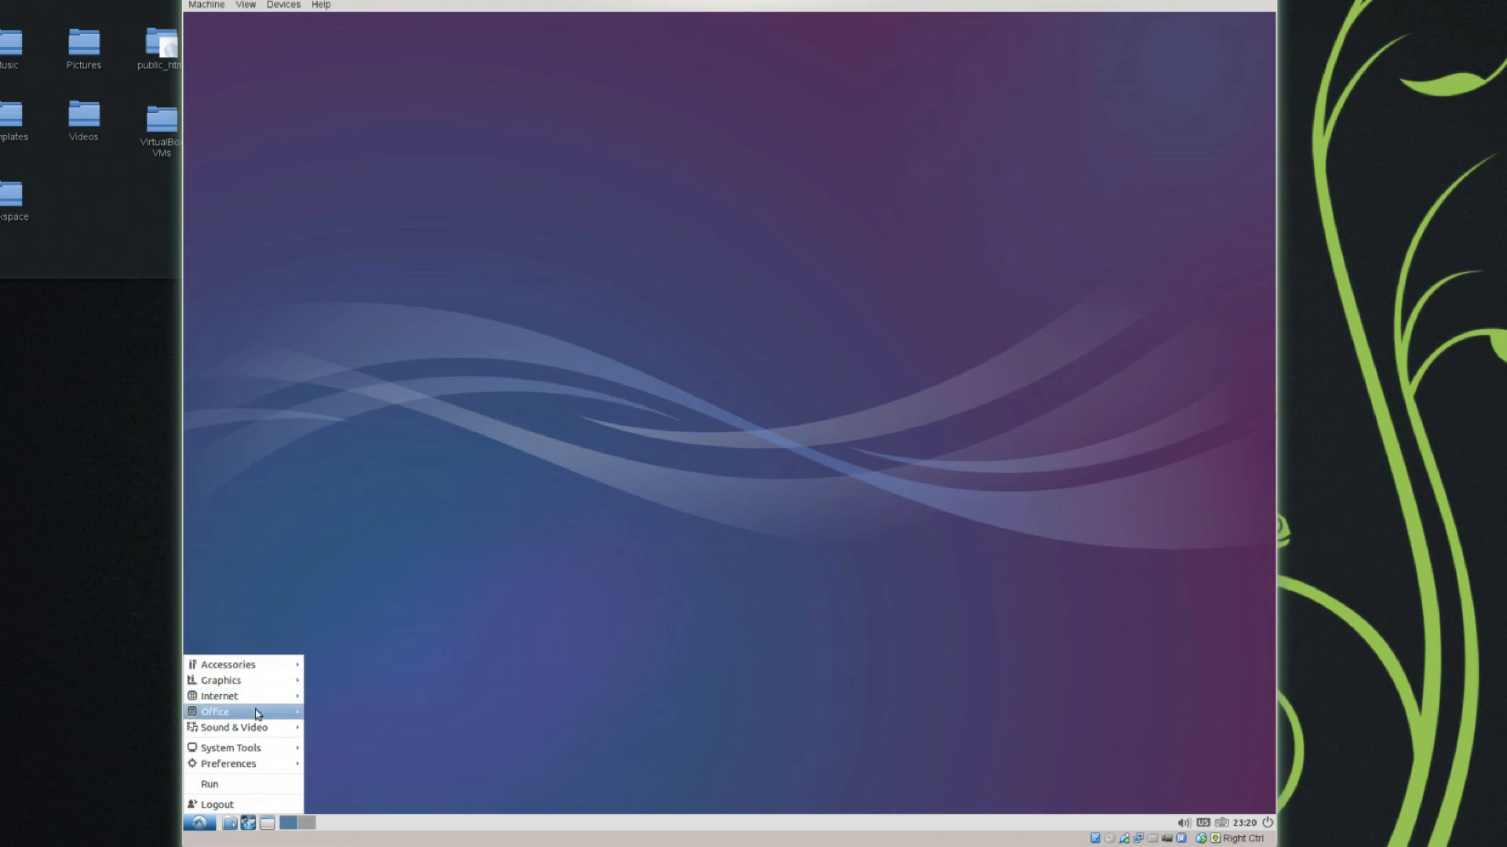
{"action": "mouse_move", "coordinate": [218, 696]}
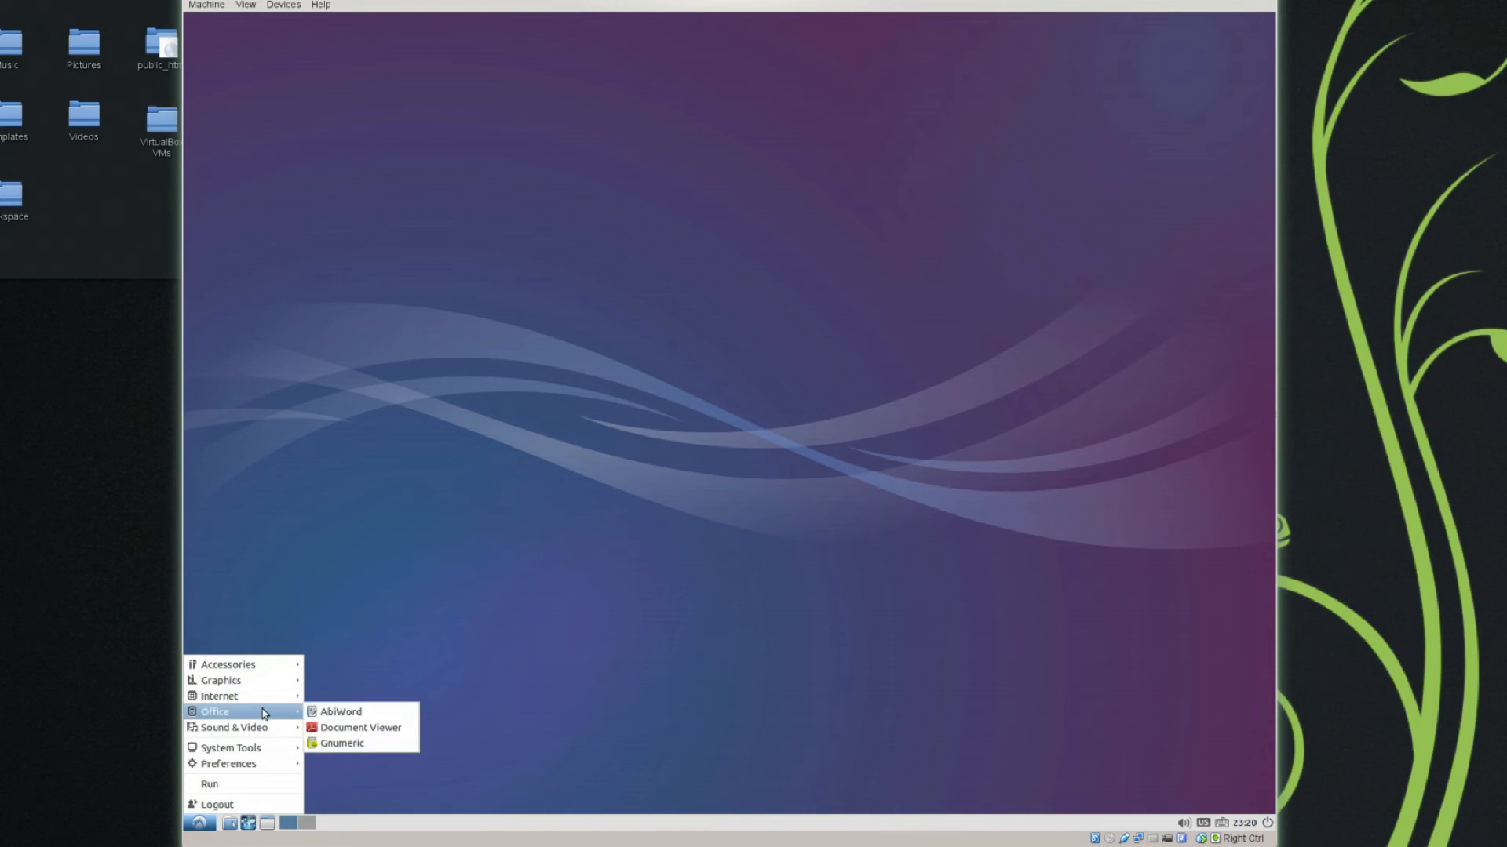
{"action": "mouse_move", "coordinate": [228, 664]}
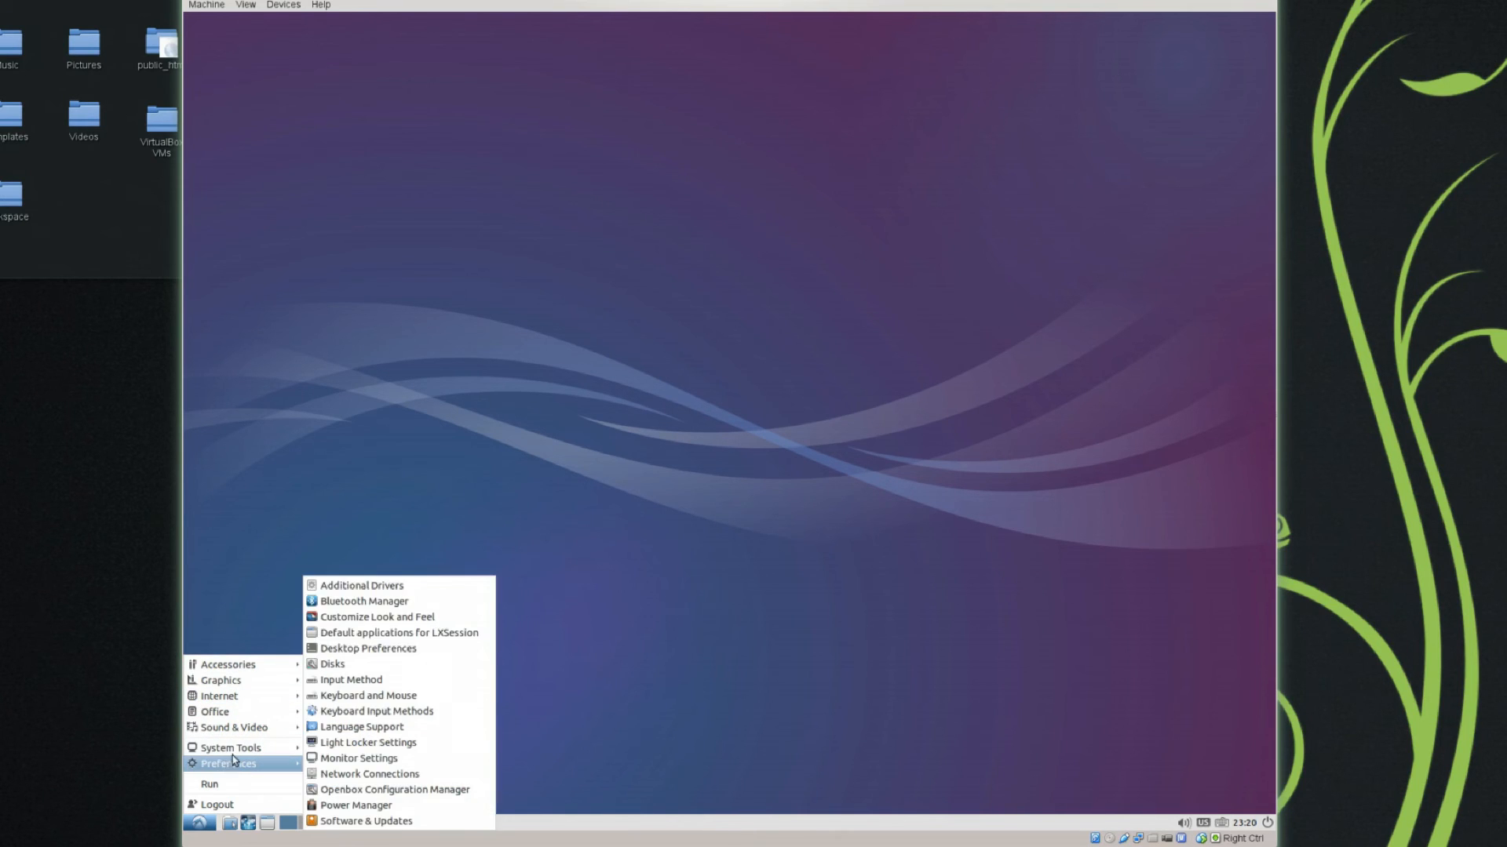
{"action": "mouse_move", "coordinate": [209, 784]}
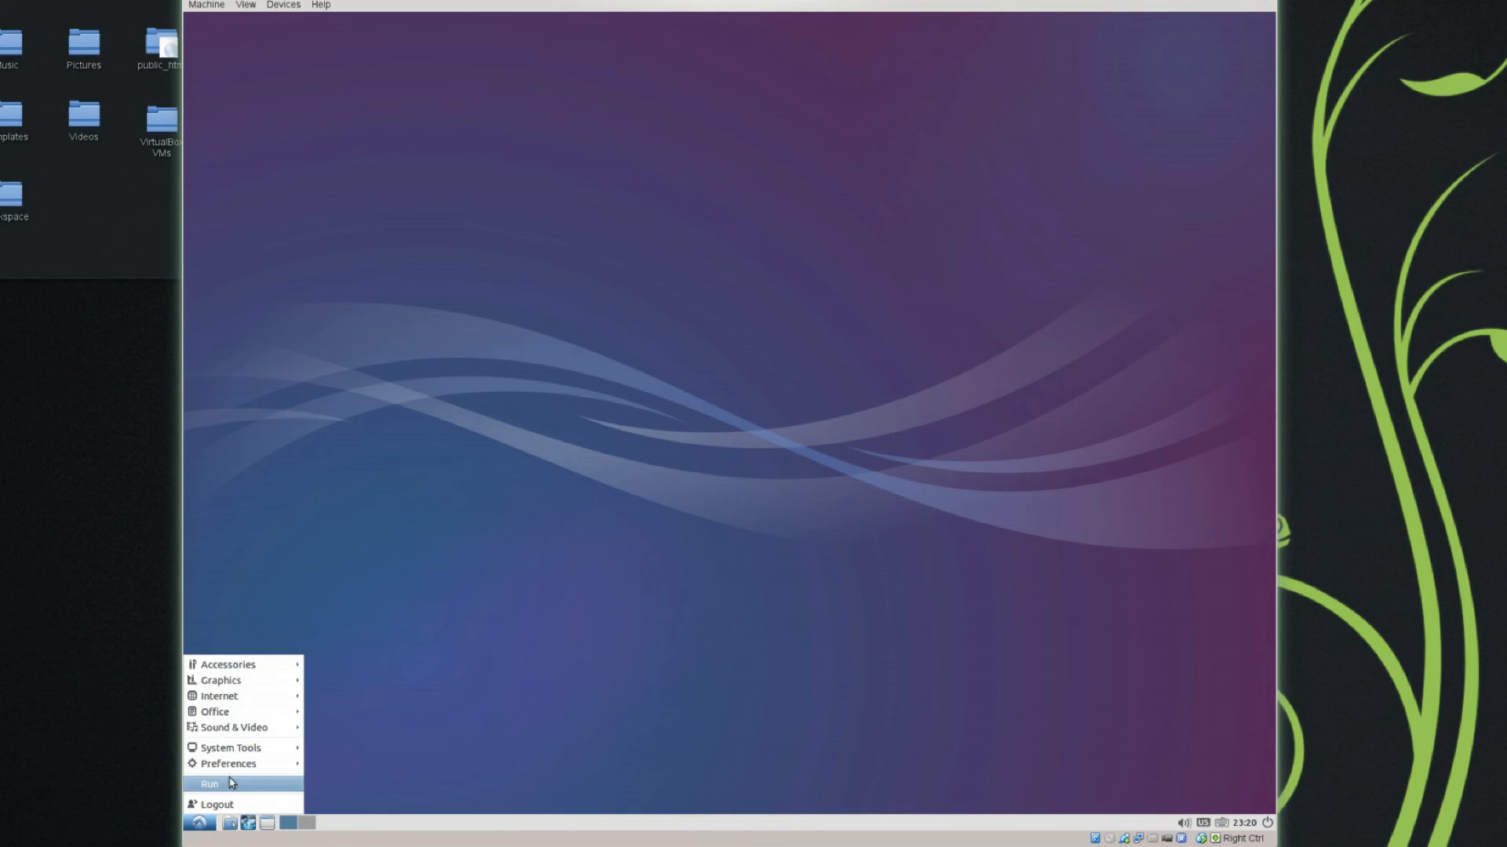
Open the Run command box from the start menu, cancel it, then cancel the logout dialog
{"action": "left_click", "coordinate": [209, 784]}
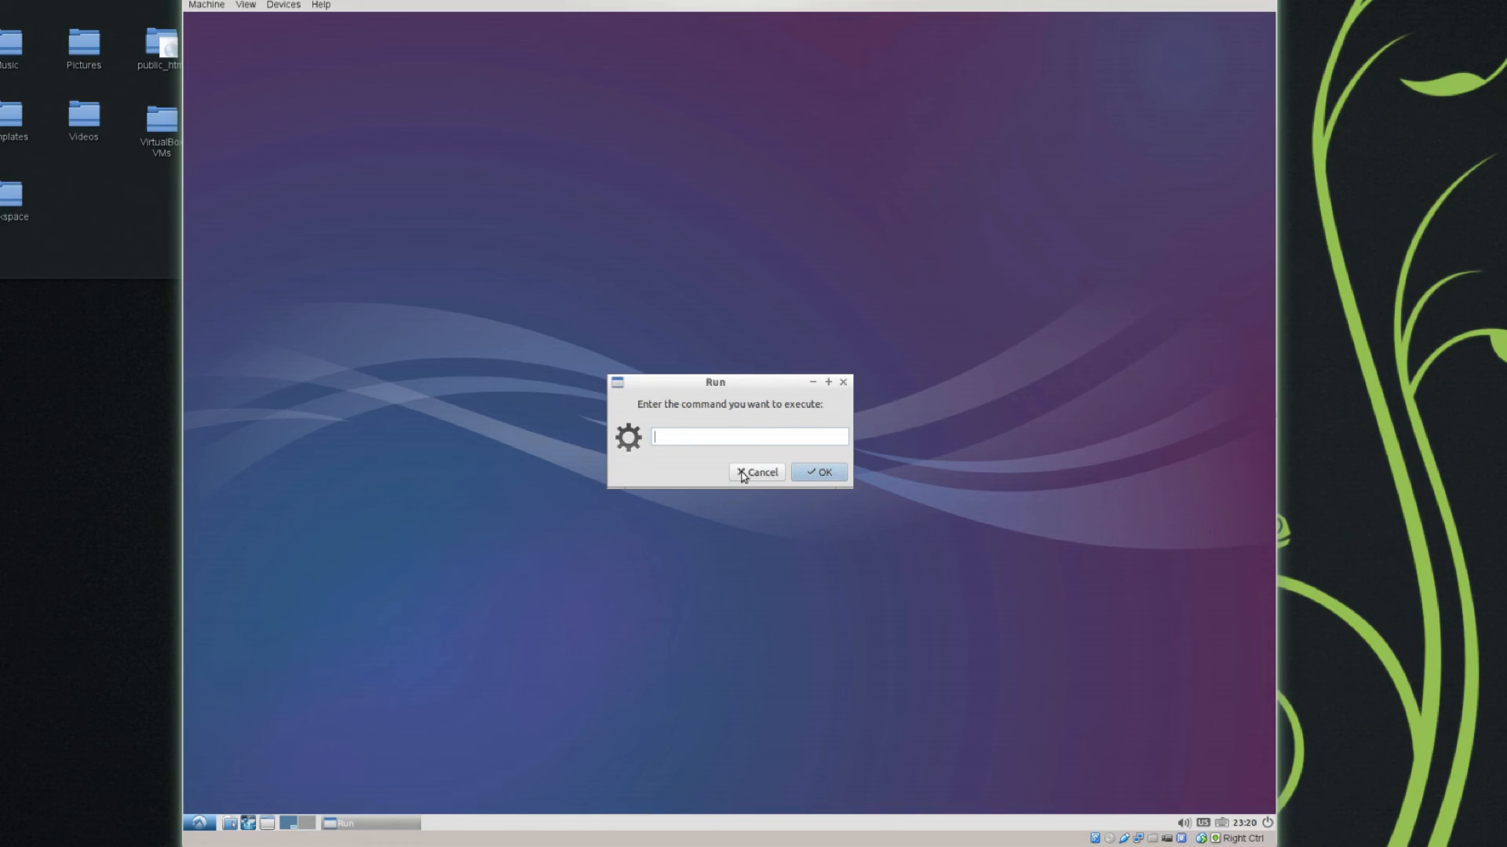
{"action": "left_click", "coordinate": [756, 472]}
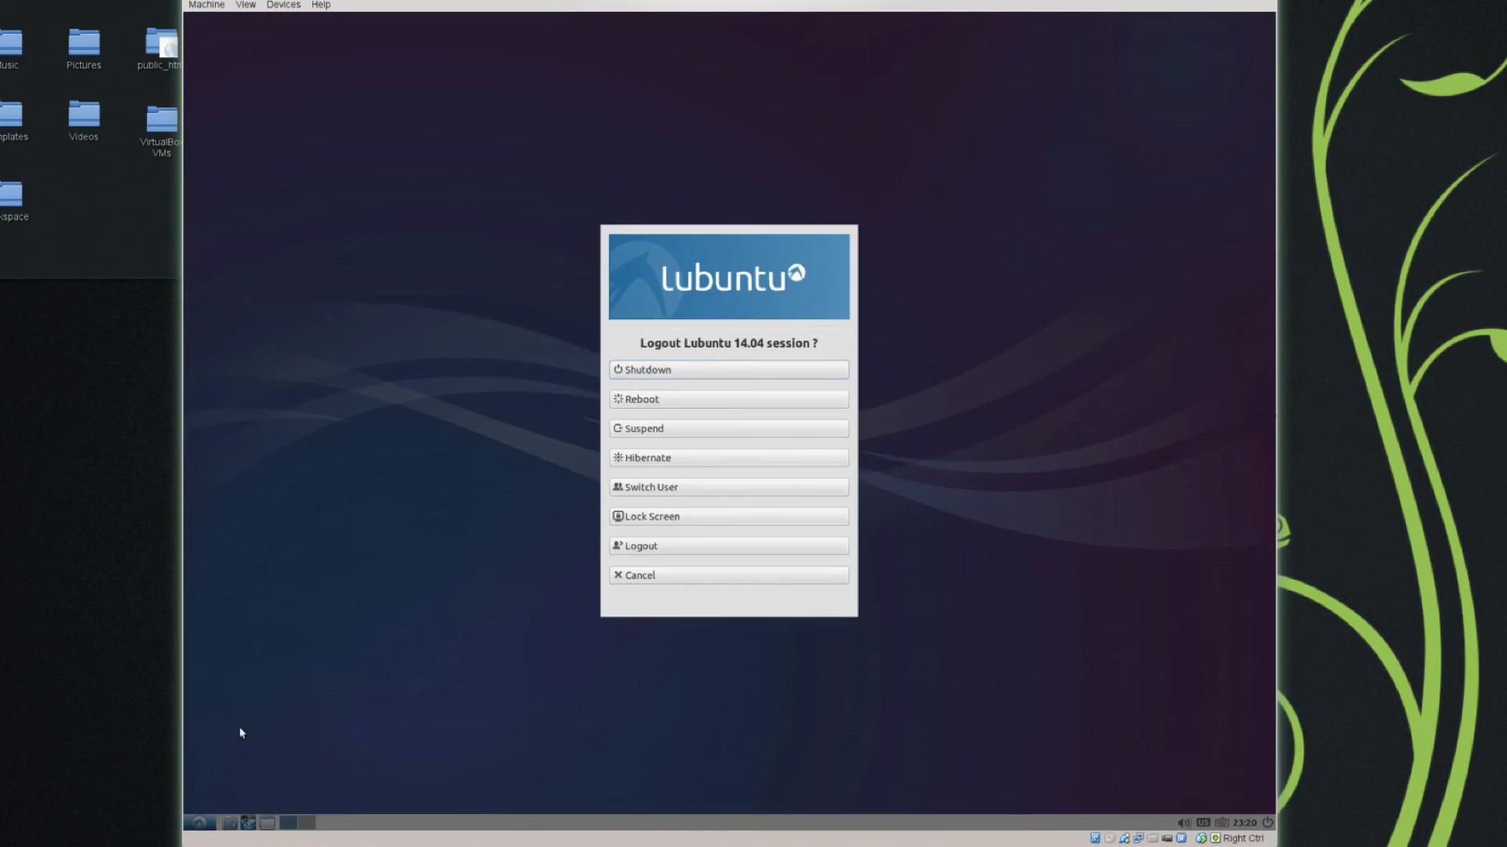
{"action": "left_click", "coordinate": [638, 575]}
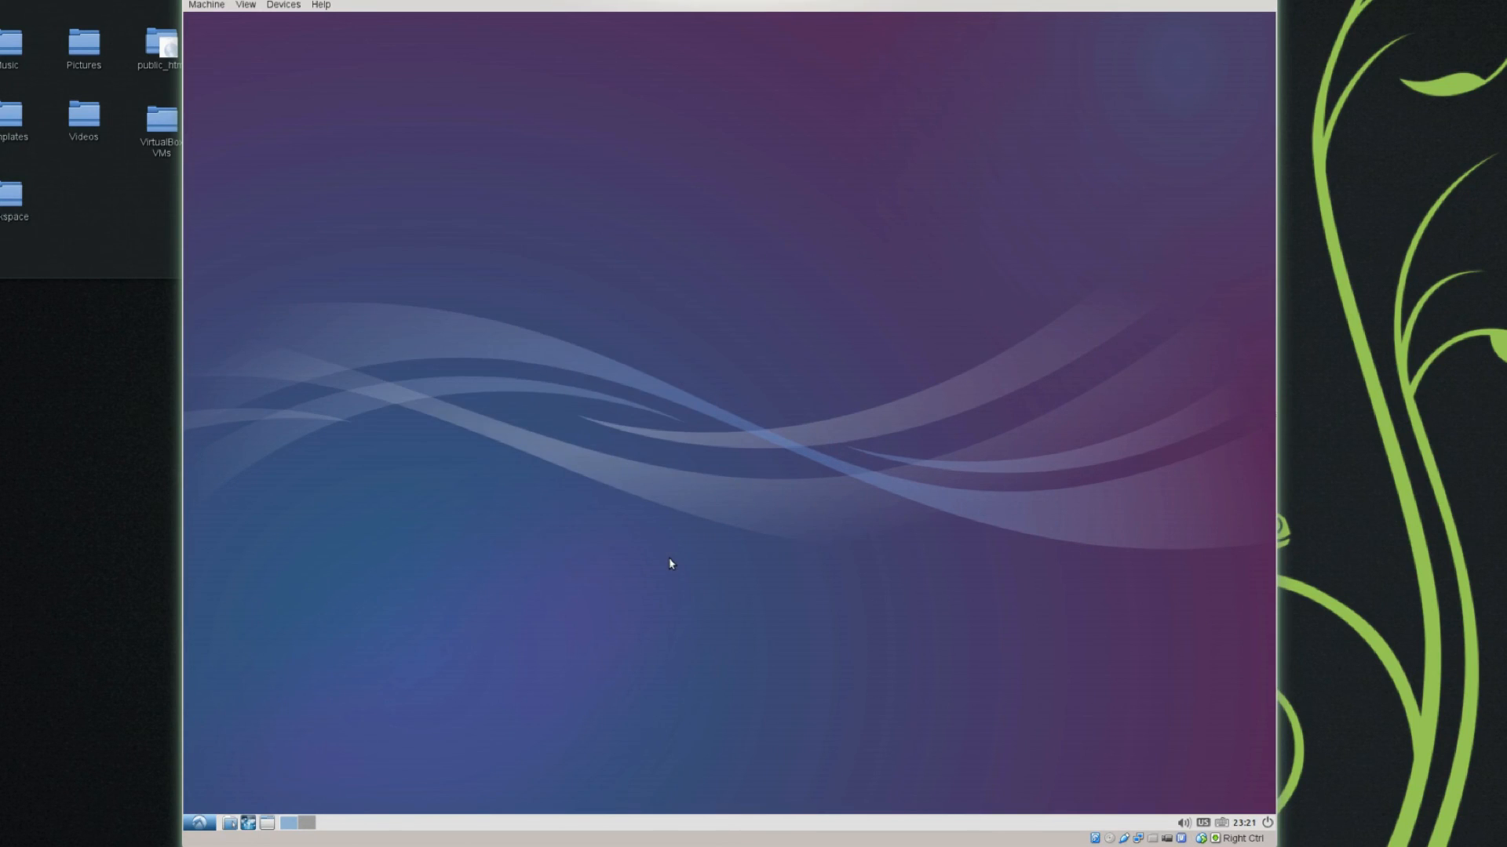
{"action": "mouse_move", "coordinate": [736, 439]}
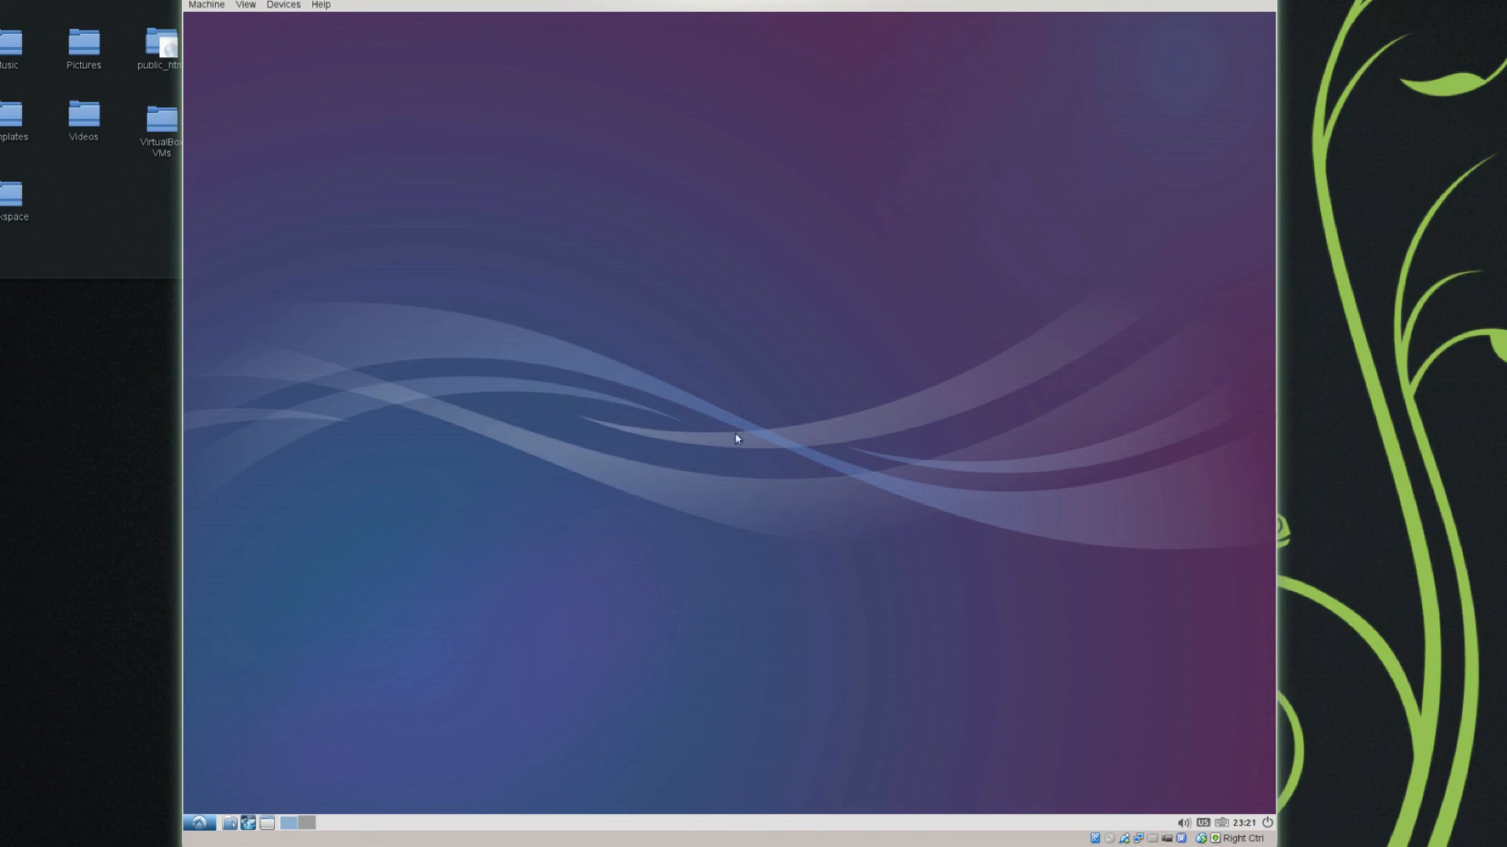
{"action": "mouse_move", "coordinate": [728, 413]}
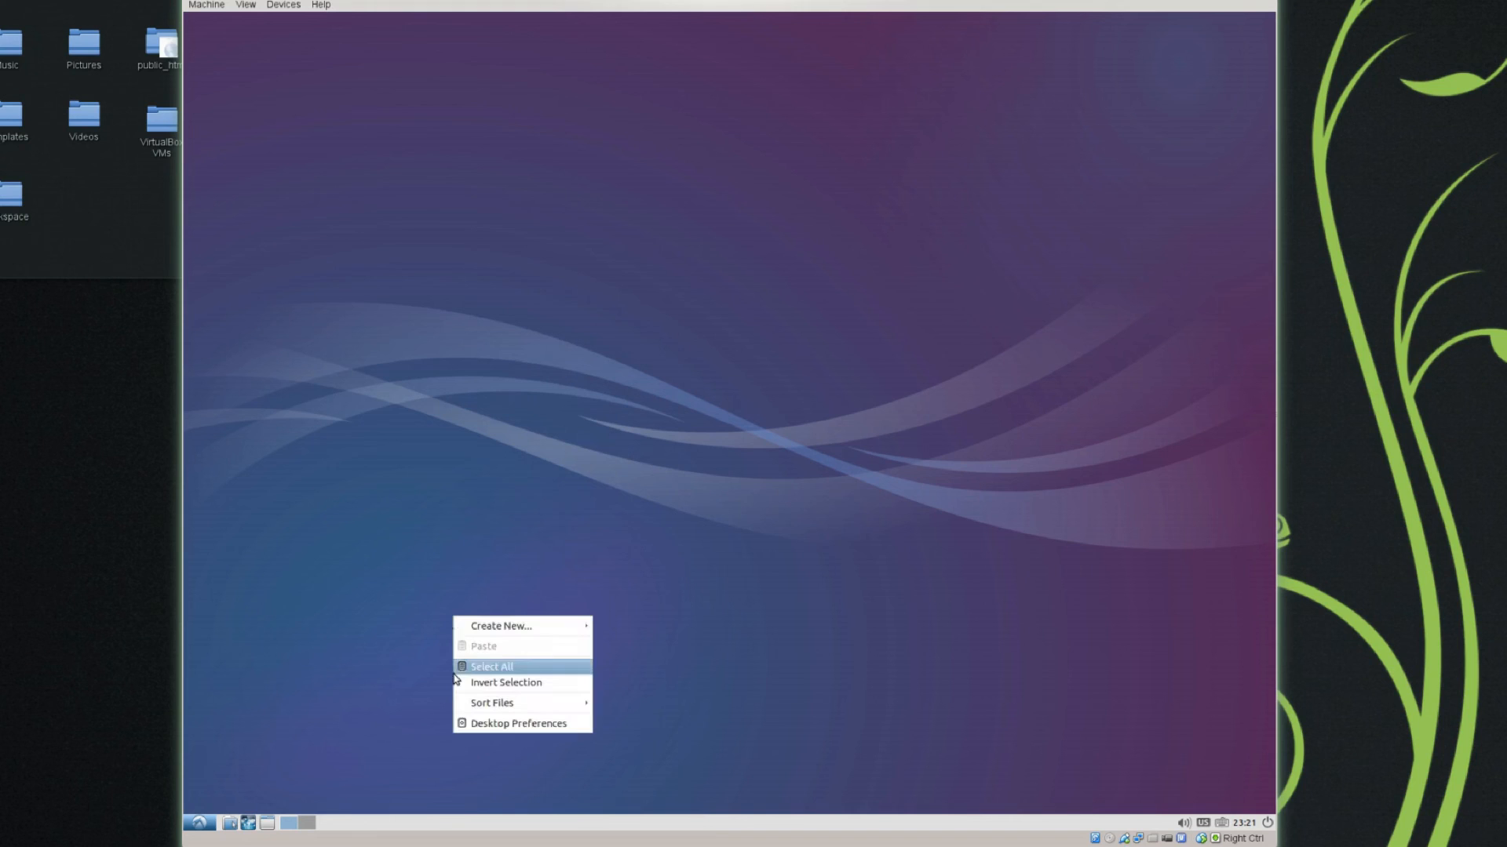
{"action": "left_click", "coordinate": [849, 253]}
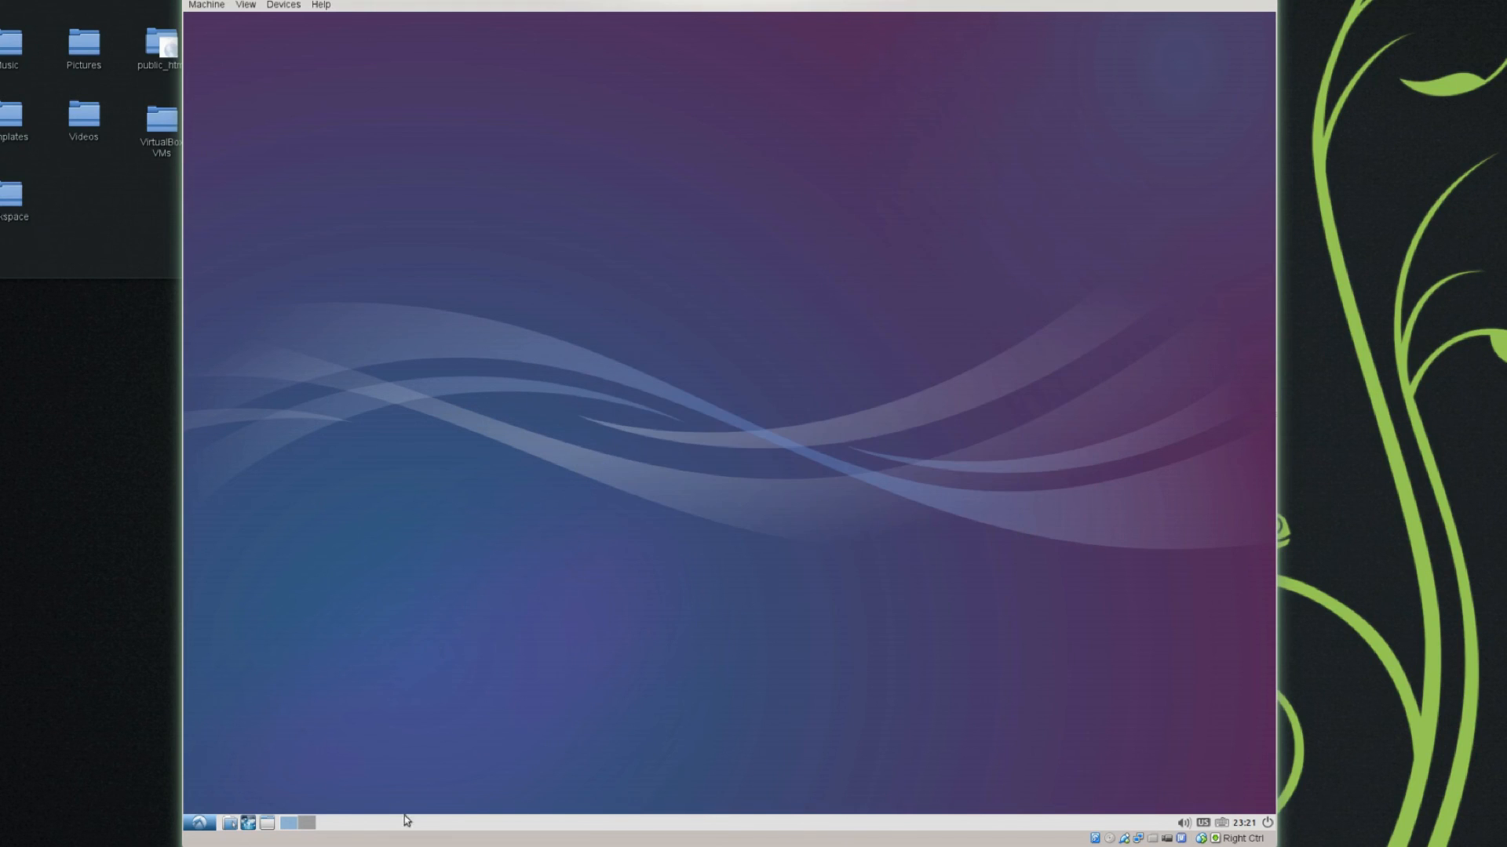
{"action": "left_click", "coordinate": [197, 822]}
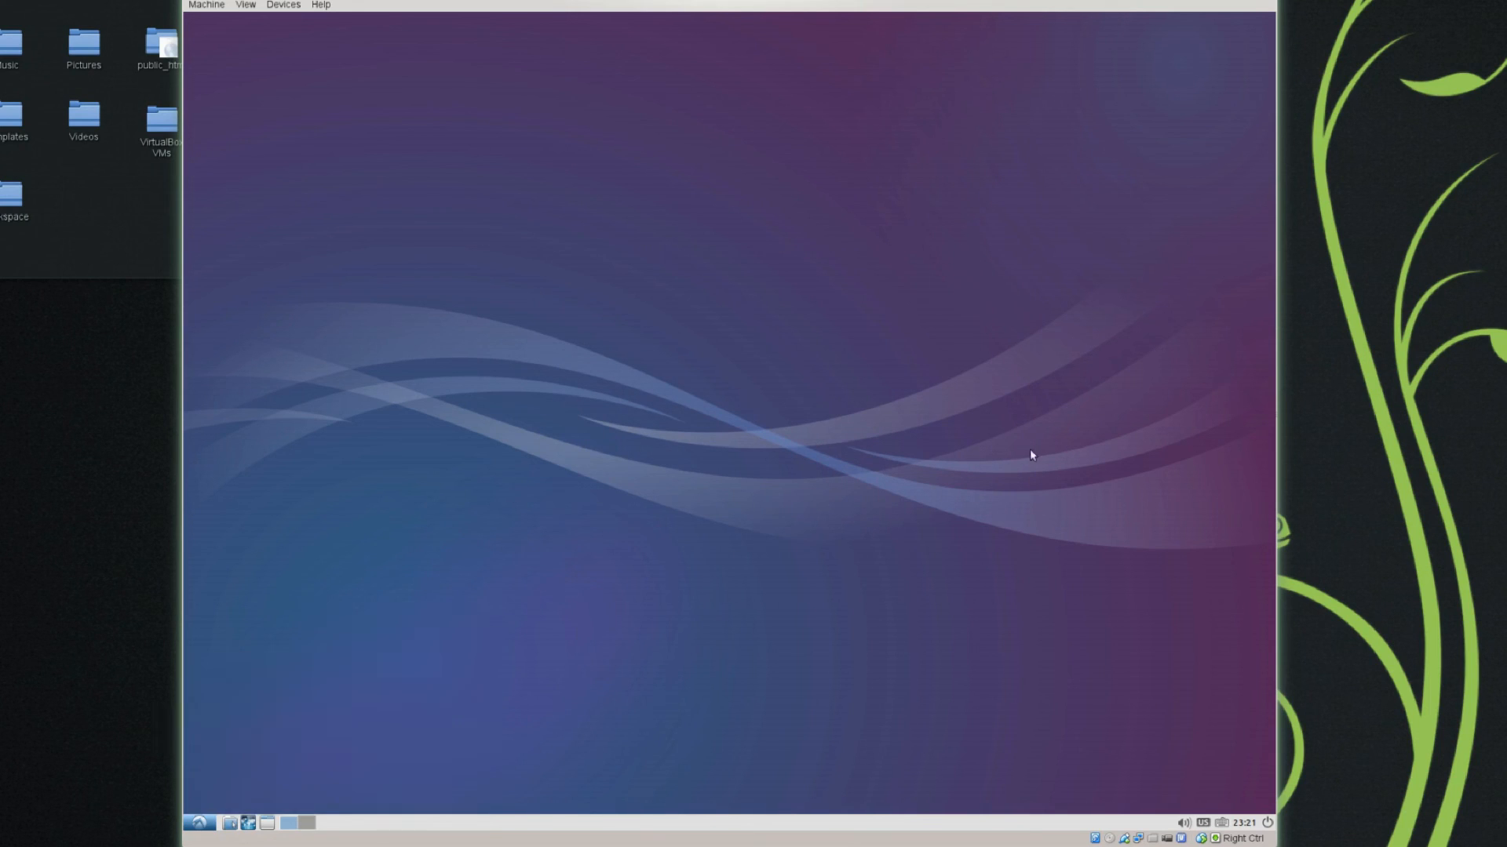
{"action": "mouse_move", "coordinate": [1036, 459]}
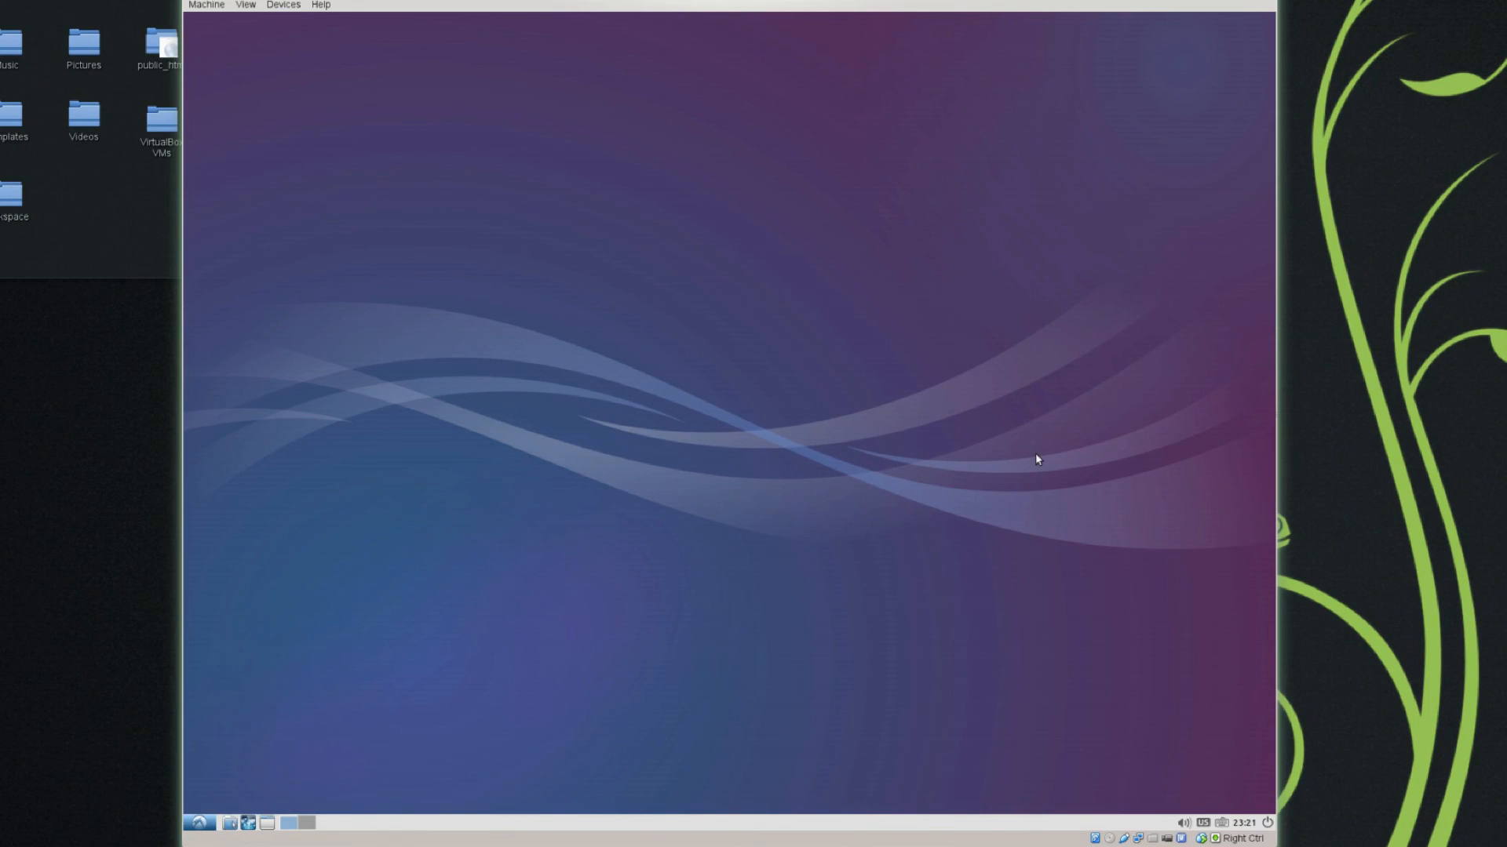
{"action": "mouse_move", "coordinate": [856, 499]}
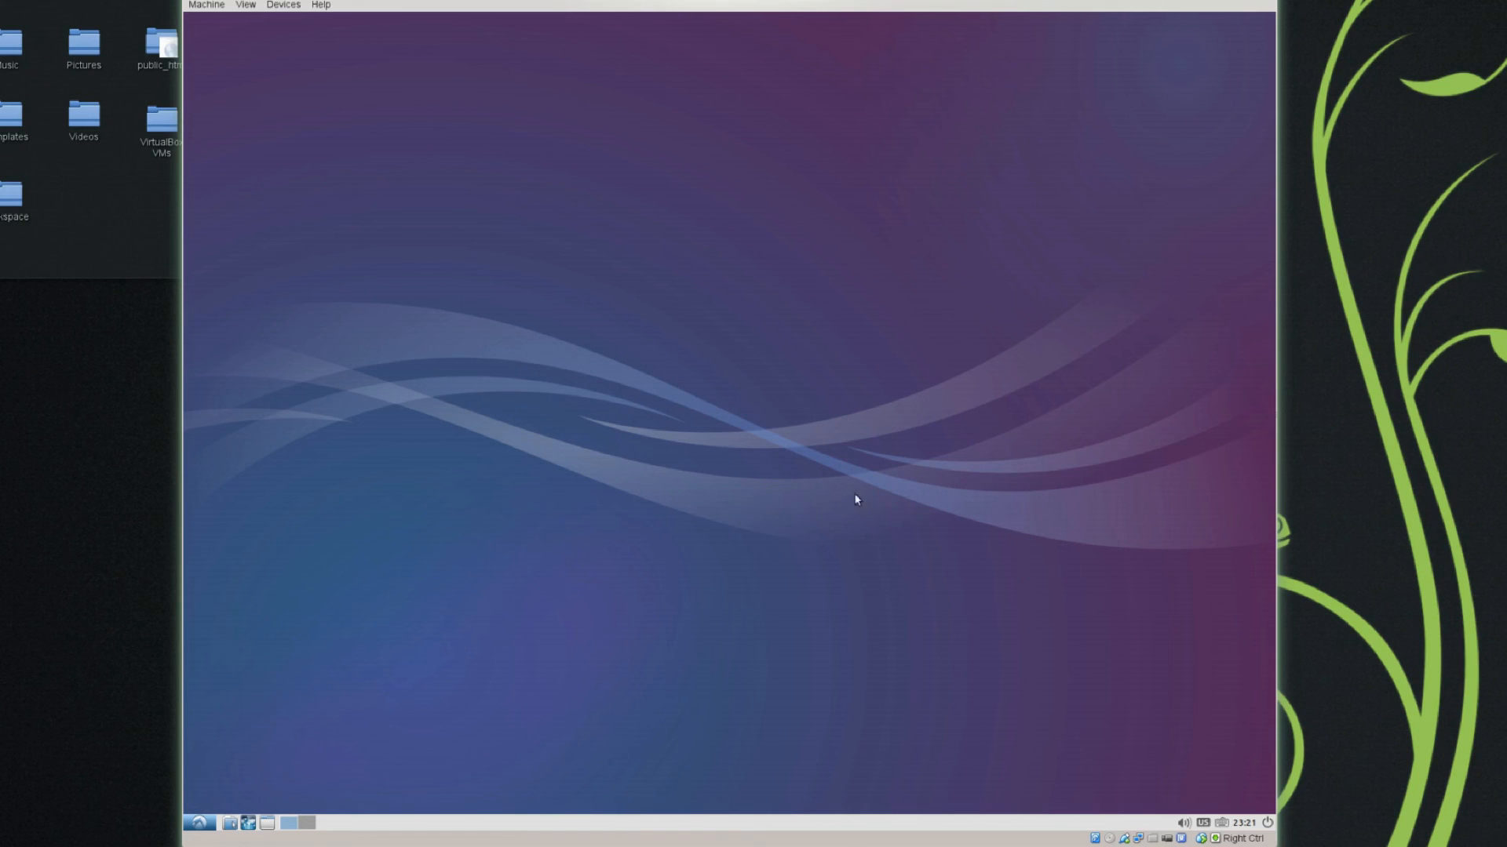
Choose Logout from the start menu to show the shutdown, reboot and logout options
{"action": "left_click", "coordinate": [197, 823]}
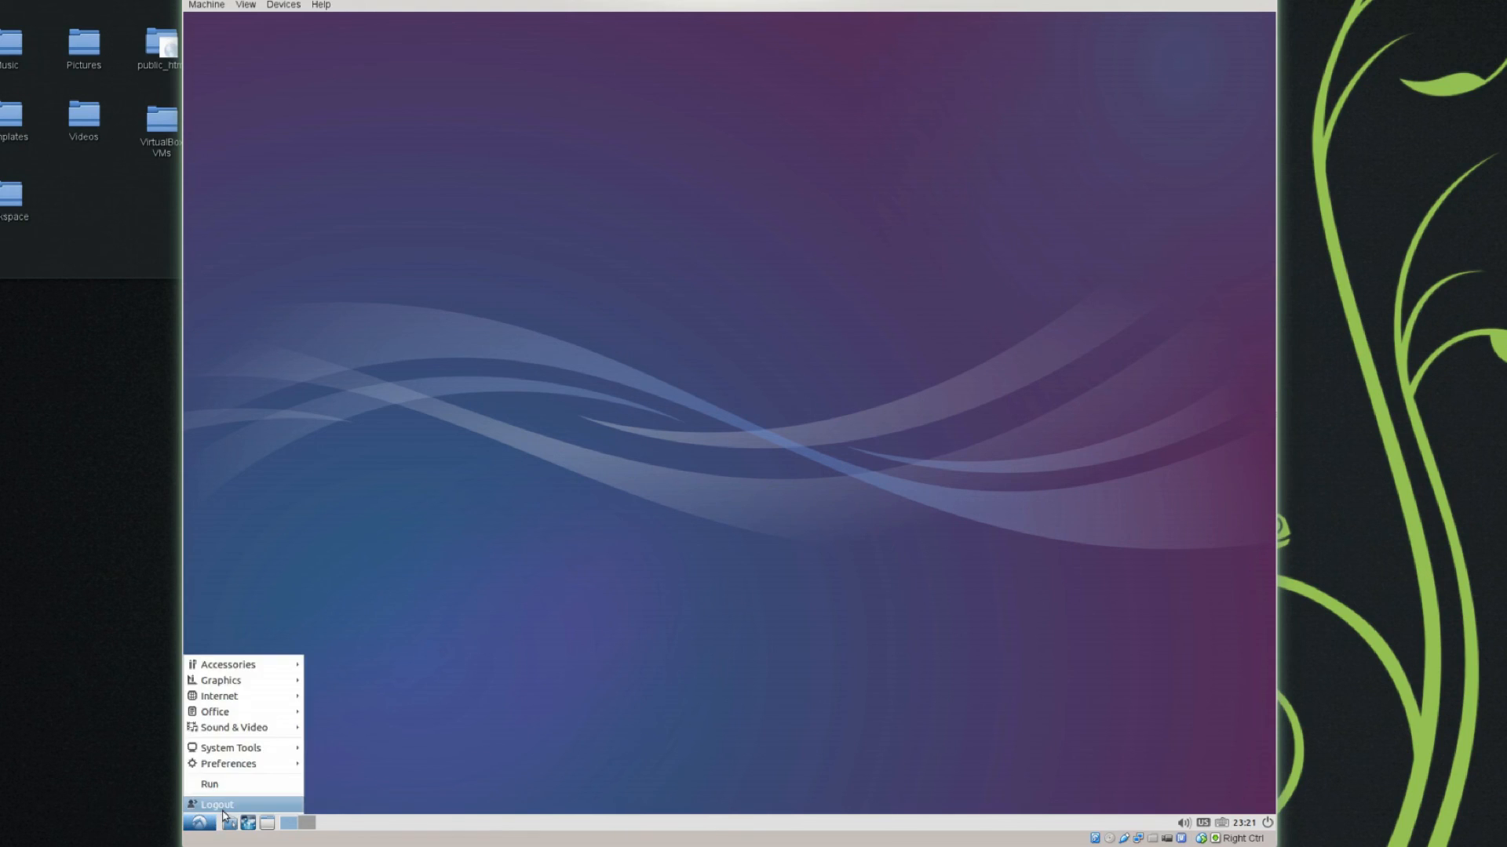
{"action": "left_click", "coordinate": [217, 805]}
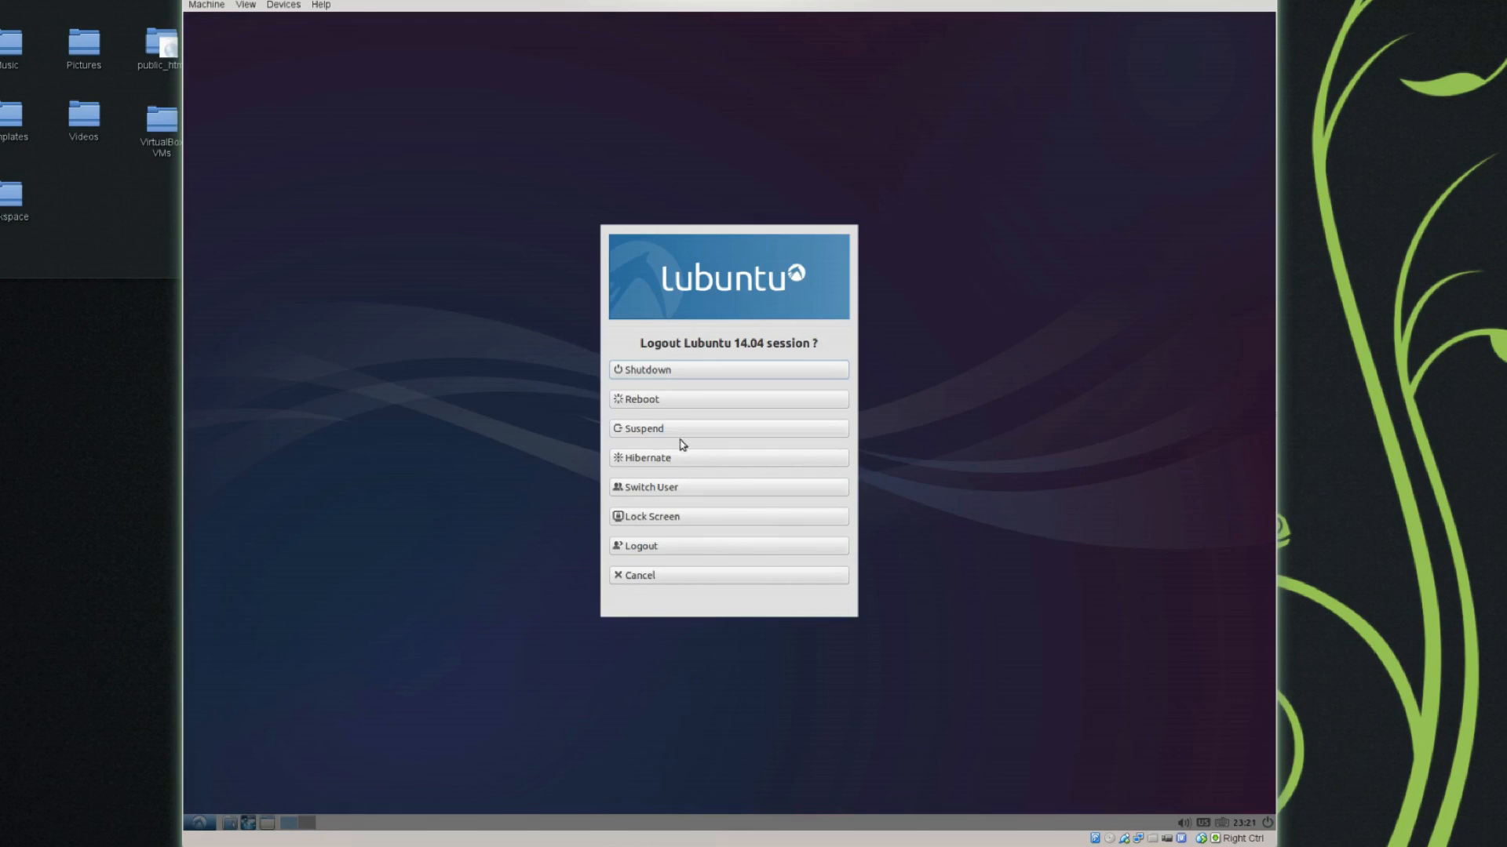